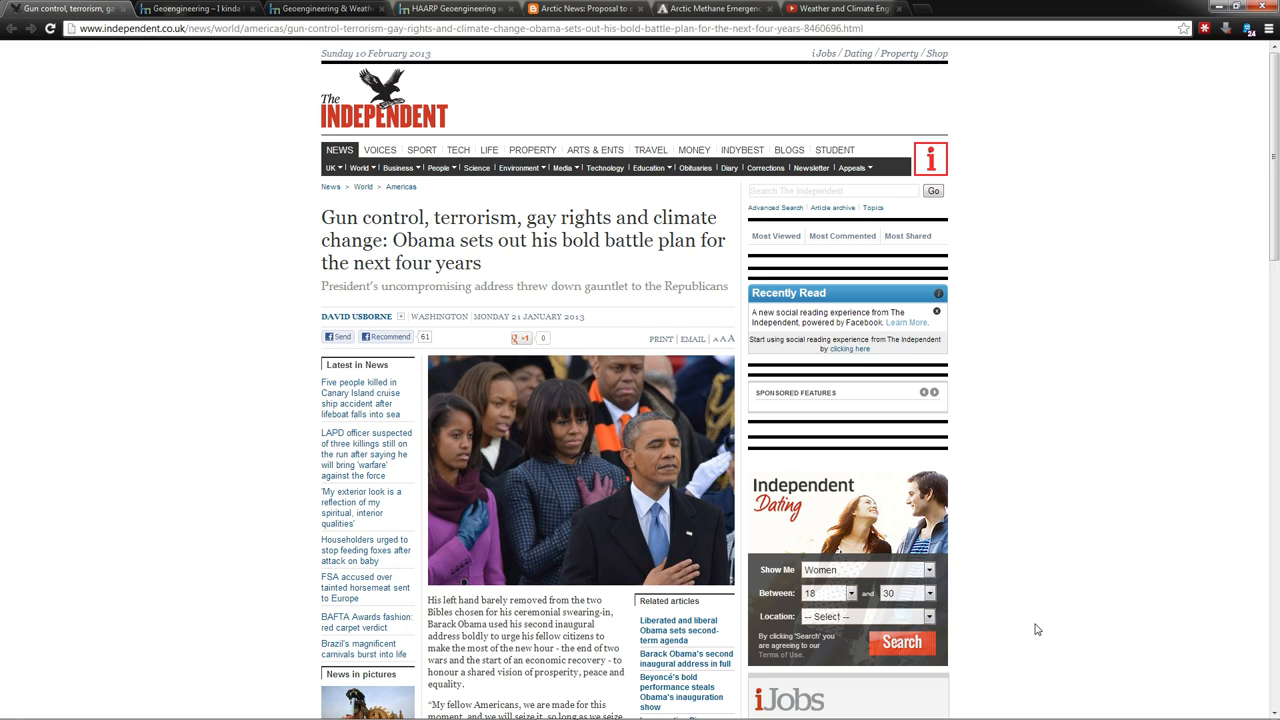
pyautogui.moveTo(218, 116)
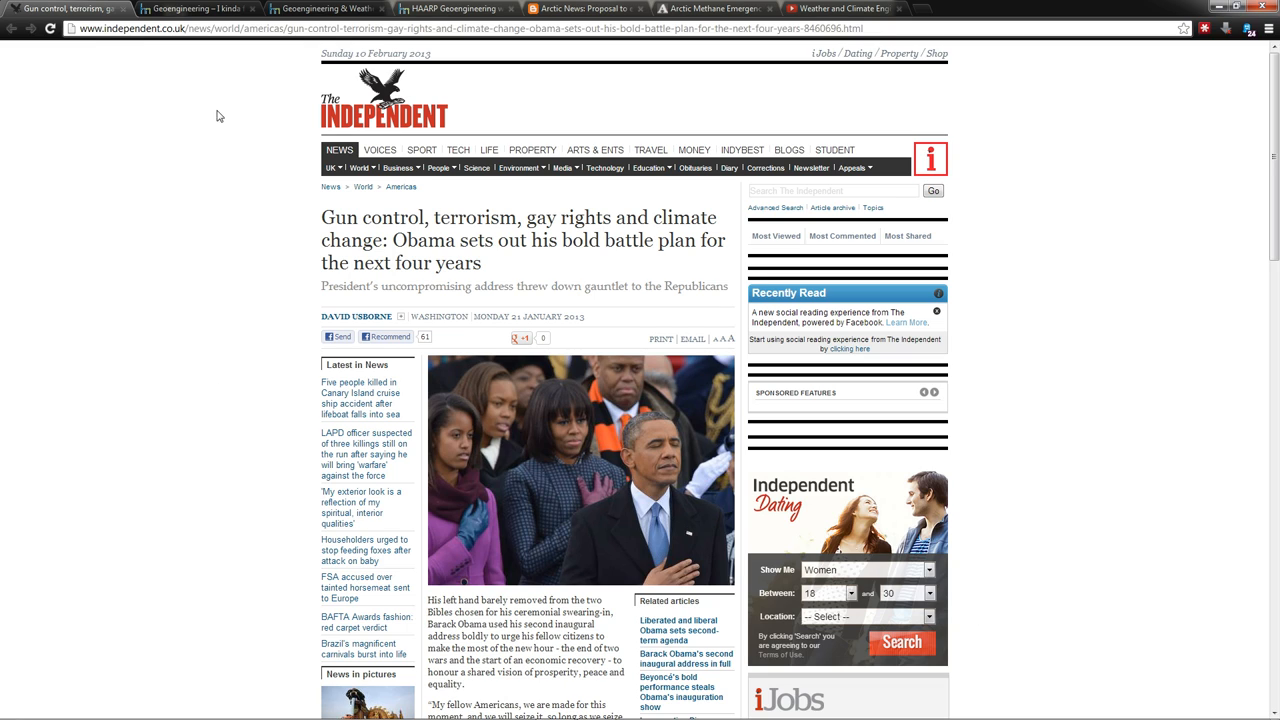
# Step: Bring the Terraforming Inc 'I kinda feel like Zeus' geoengineering page to the front
pyautogui.click(196, 8)
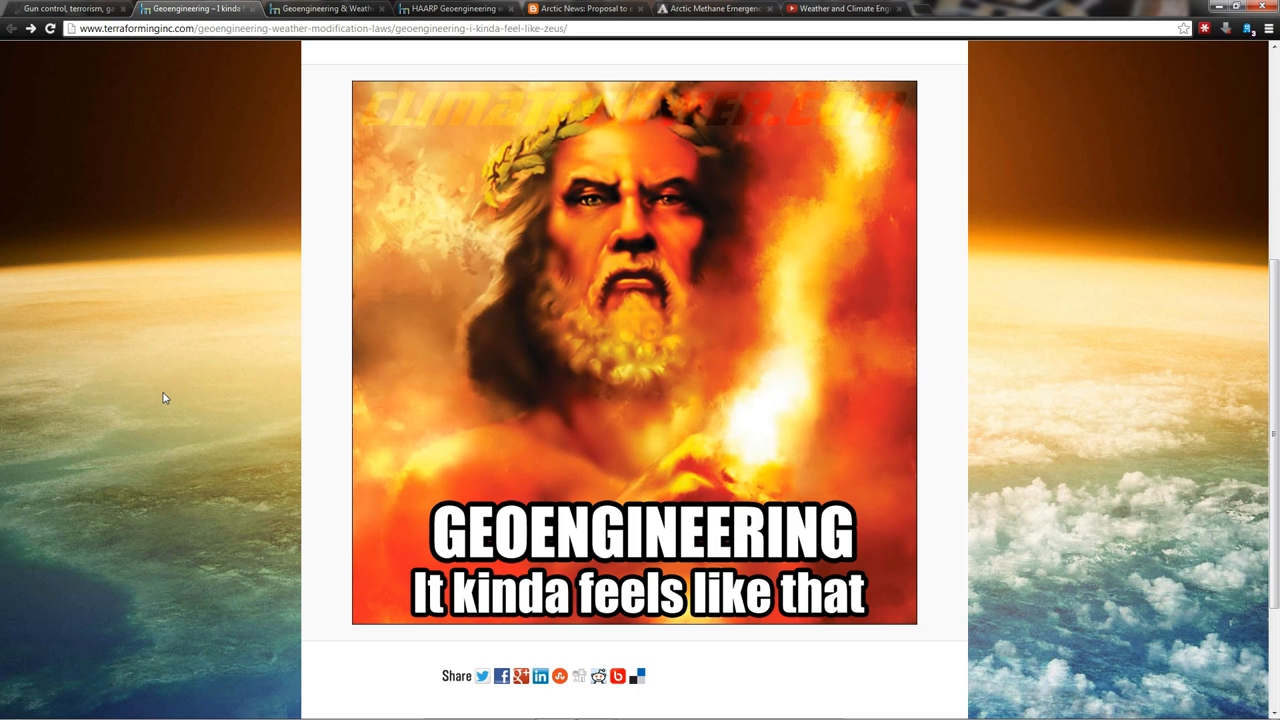
pyautogui.moveTo(220, 374)
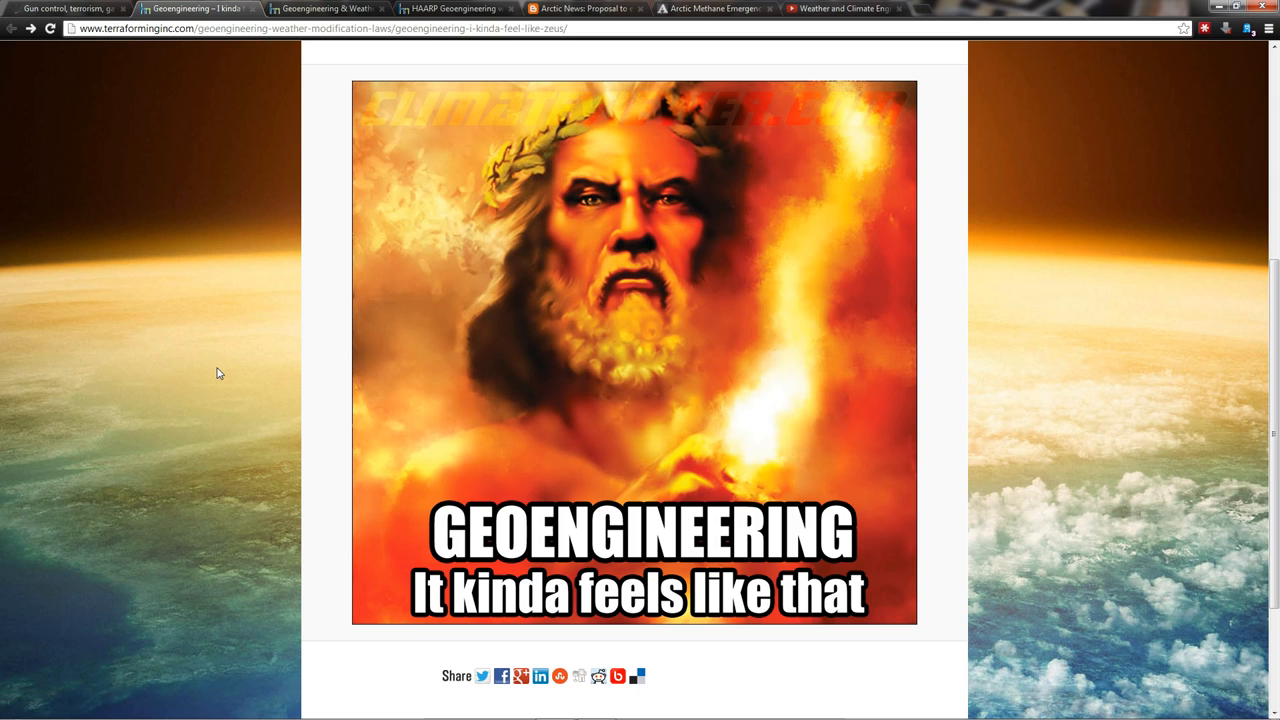
# Step: Show the F15 KC135 SRM geoengineering attachment page with the military planes figure
pyautogui.click(324, 8)
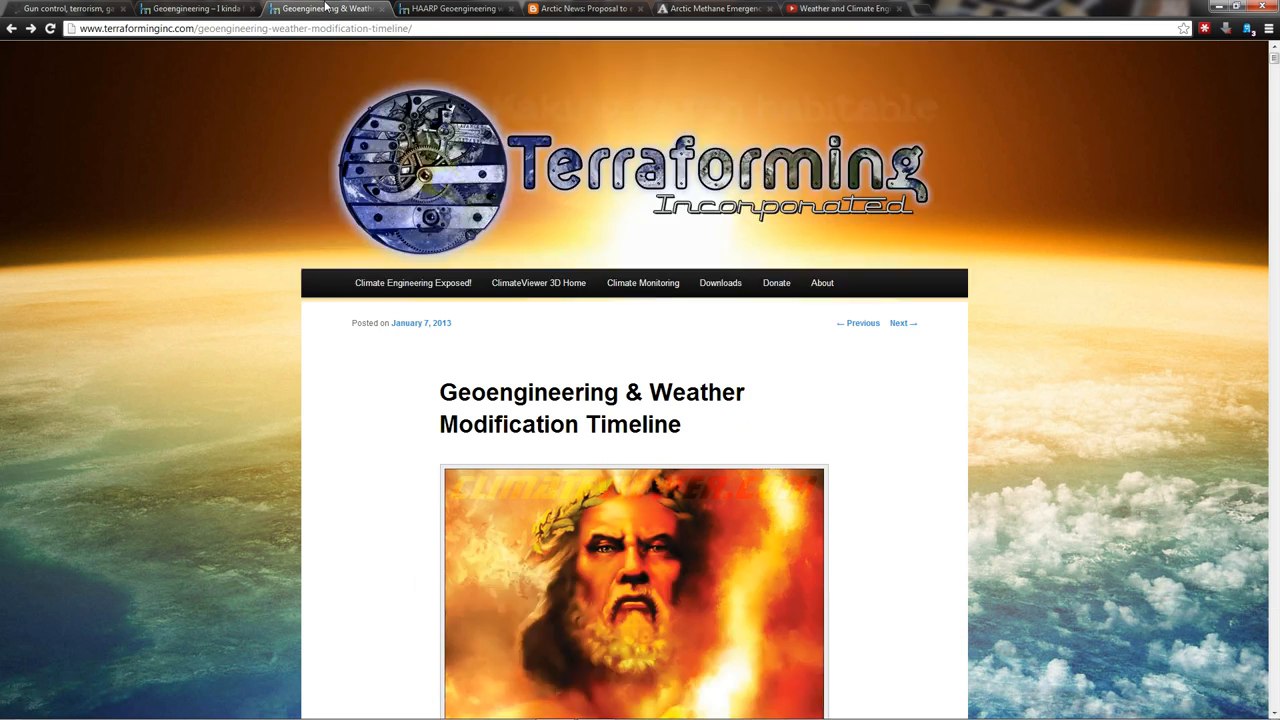
pyautogui.scroll(-3)
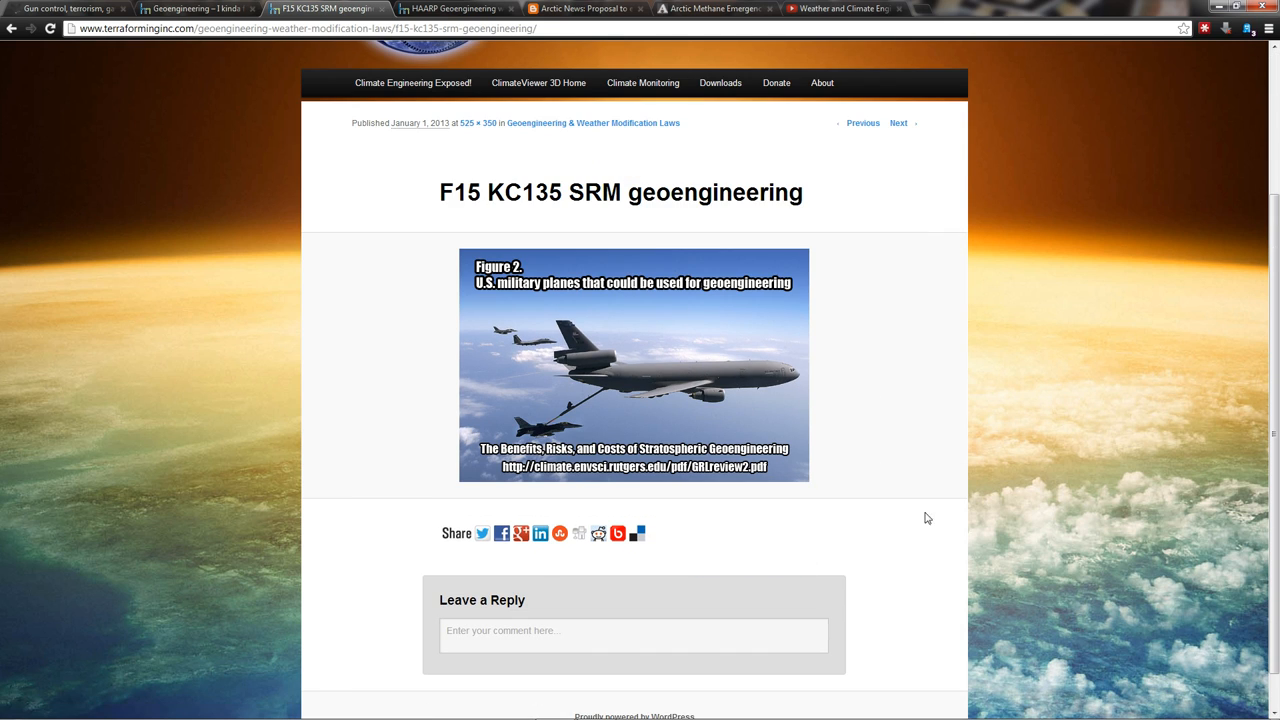
pyautogui.moveTo(548, 336)
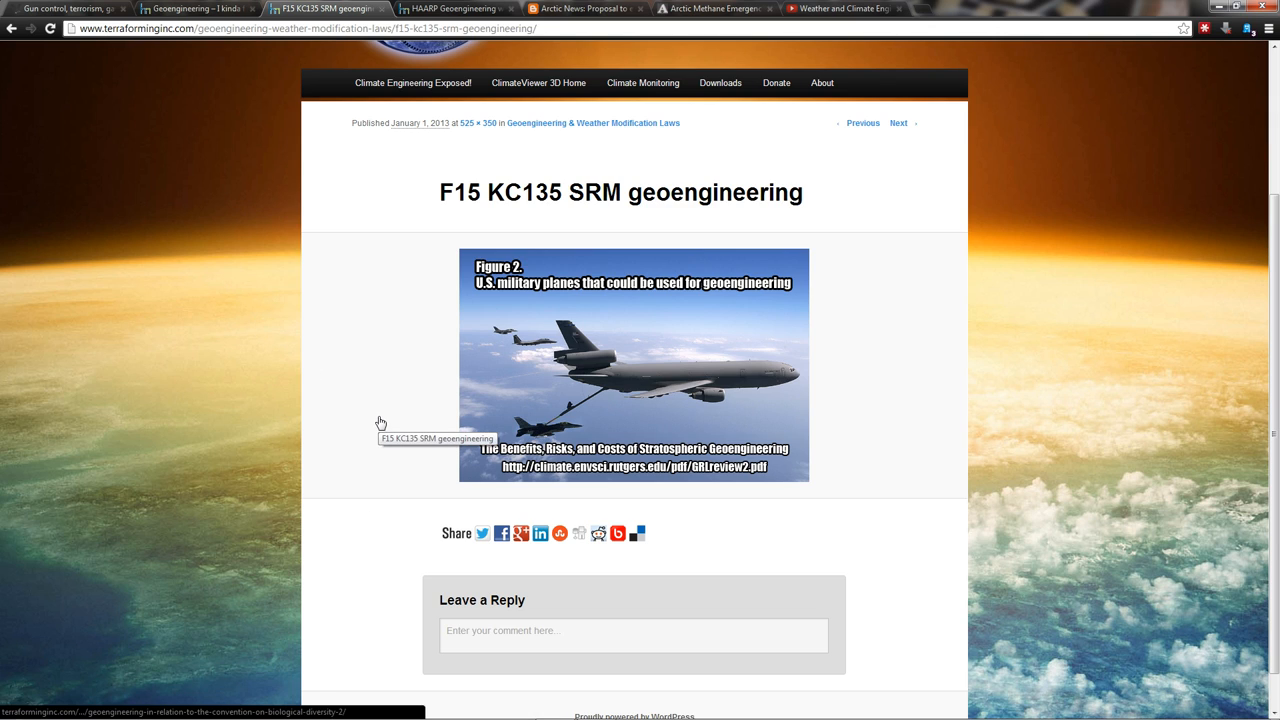
pyautogui.moveTo(316, 352)
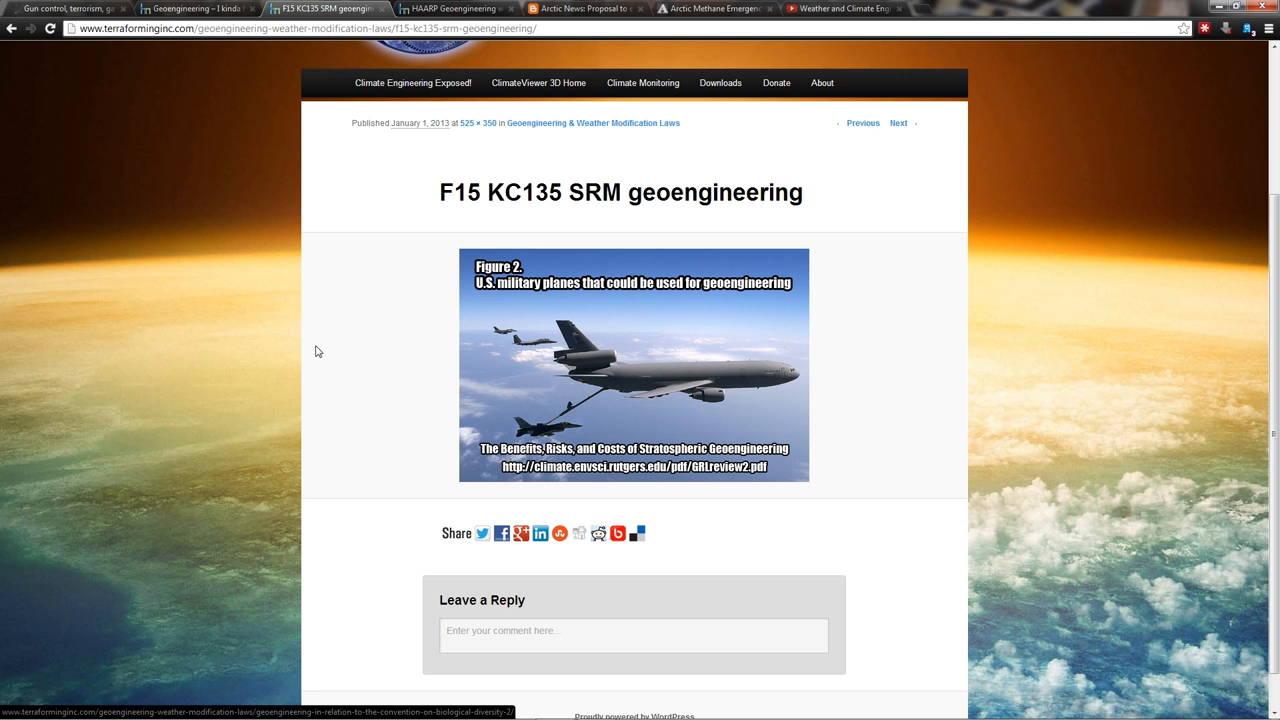
# Step: Glance at the HAARP article and Arctic News proposal, landing on the Arctic Methane Emergency Group homepage
pyautogui.click(460, 8)
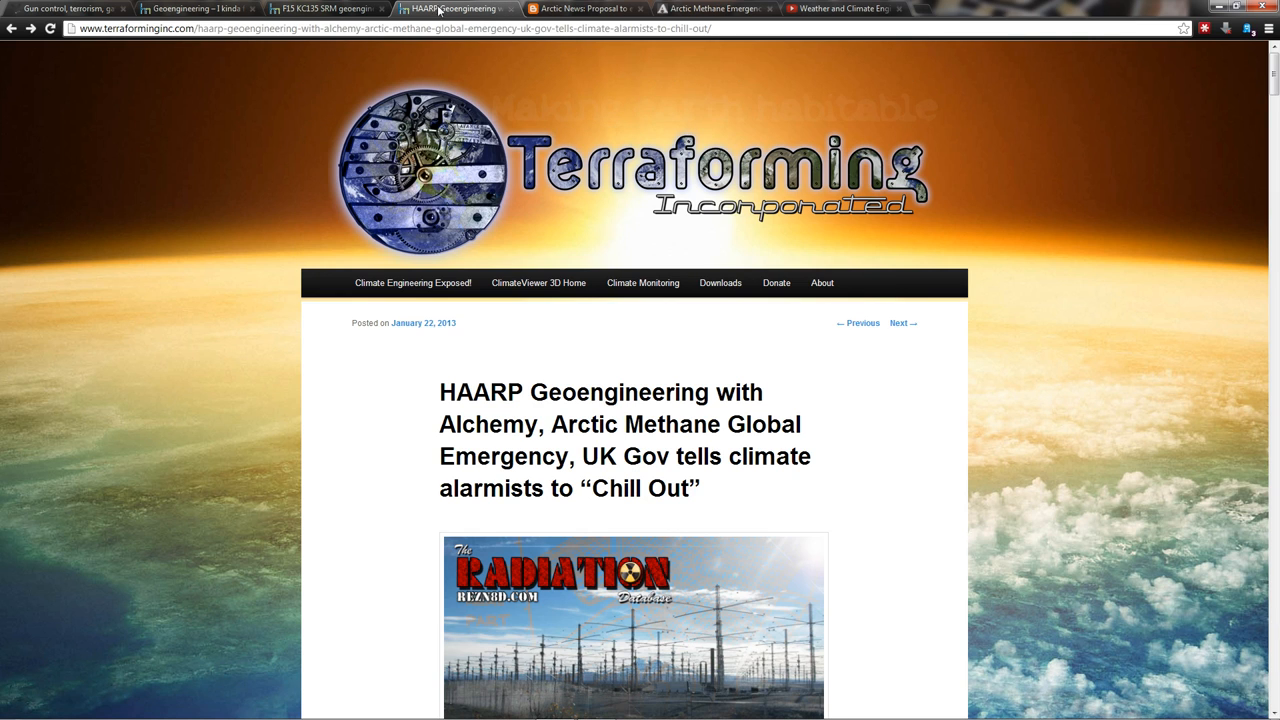
pyautogui.moveTo(248, 396)
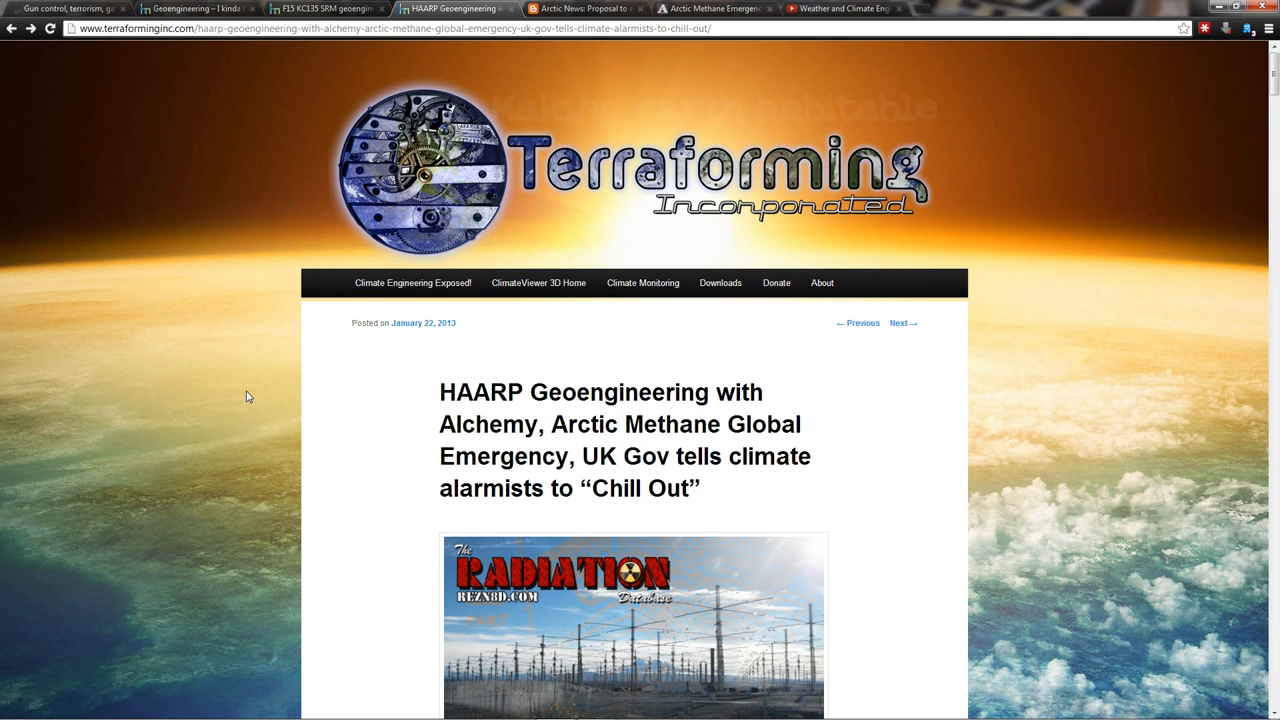
pyautogui.scroll(-3)
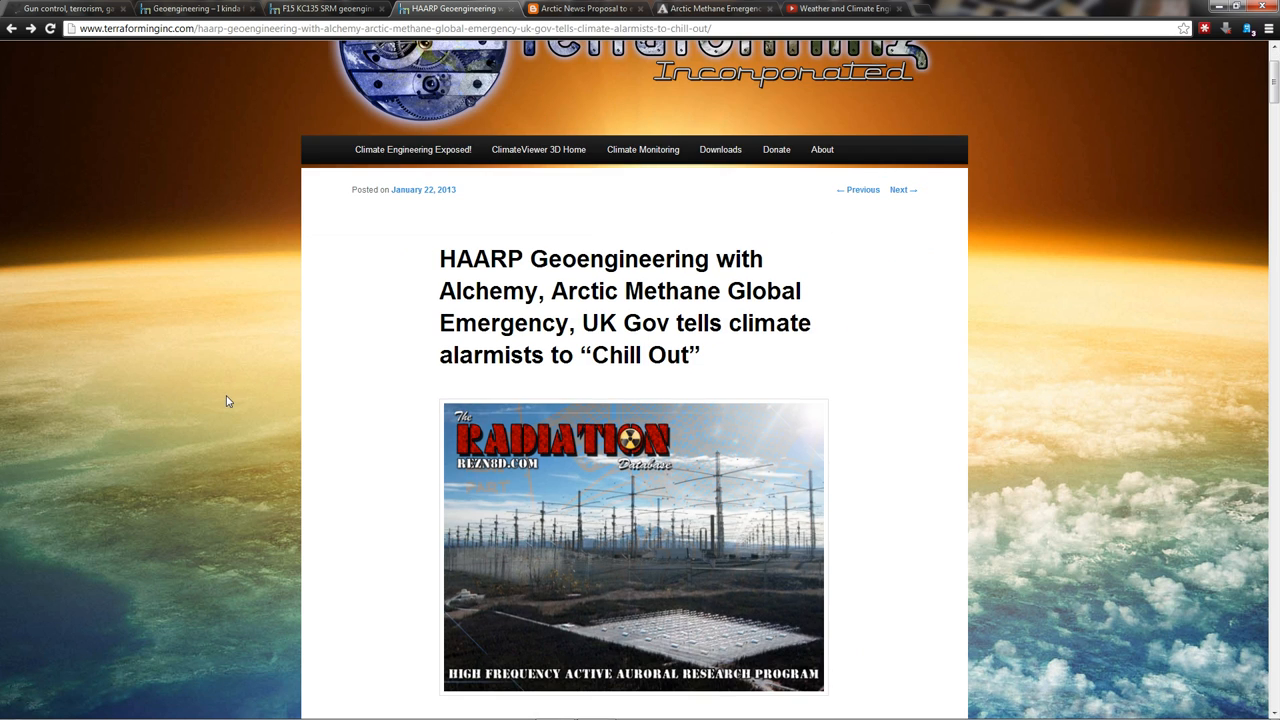
pyautogui.scroll(-3)
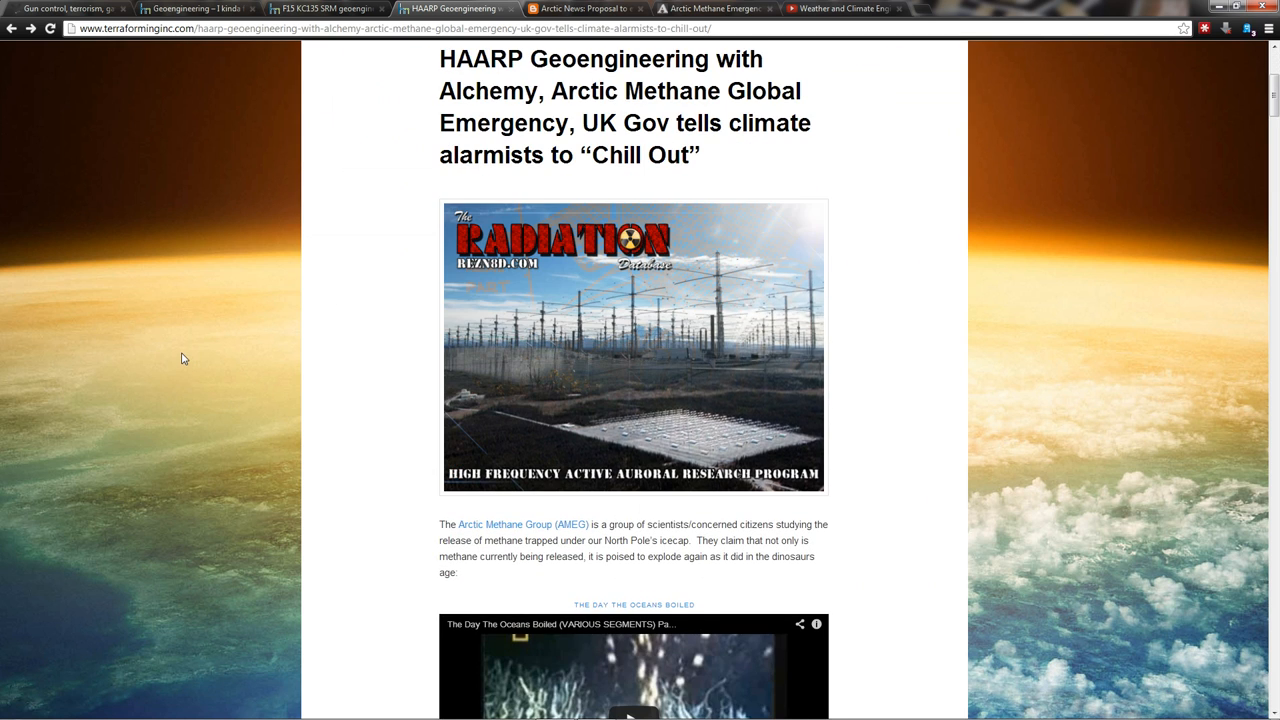
pyautogui.click(584, 8)
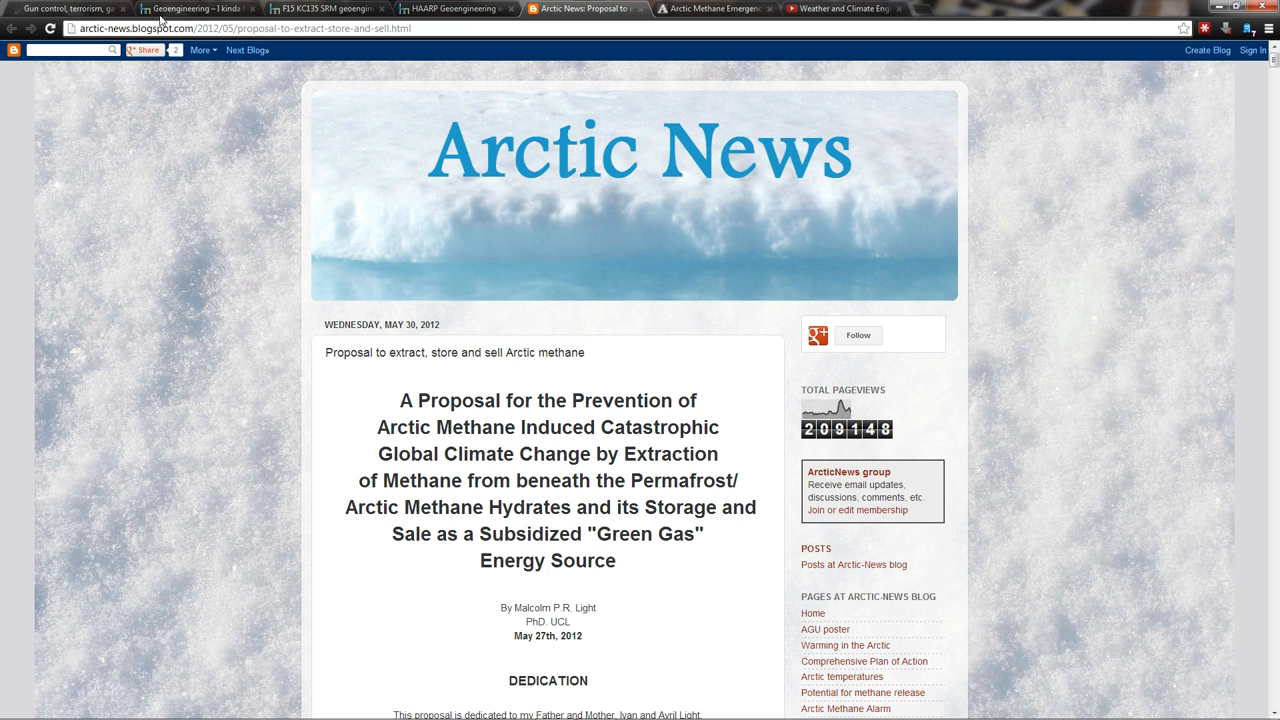
pyautogui.click(712, 8)
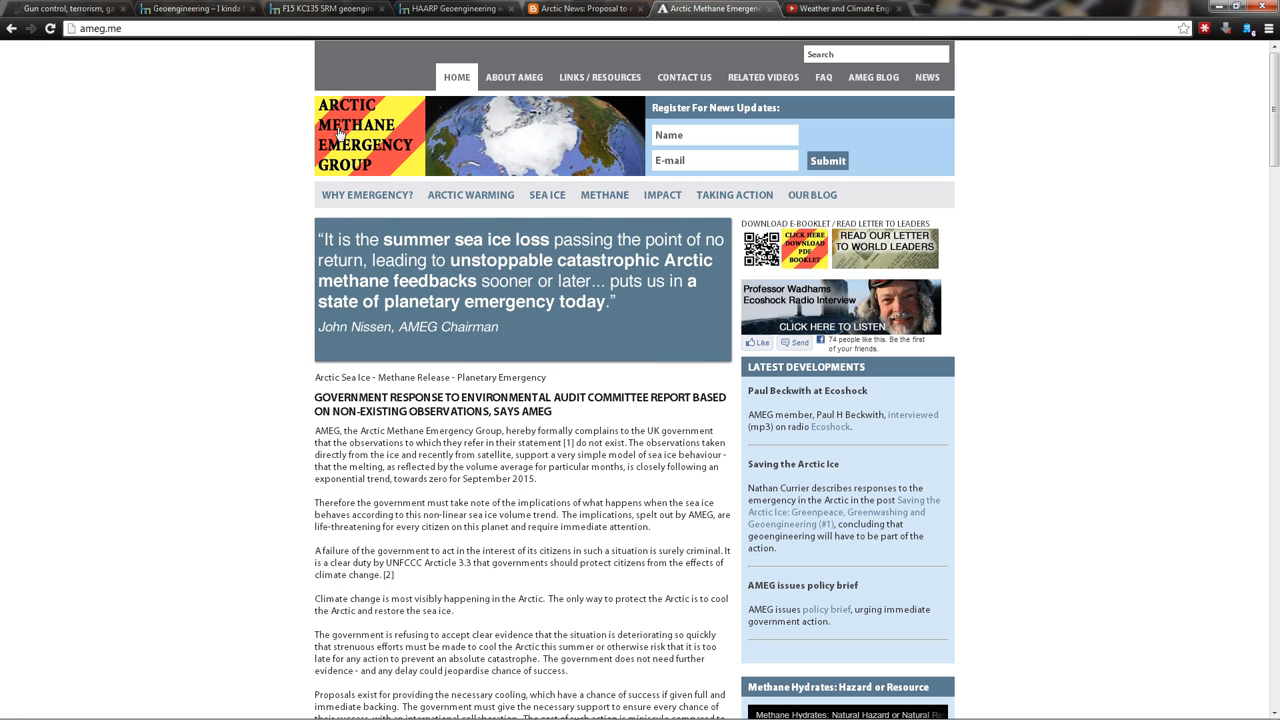
pyautogui.moveTo(340, 136)
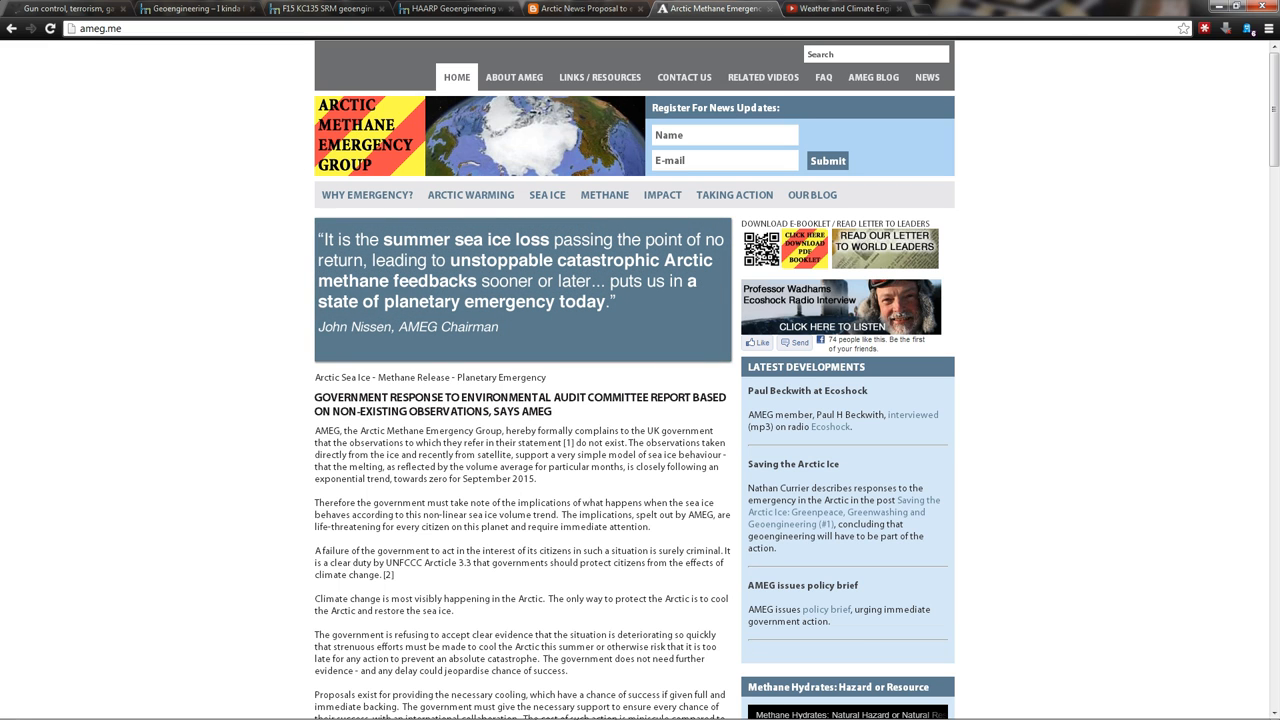
pyautogui.scroll(-3)
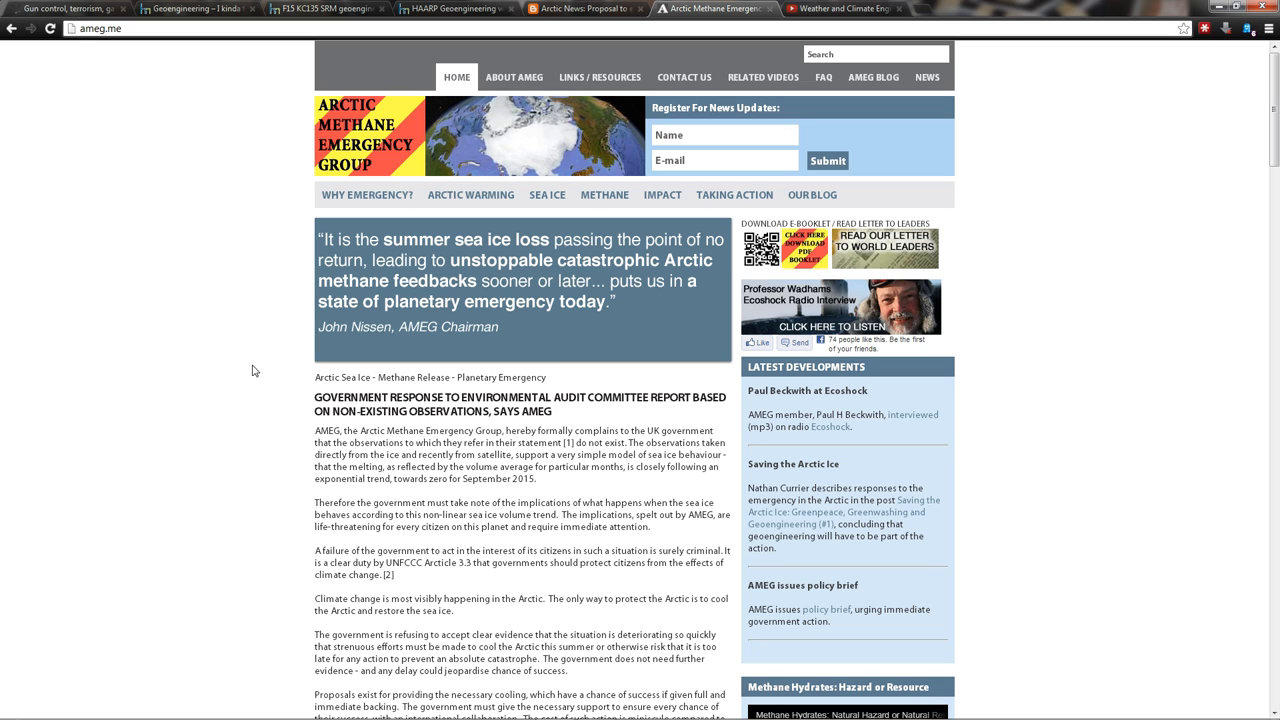
pyautogui.moveTo(308, 358)
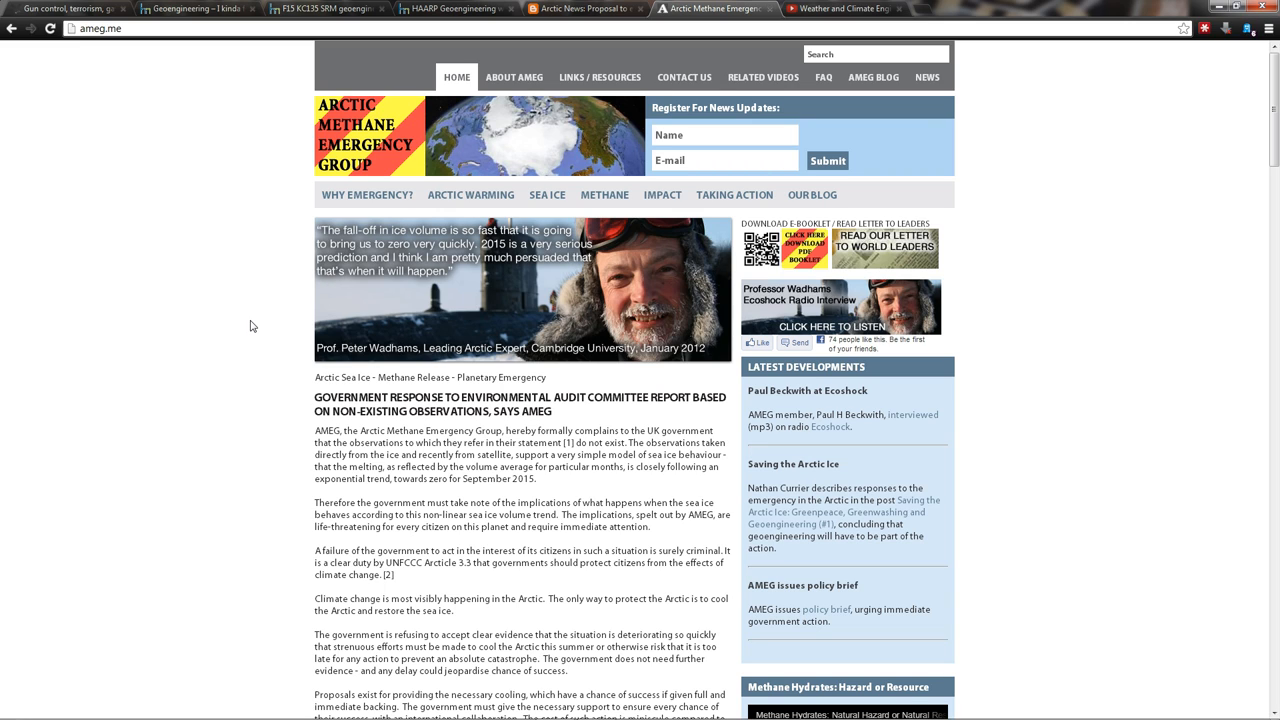
pyautogui.moveTo(200, 392)
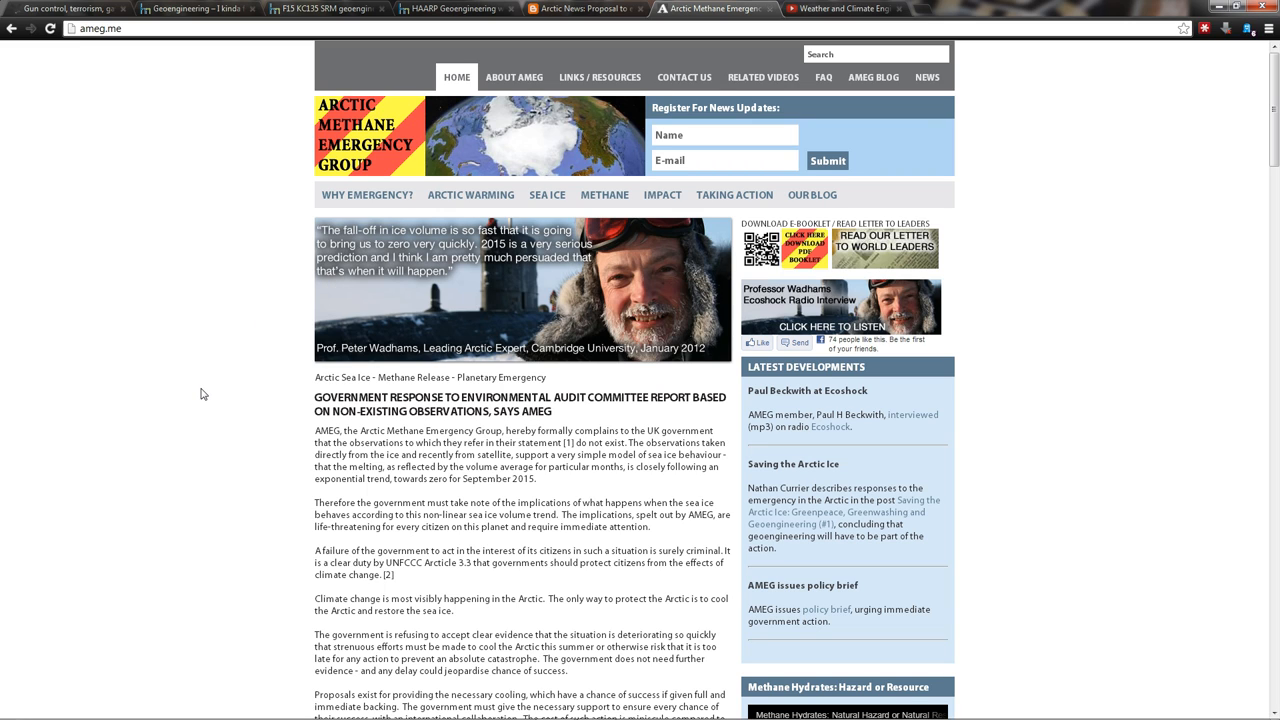
pyautogui.moveTo(296, 324)
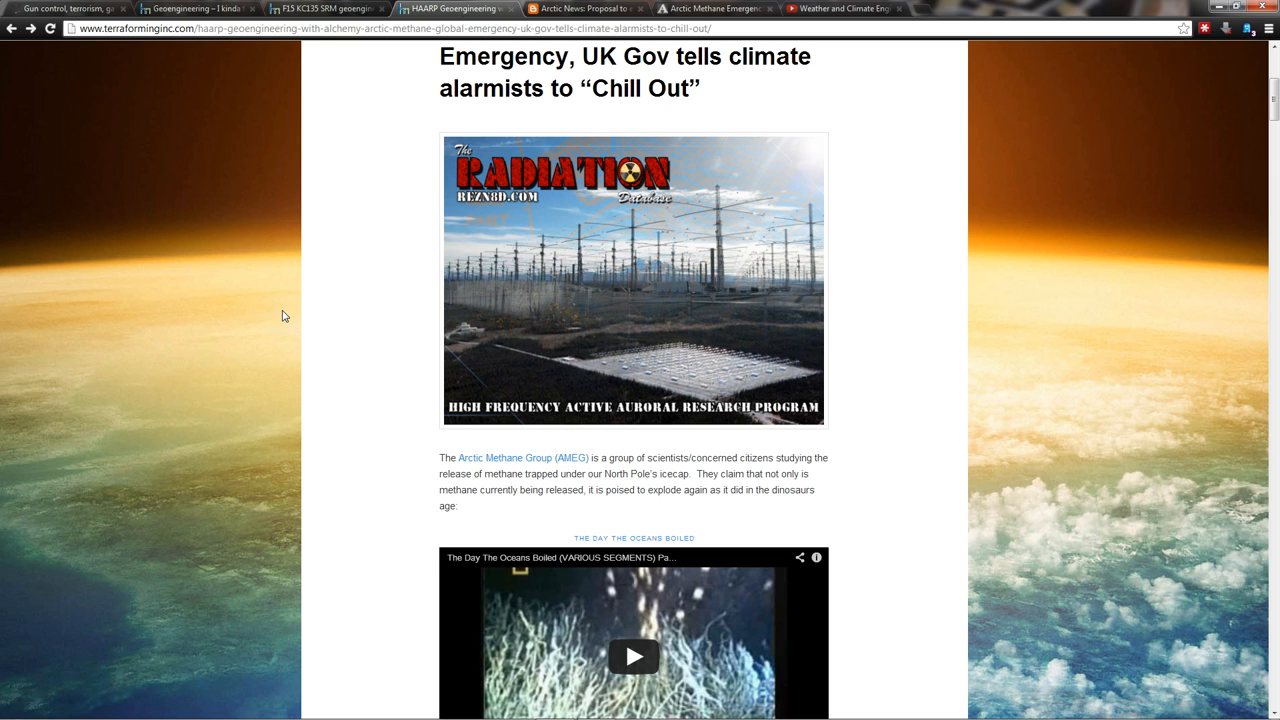
pyautogui.moveTo(288, 308)
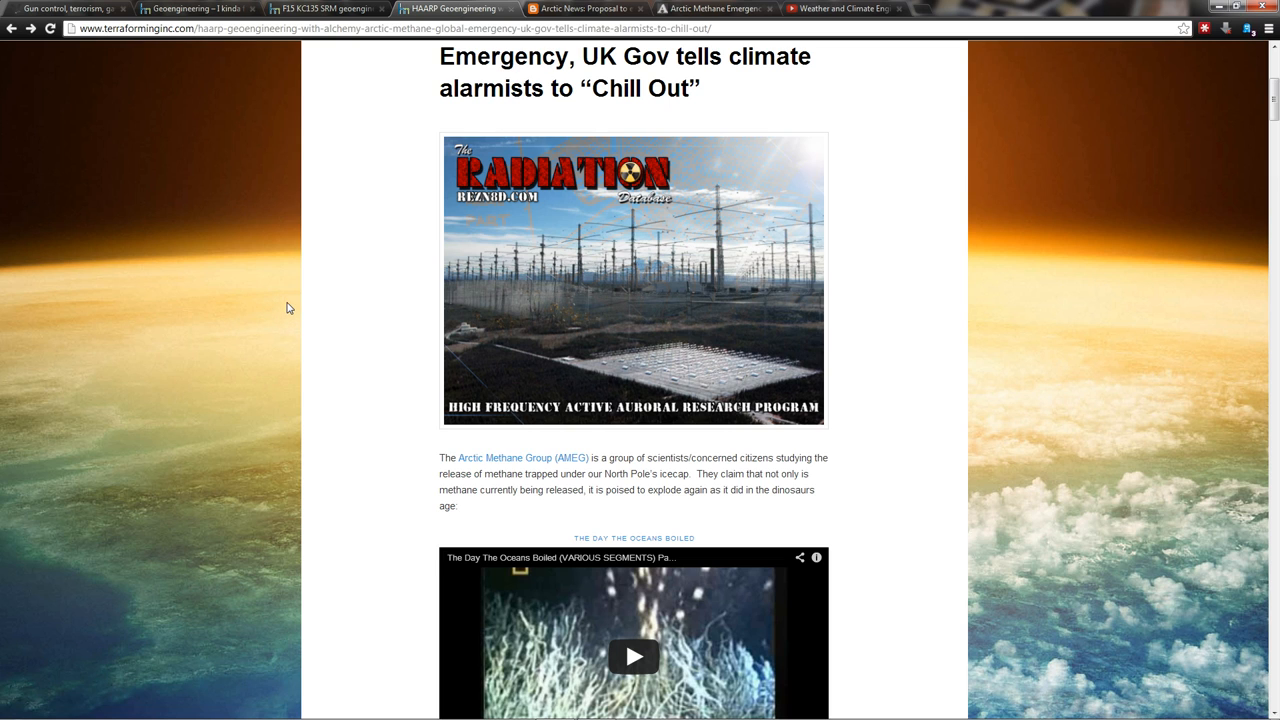
pyautogui.moveTo(380, 376)
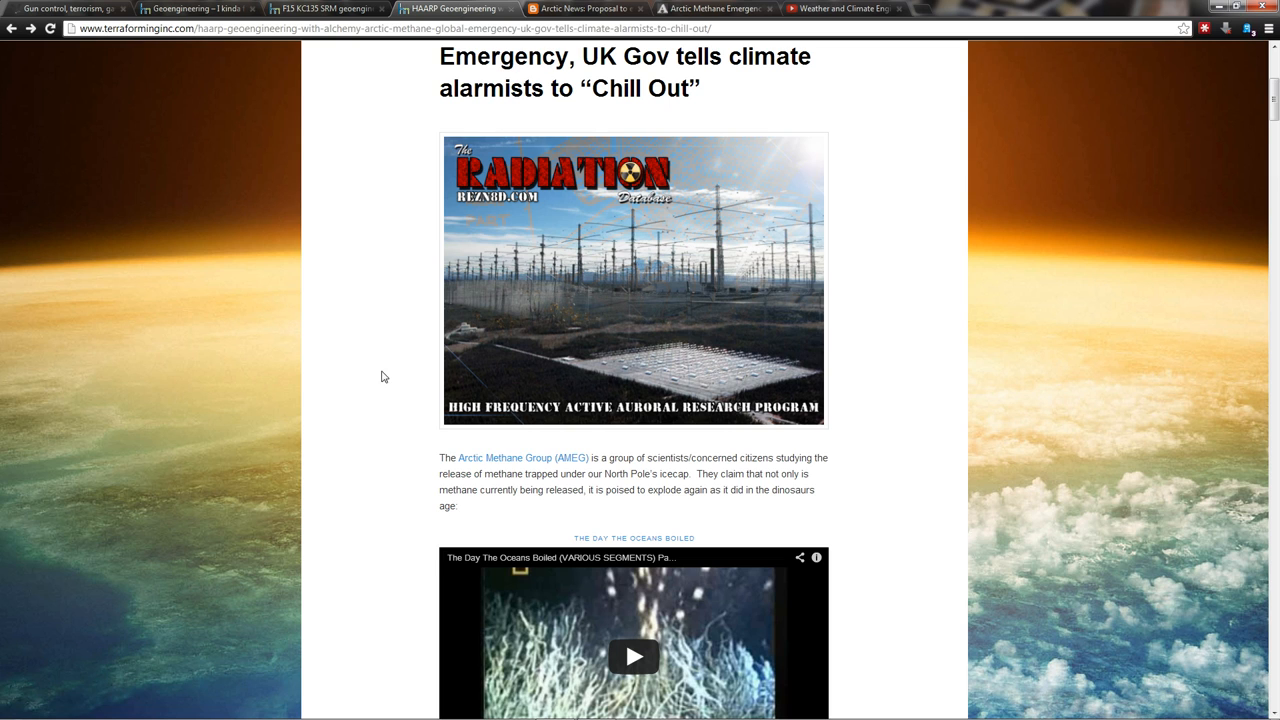
# Step: Read down the HAARP article past the embedded methane video to the Arctic maps
pyautogui.scroll(-3)
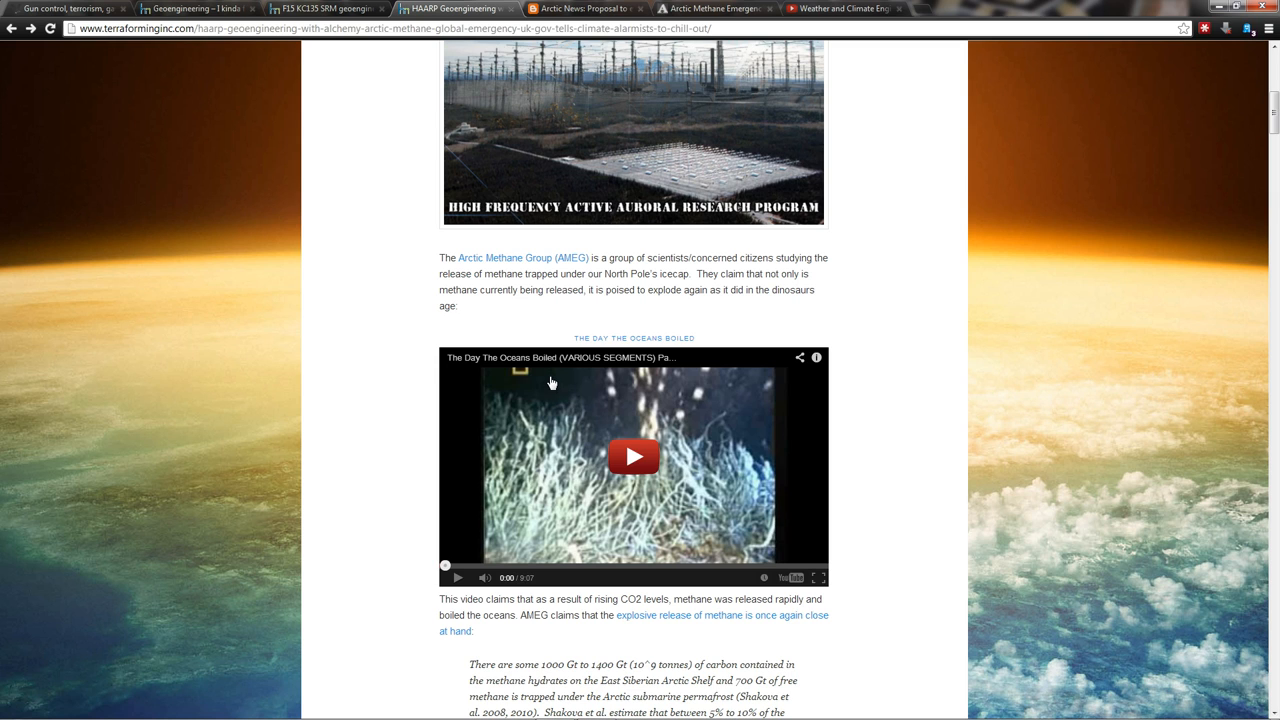
pyautogui.moveTo(464, 376)
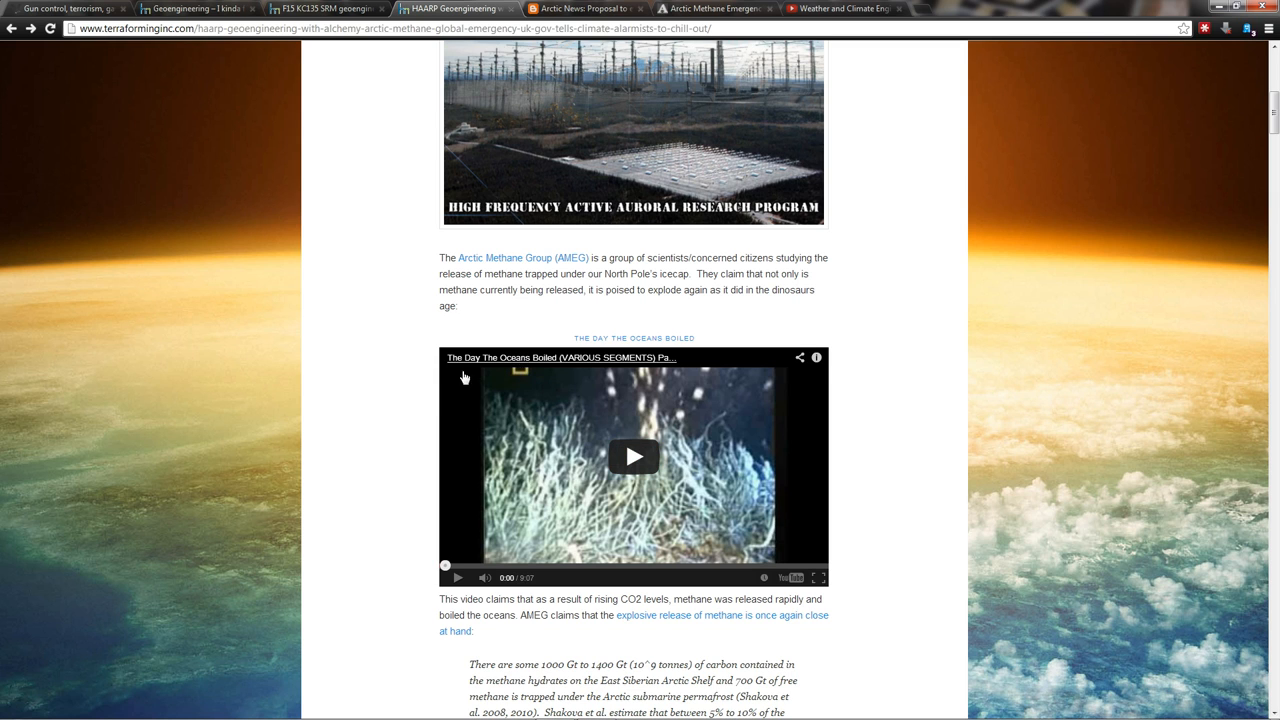
pyautogui.scroll(-3)
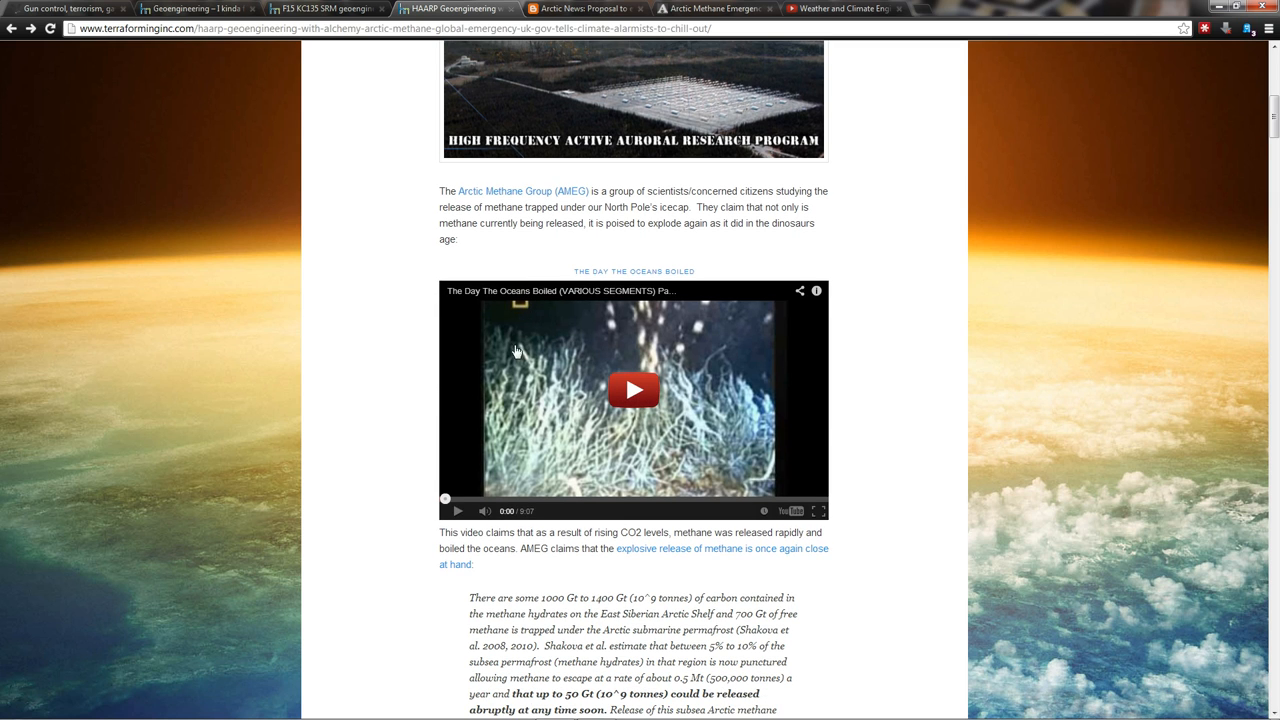
pyautogui.scroll(-3)
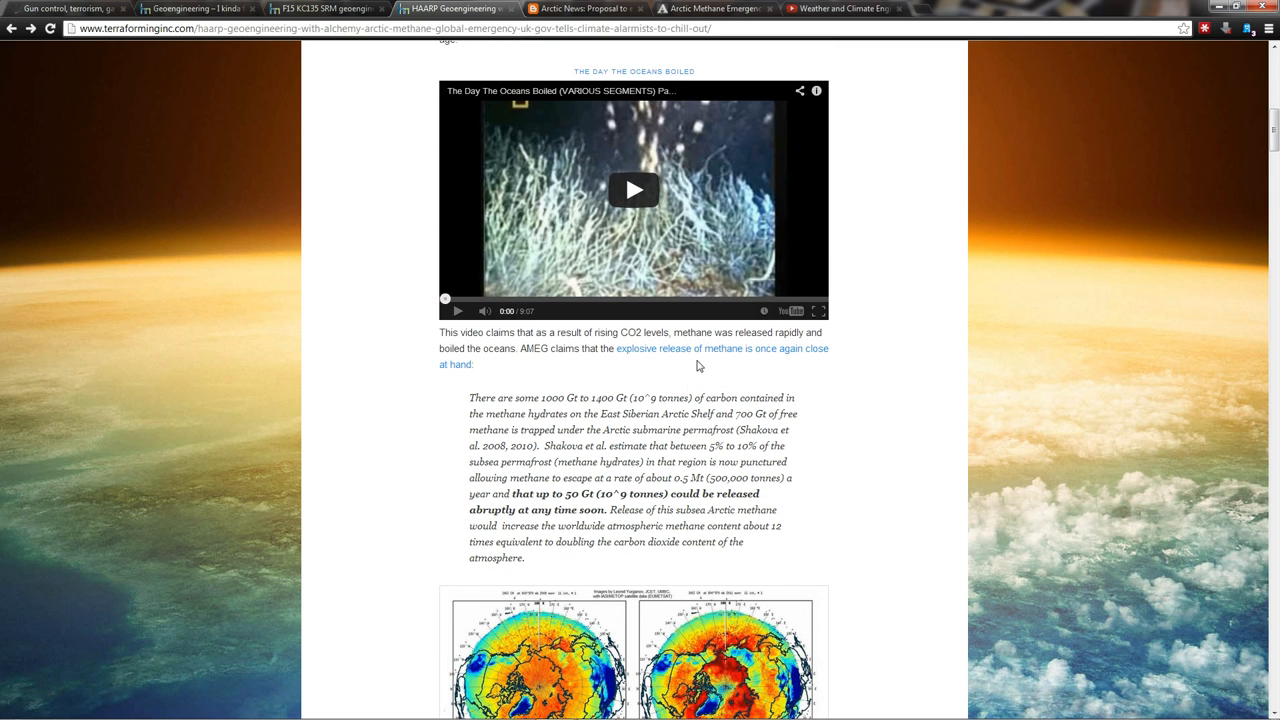
pyautogui.scroll(-3)
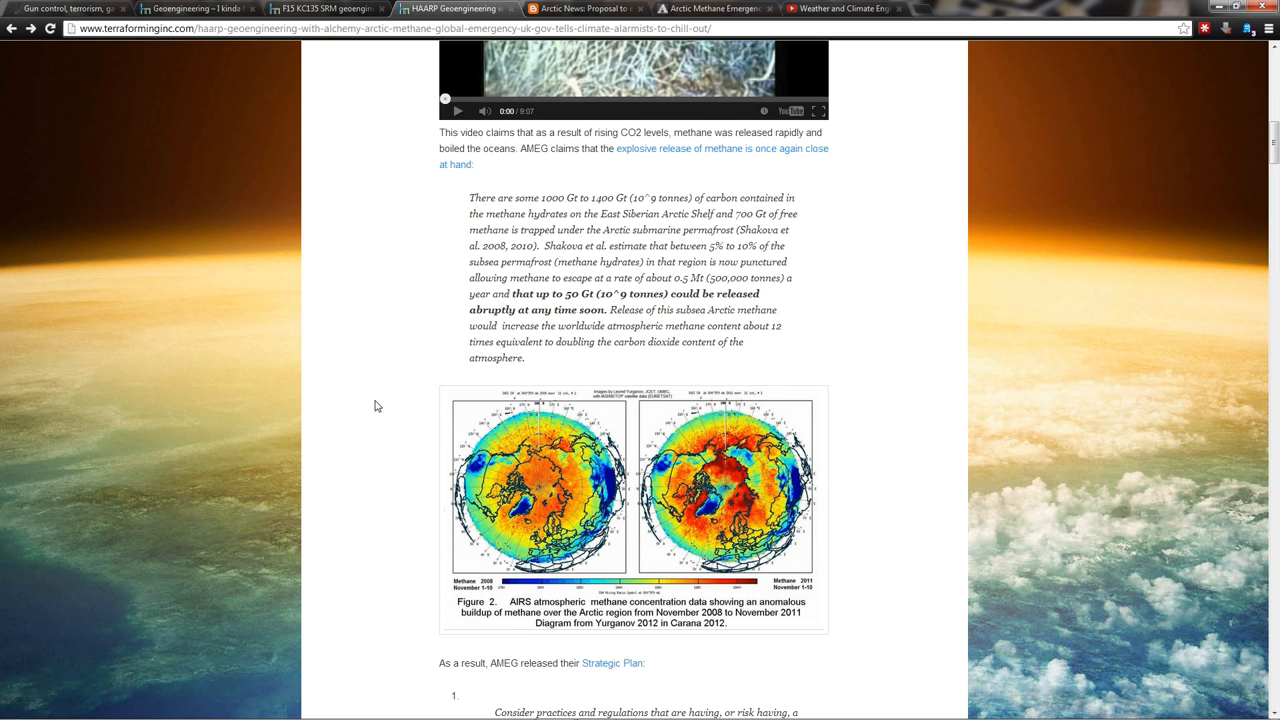
pyautogui.moveTo(402, 374)
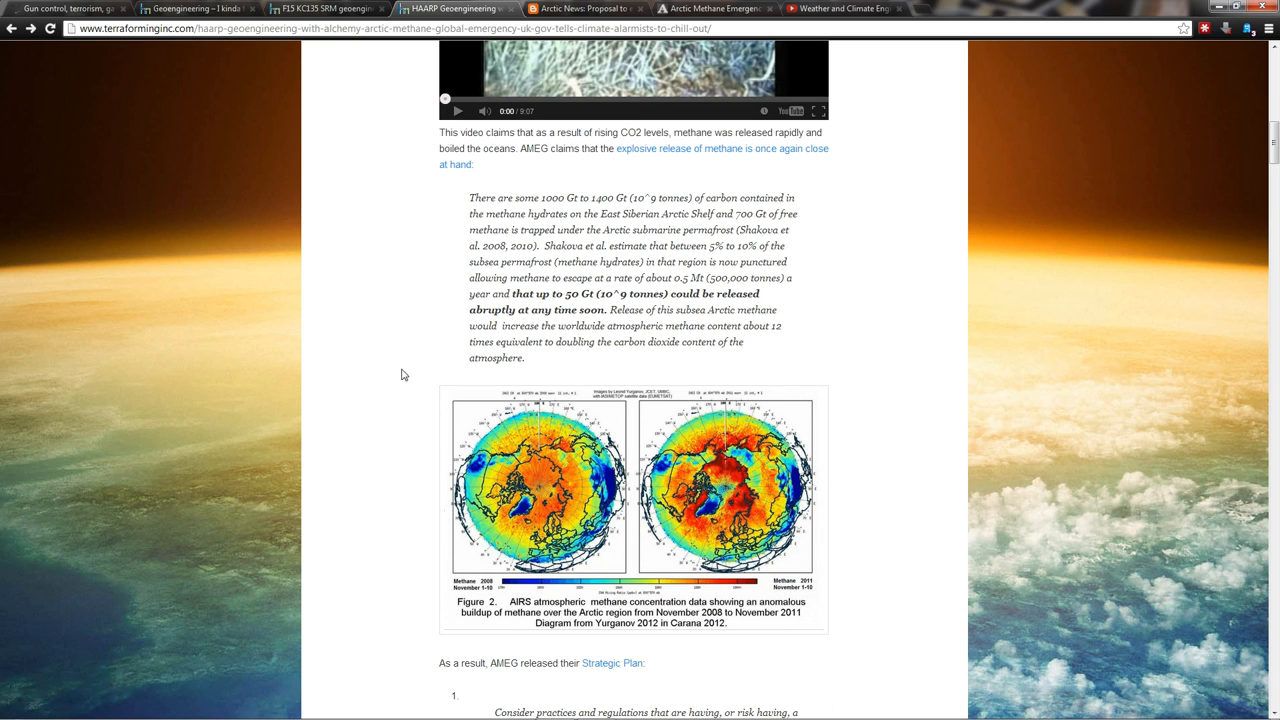
pyautogui.moveTo(452, 312)
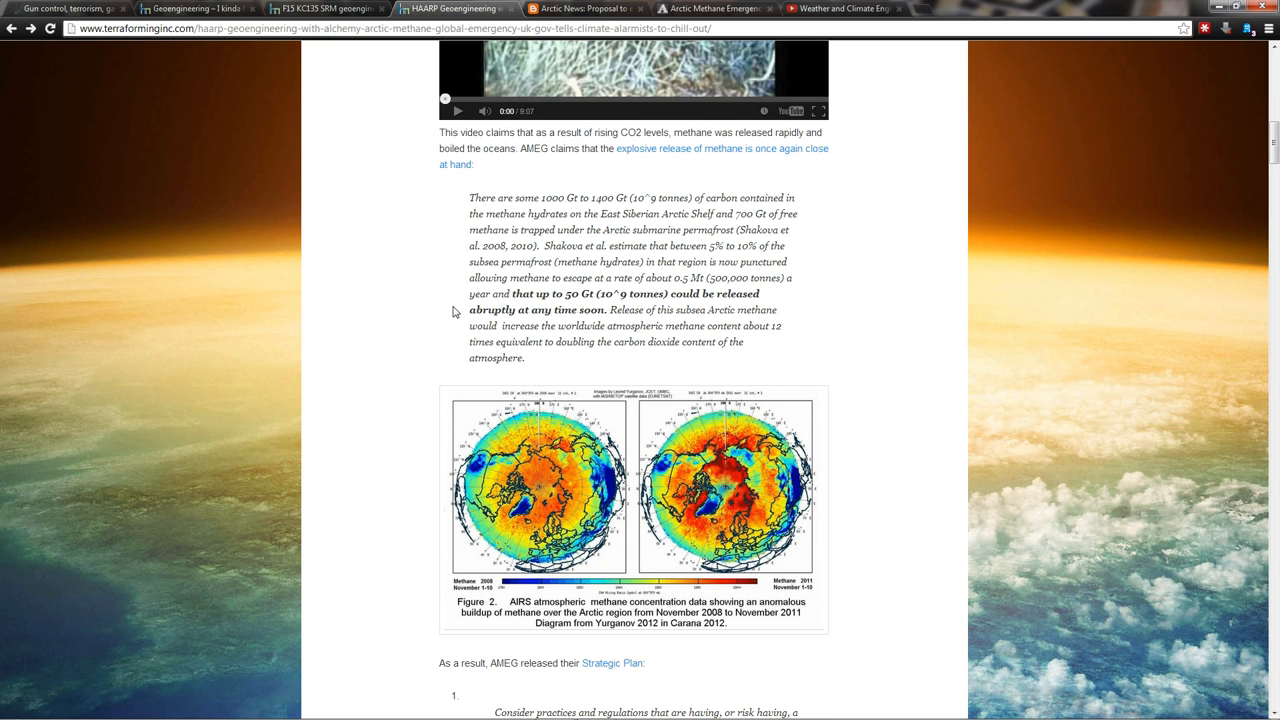
pyautogui.scroll(-3)
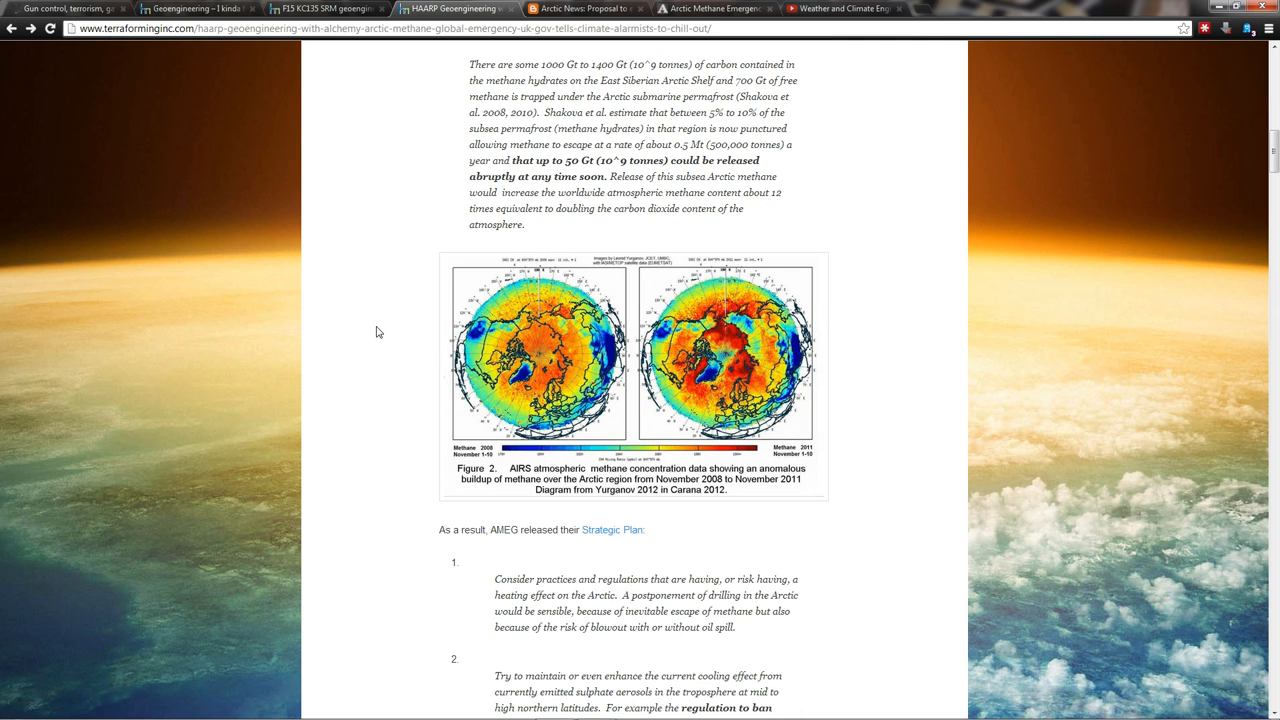
pyautogui.scroll(-3)
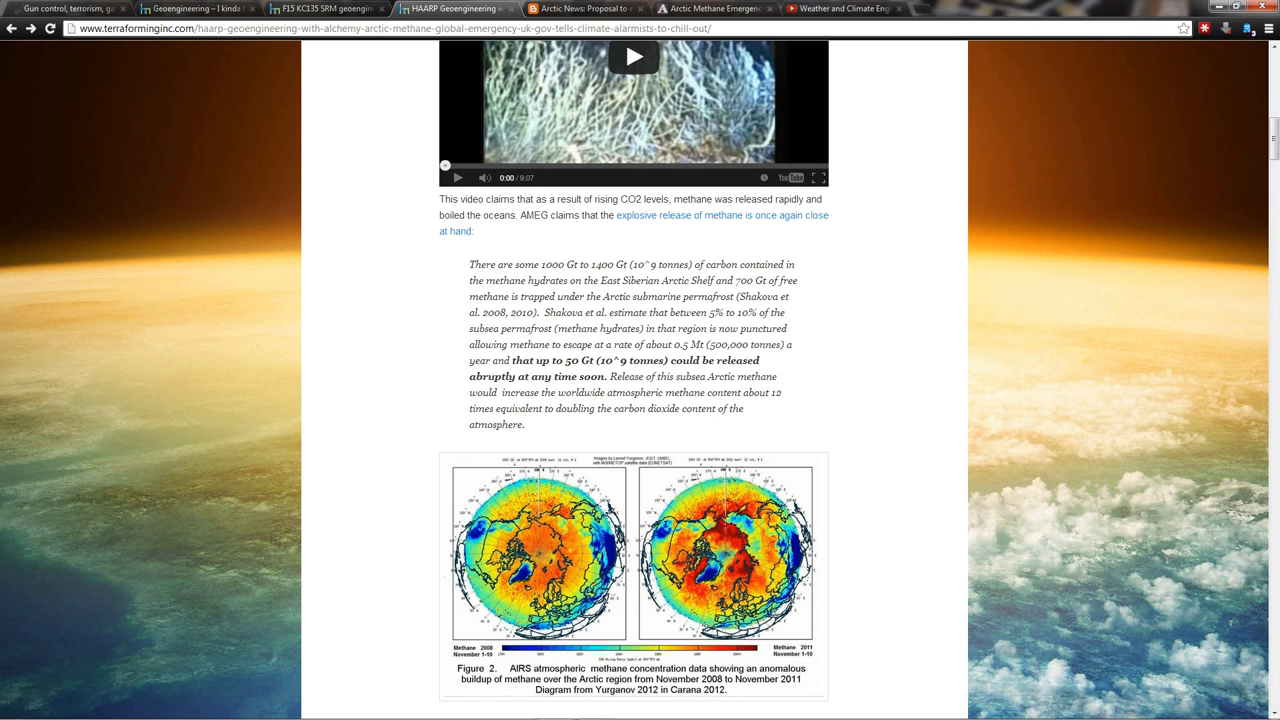
# Step: Continue below the Arctic methane maps to AMEG's numbered Strategic Plan proposals
pyautogui.scroll(3)
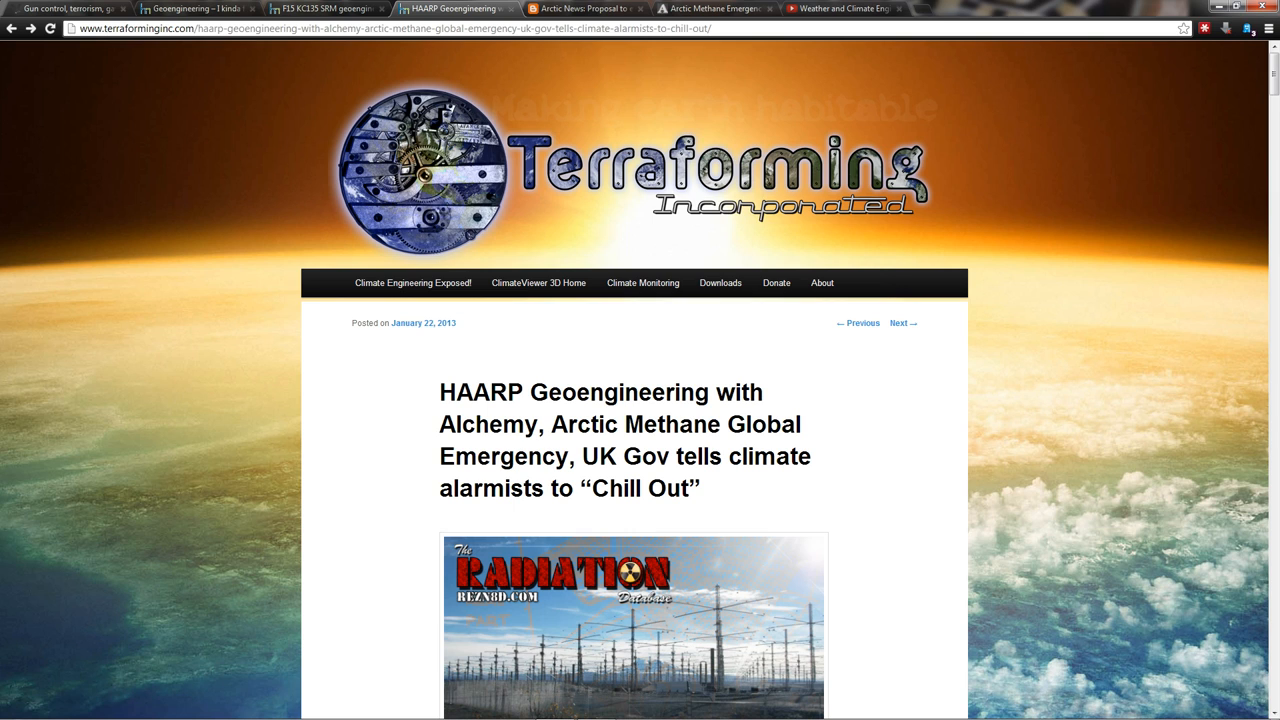
pyautogui.scroll(-3)
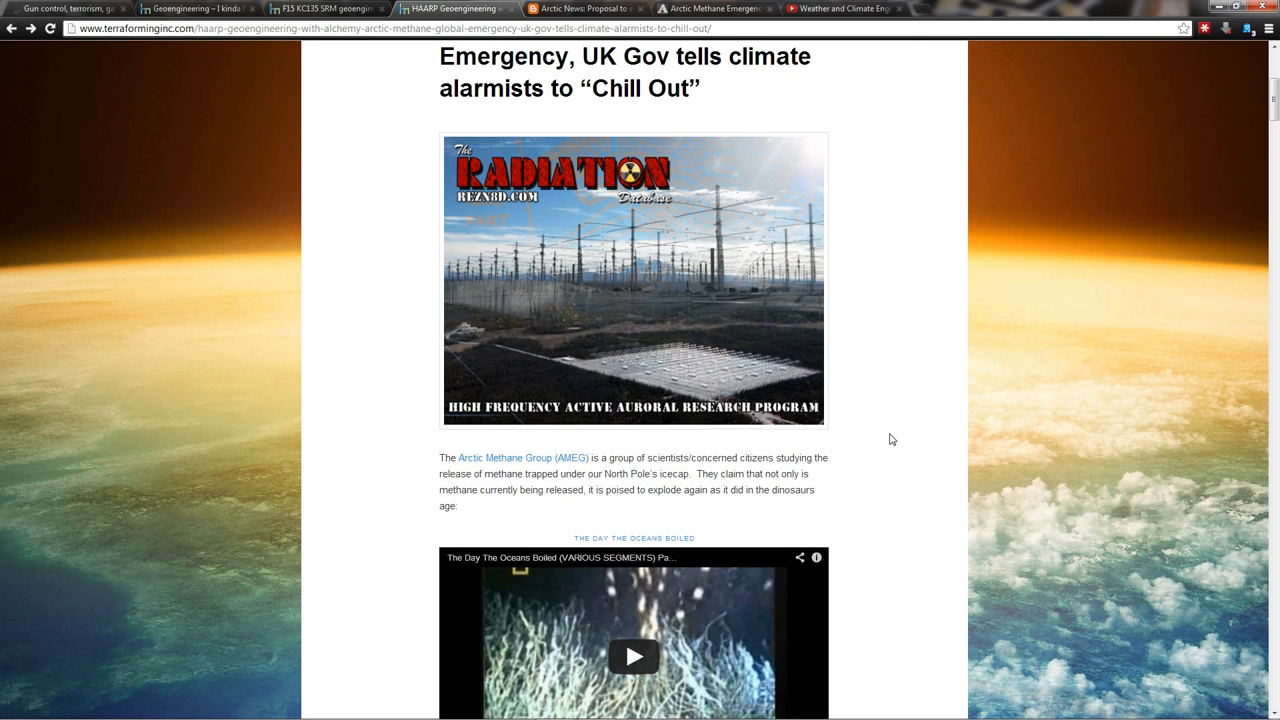
pyautogui.moveTo(922, 384)
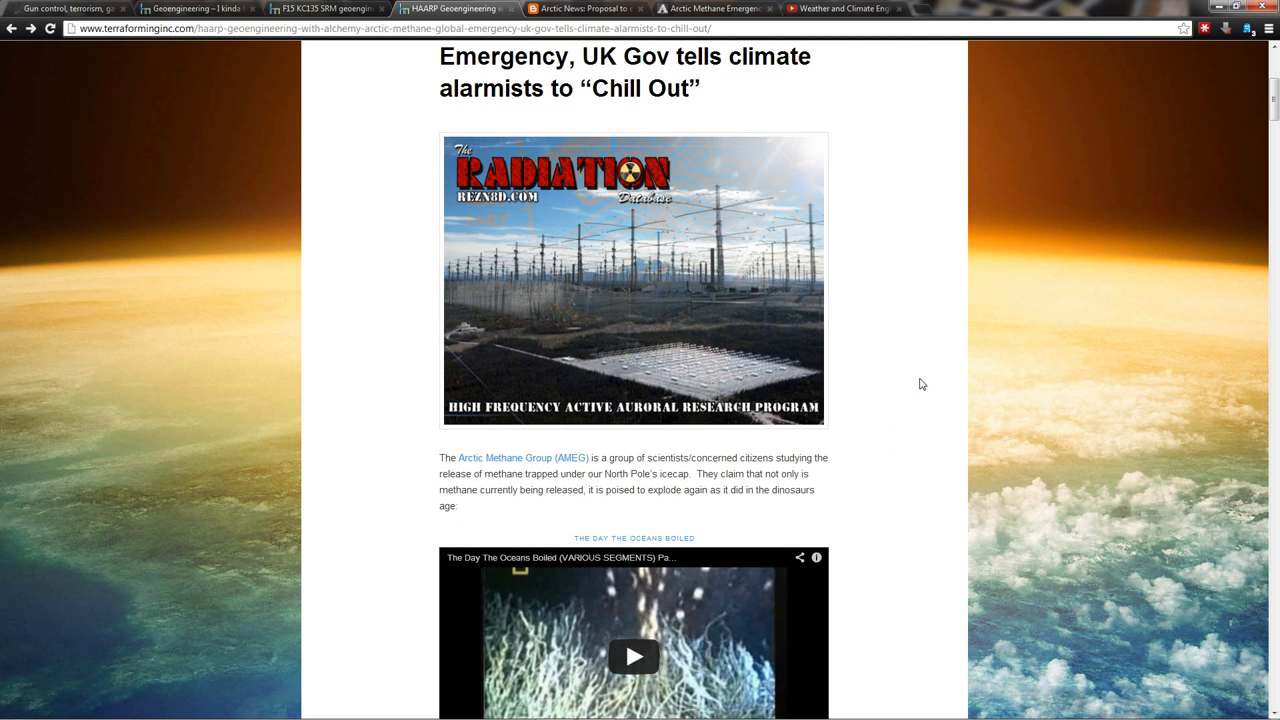
pyautogui.scroll(-3)
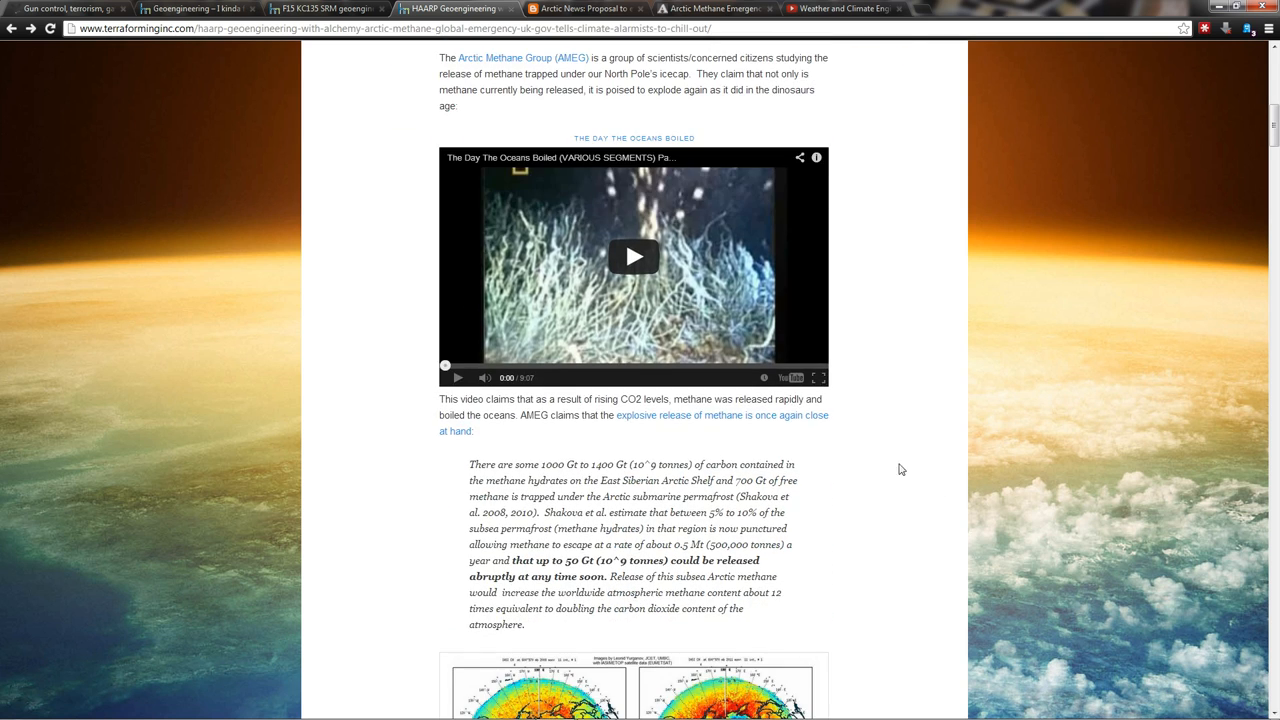
pyautogui.scroll(-3)
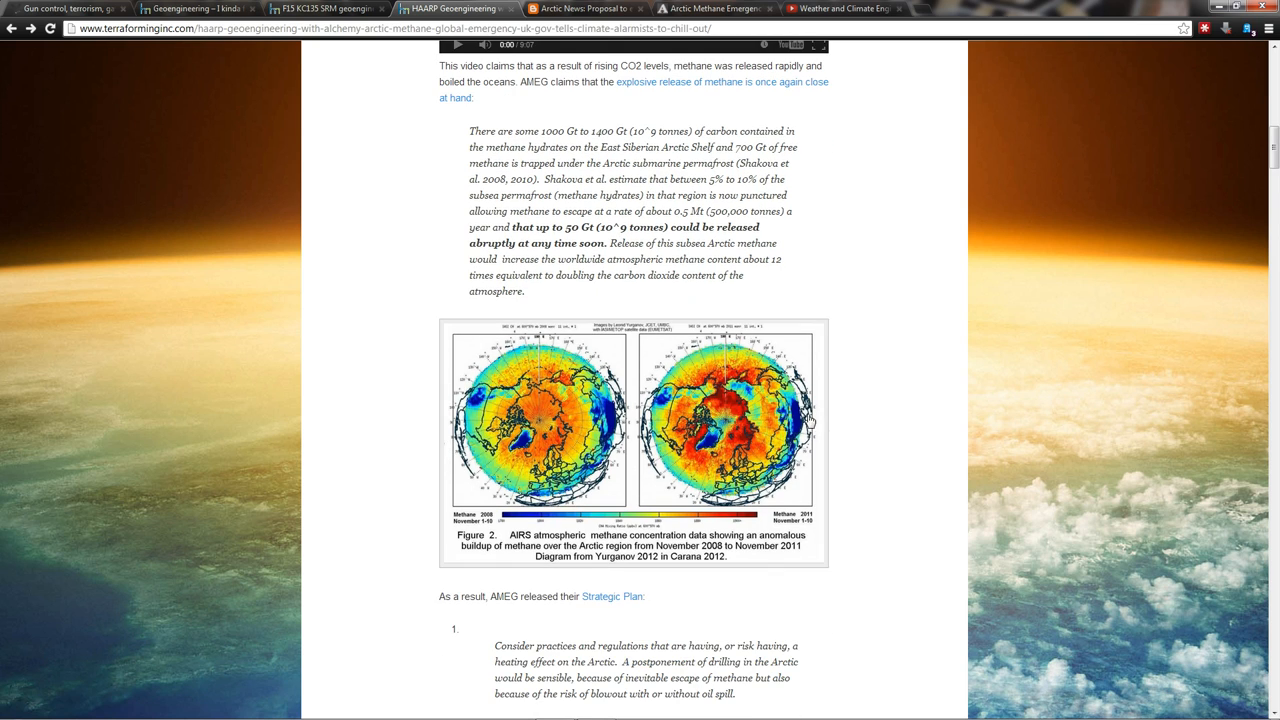
pyautogui.scroll(-3)
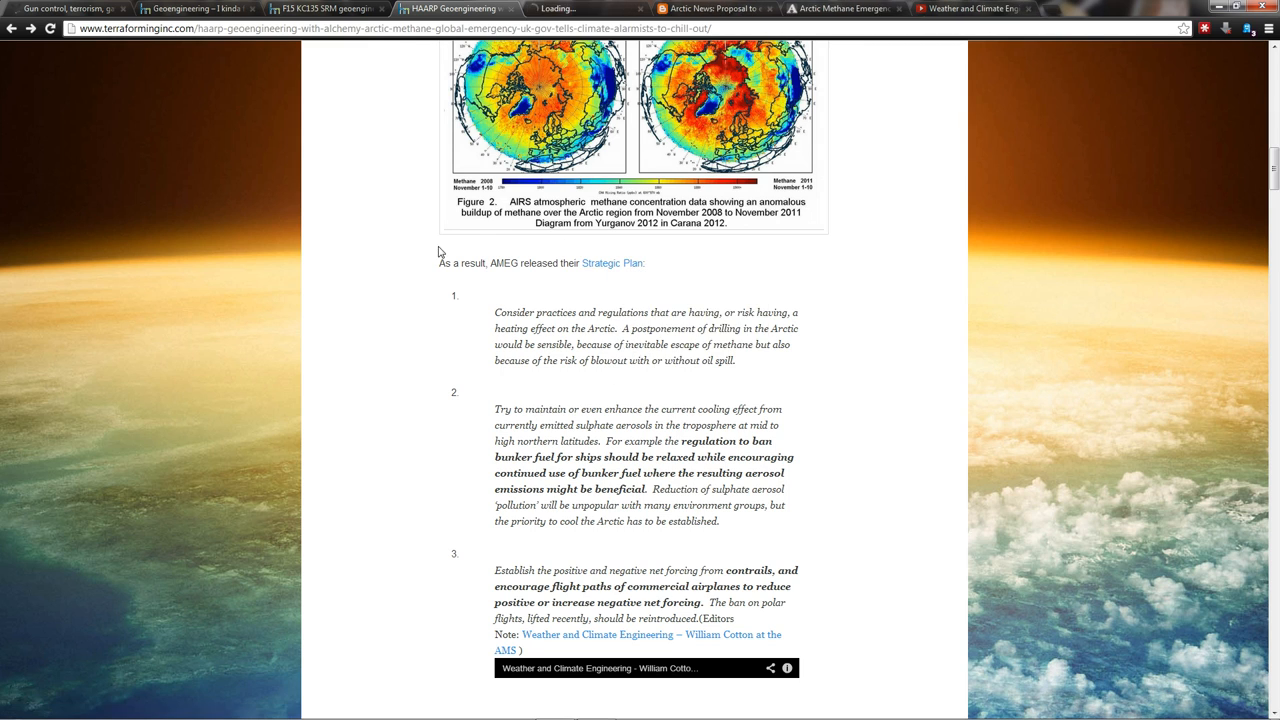
# Step: Peek at the AMEG Strategic Plan PDF, then read the article's proposals 3–5 on black carbon
pyautogui.click(612, 264)
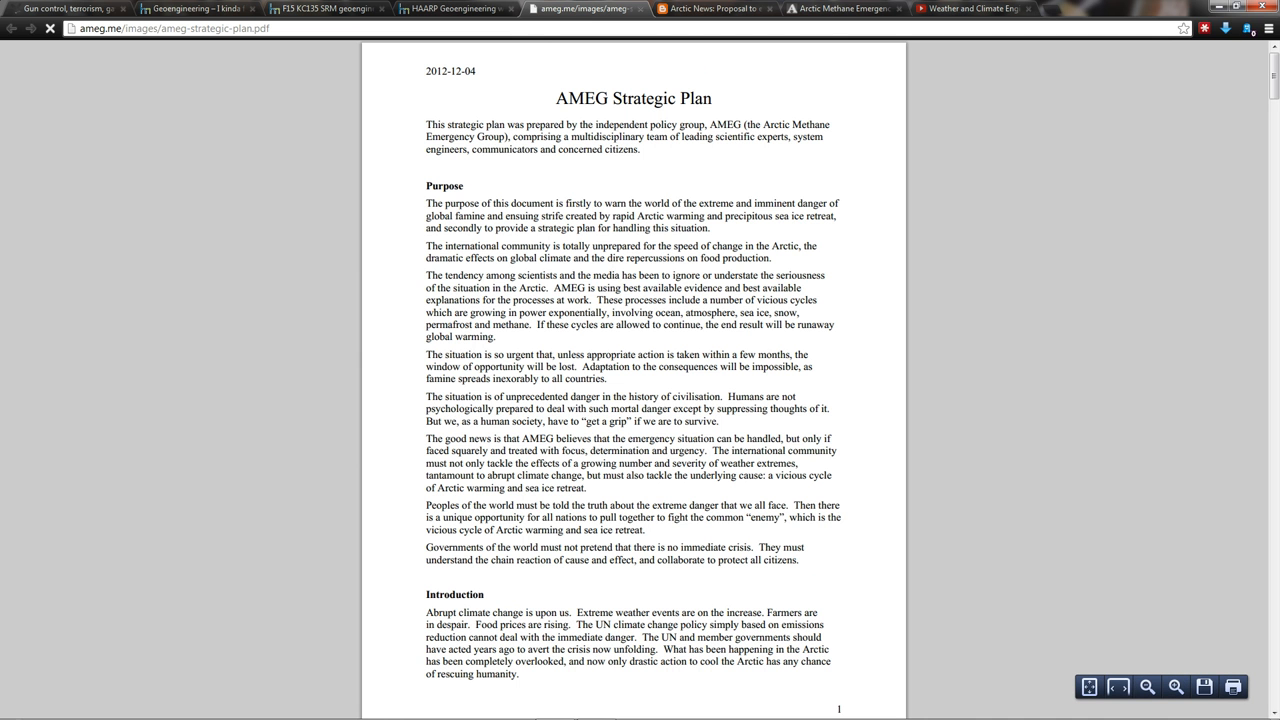
pyautogui.click(452, 8)
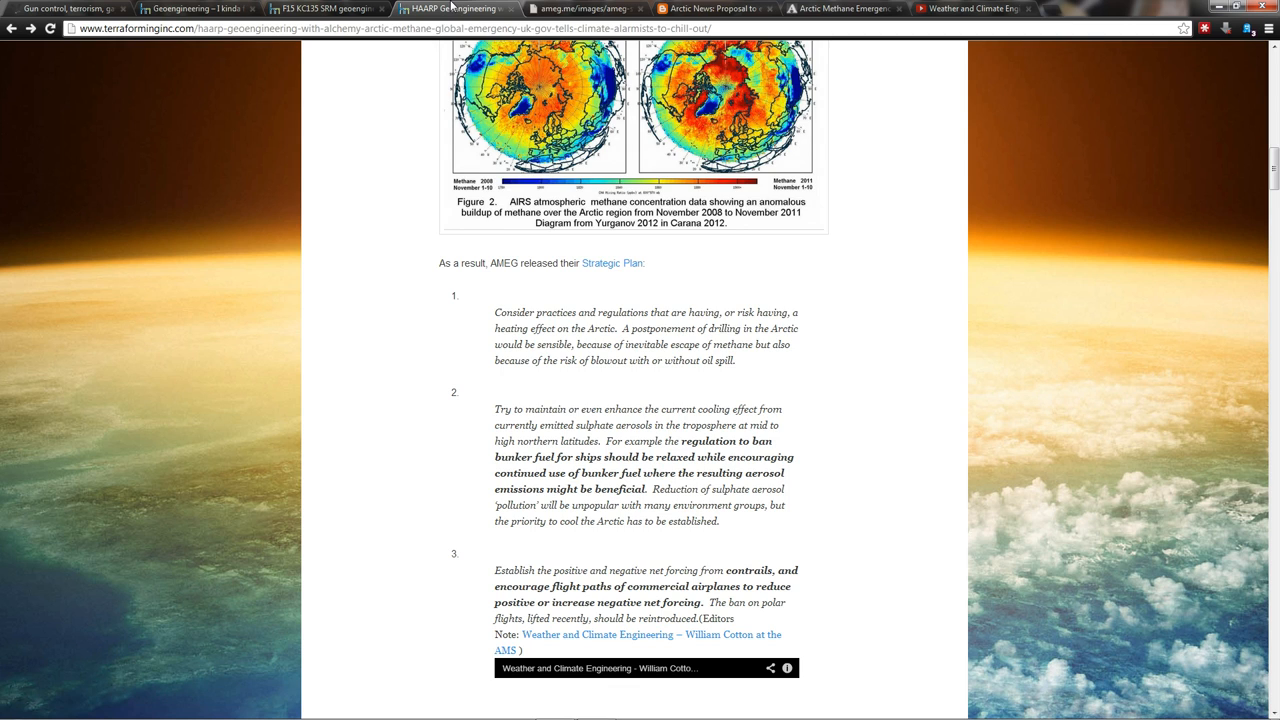
pyautogui.scroll(-3)
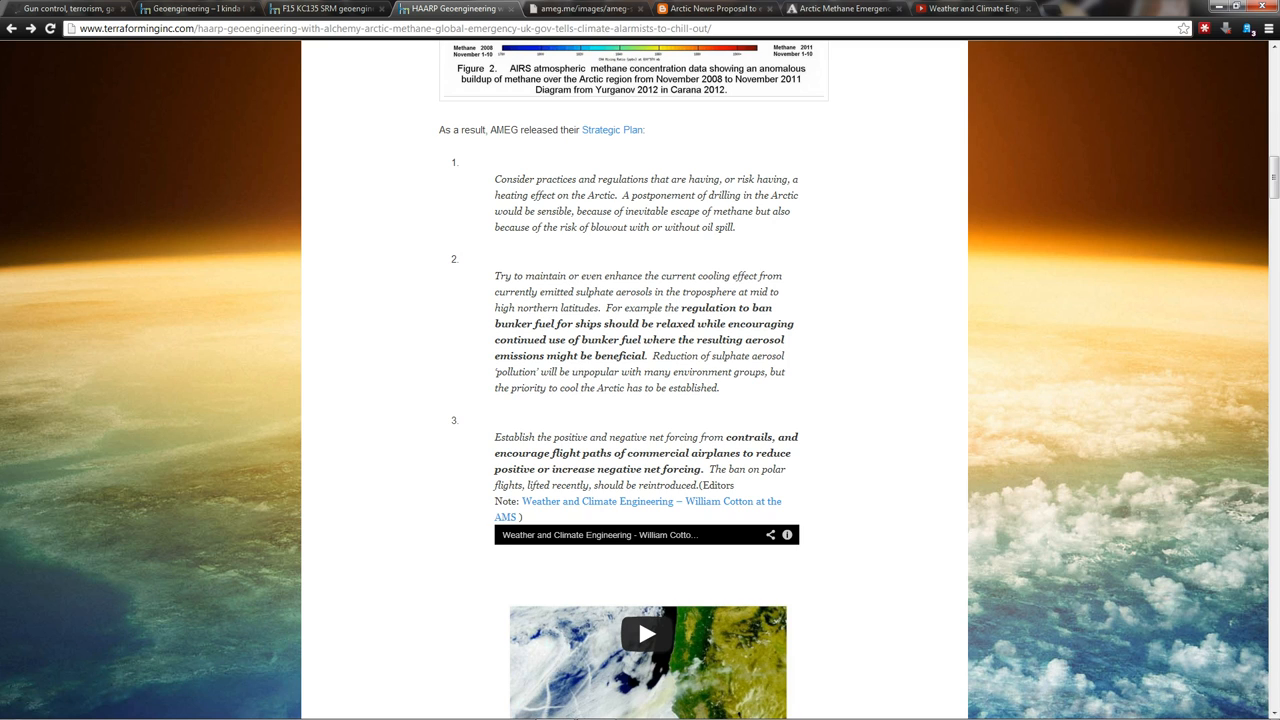
pyautogui.scroll(-3)
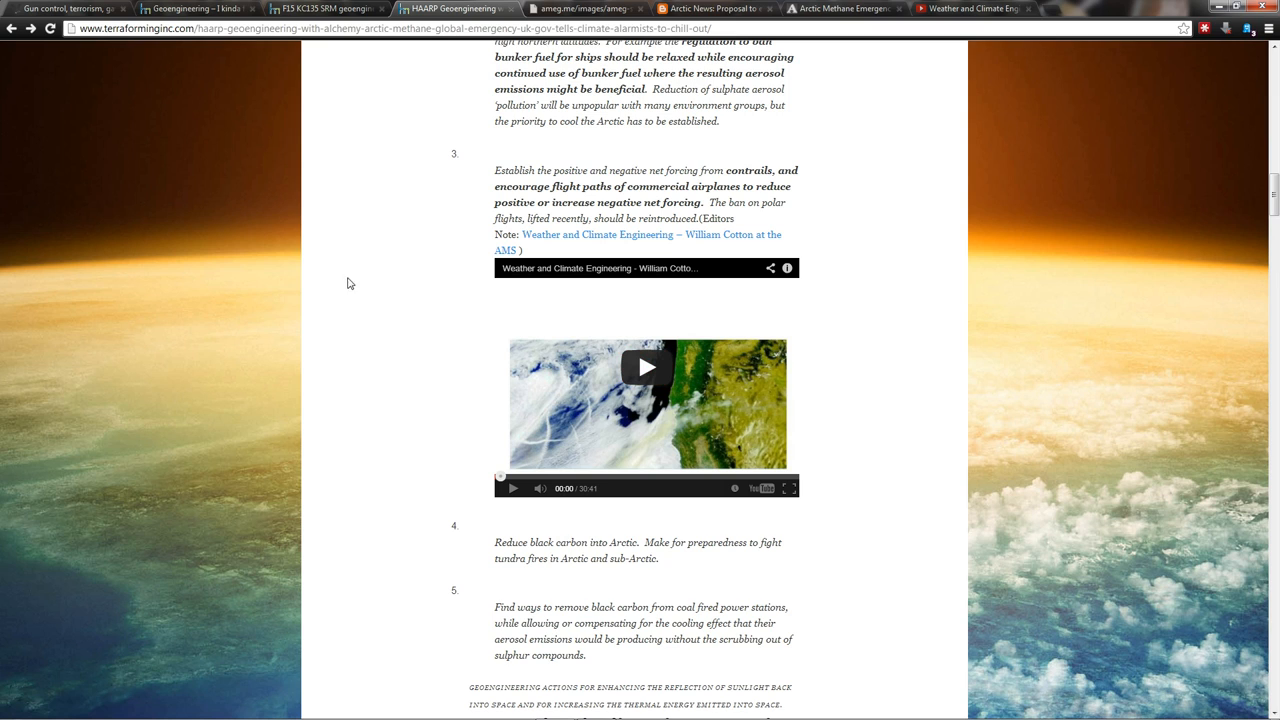
pyautogui.moveTo(436, 188)
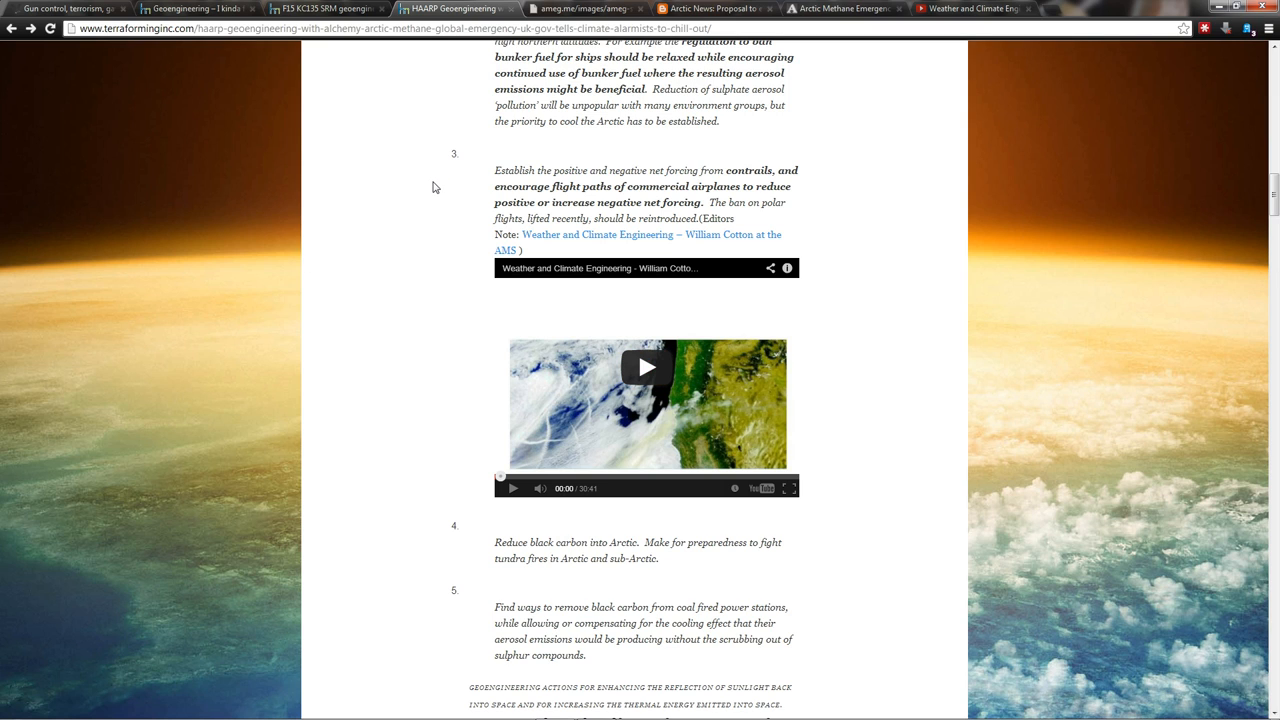
pyautogui.moveTo(436, 196)
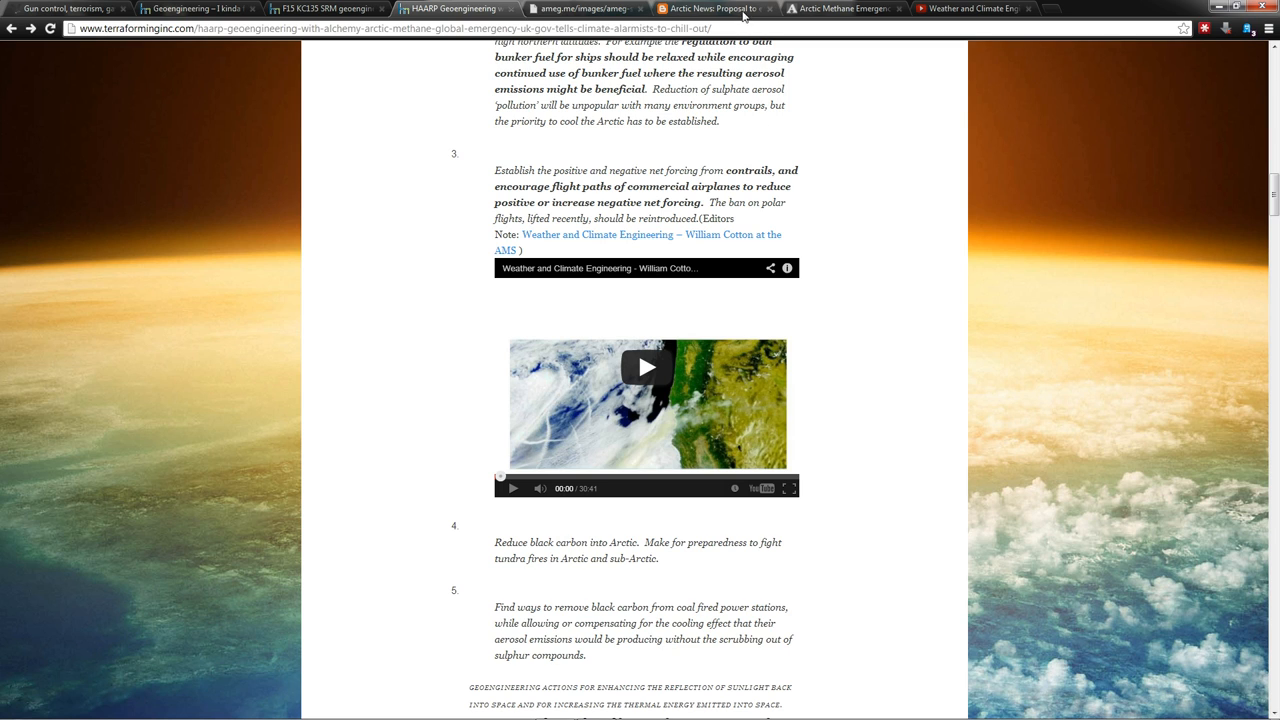
pyautogui.moveTo(644, 268)
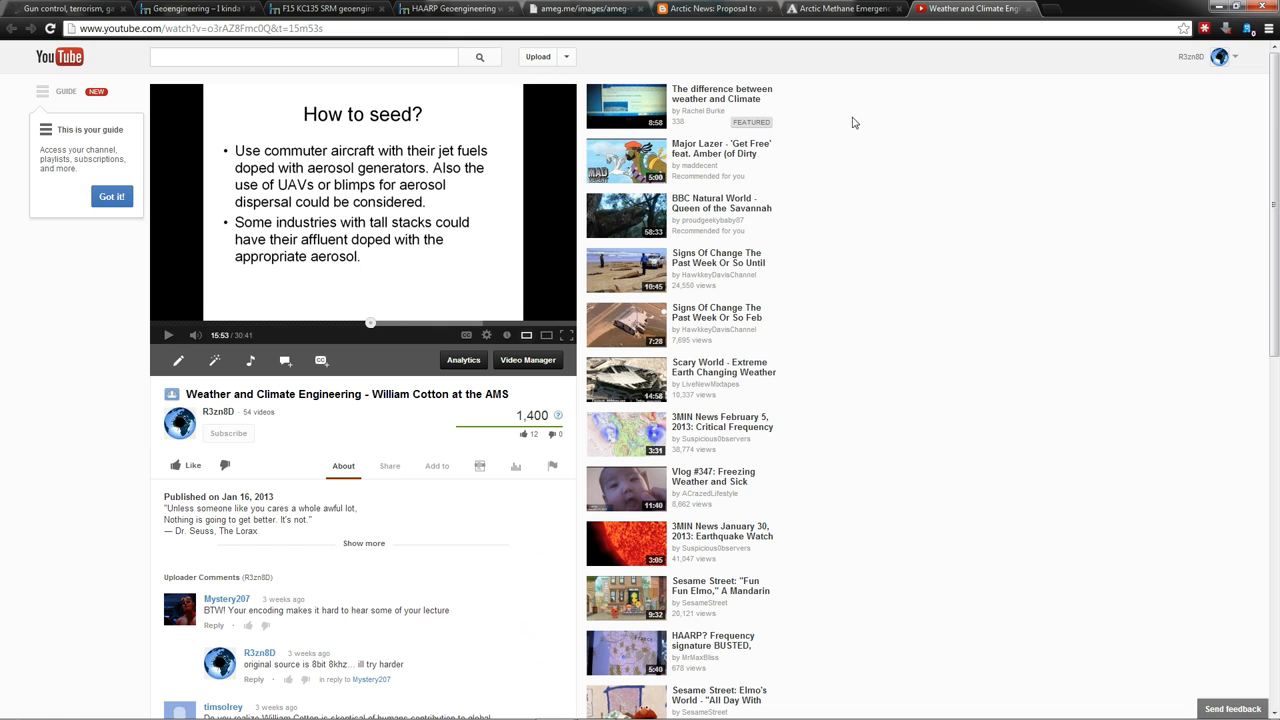
pyautogui.moveTo(476, 404)
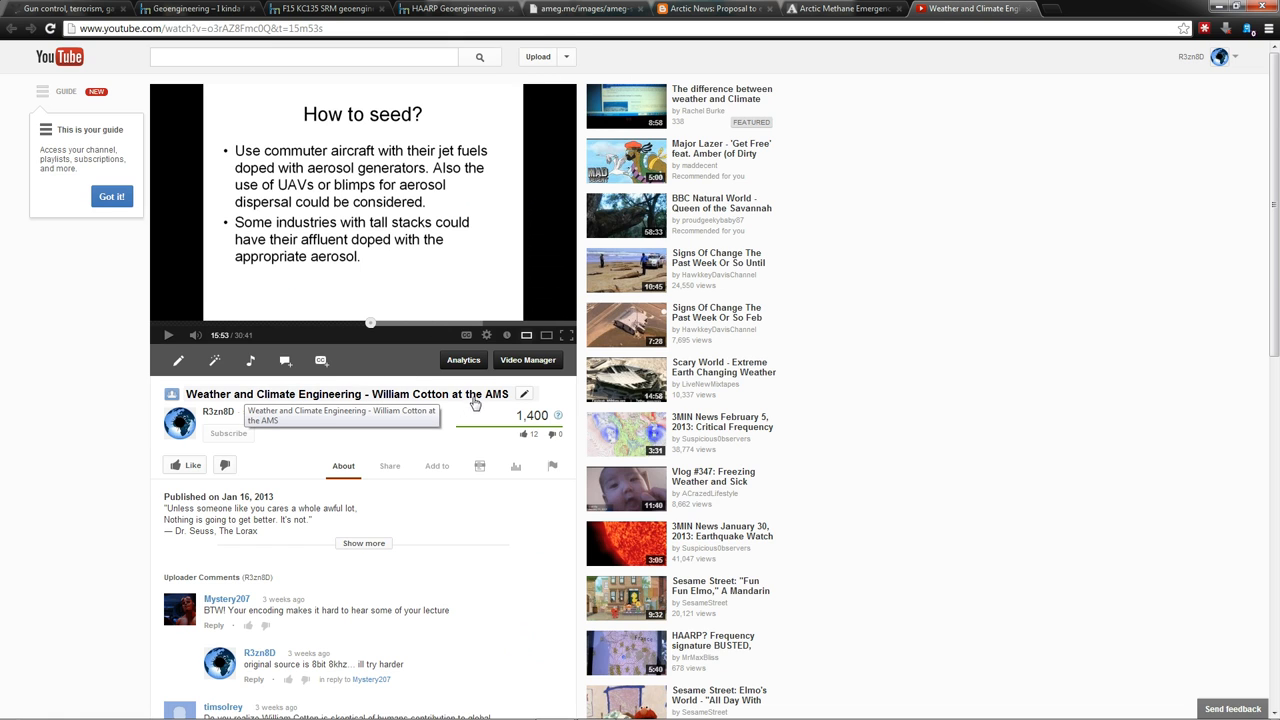
pyautogui.moveTo(490, 404)
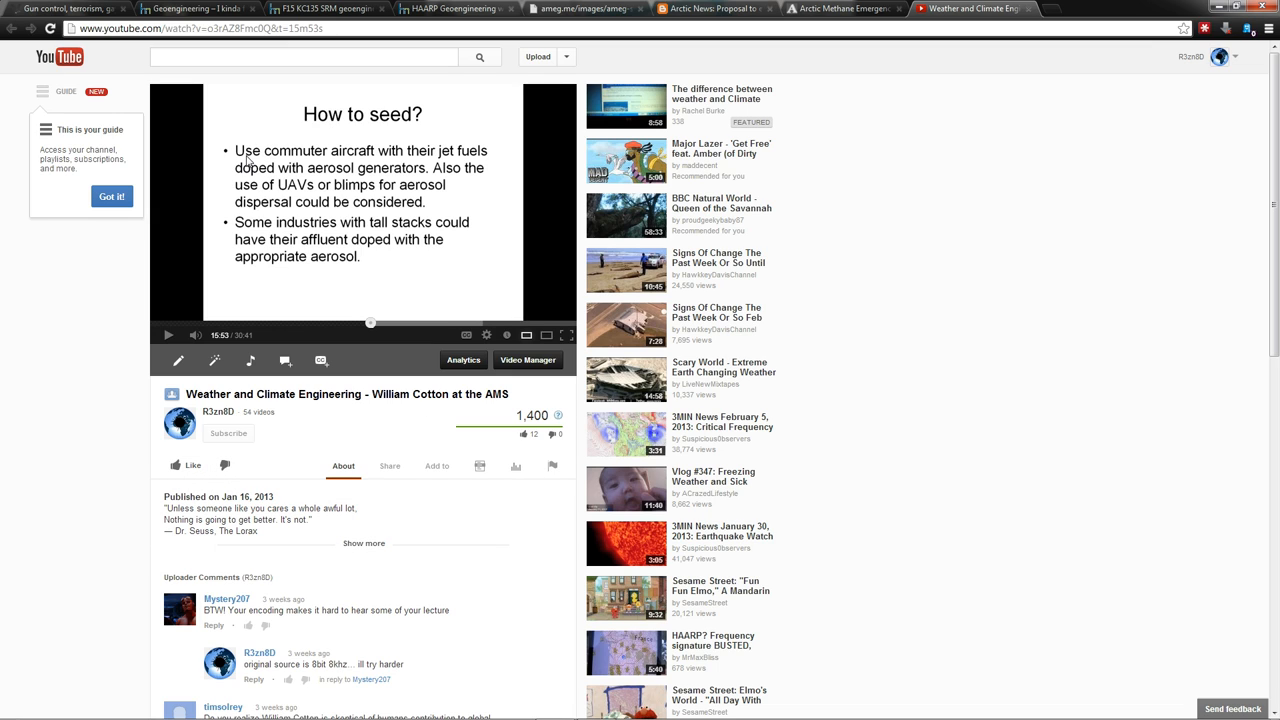
pyautogui.moveTo(448, 156)
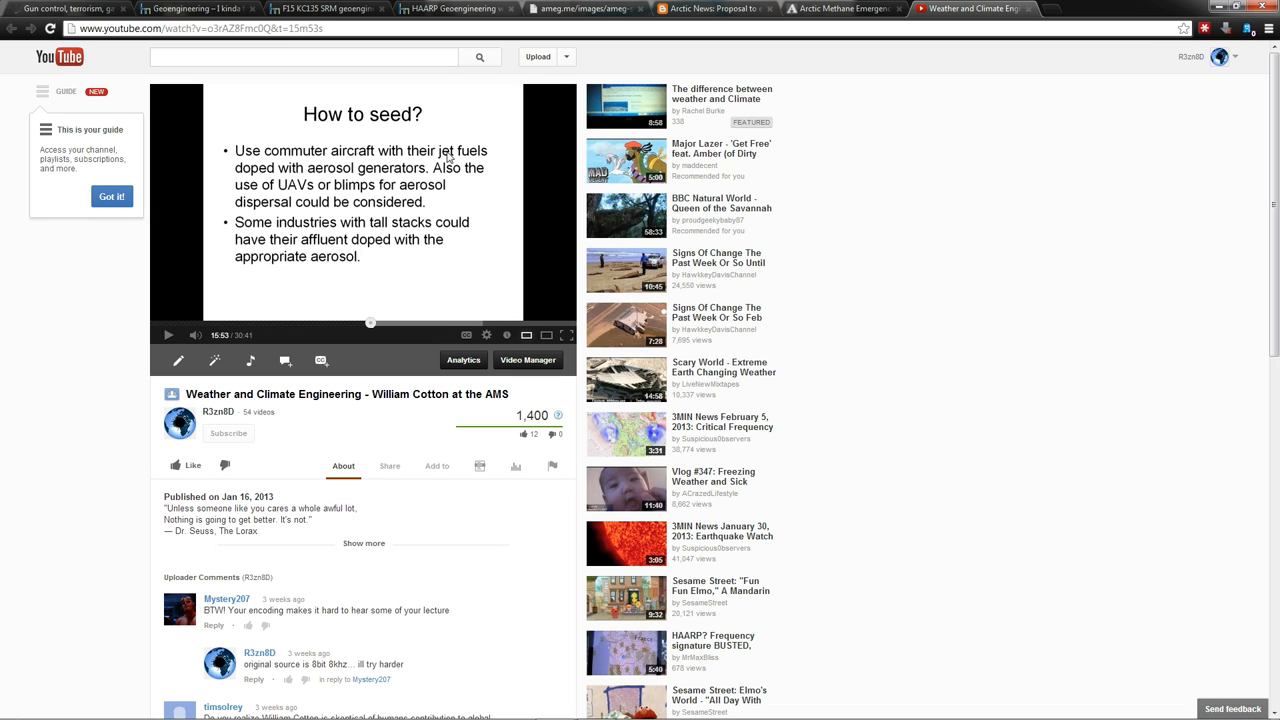
pyautogui.moveTo(368, 178)
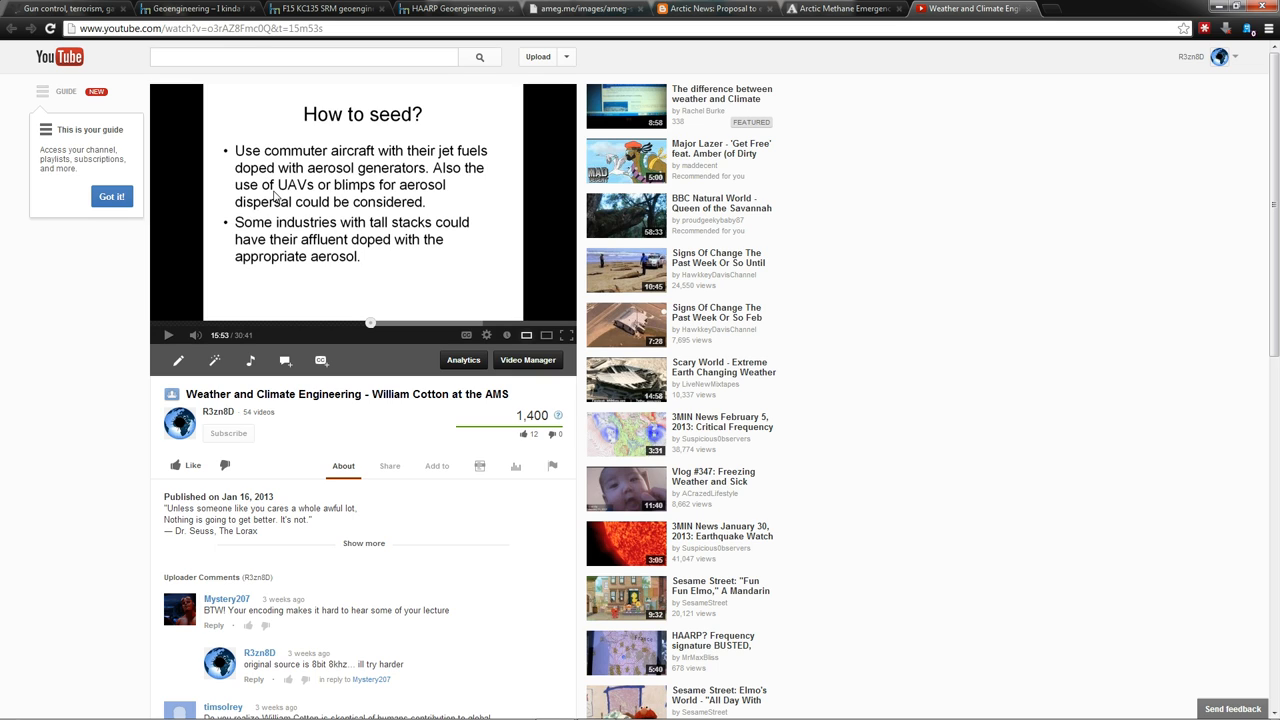
pyautogui.moveTo(348, 206)
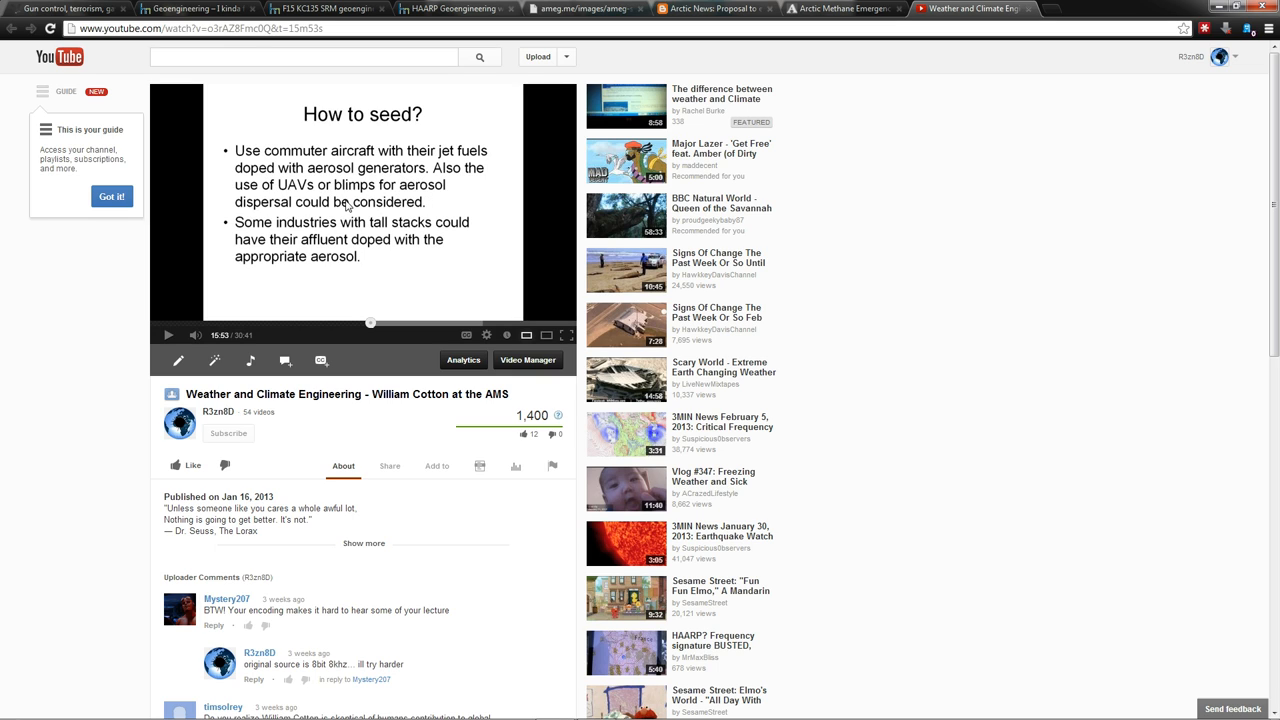
pyautogui.moveTo(304, 232)
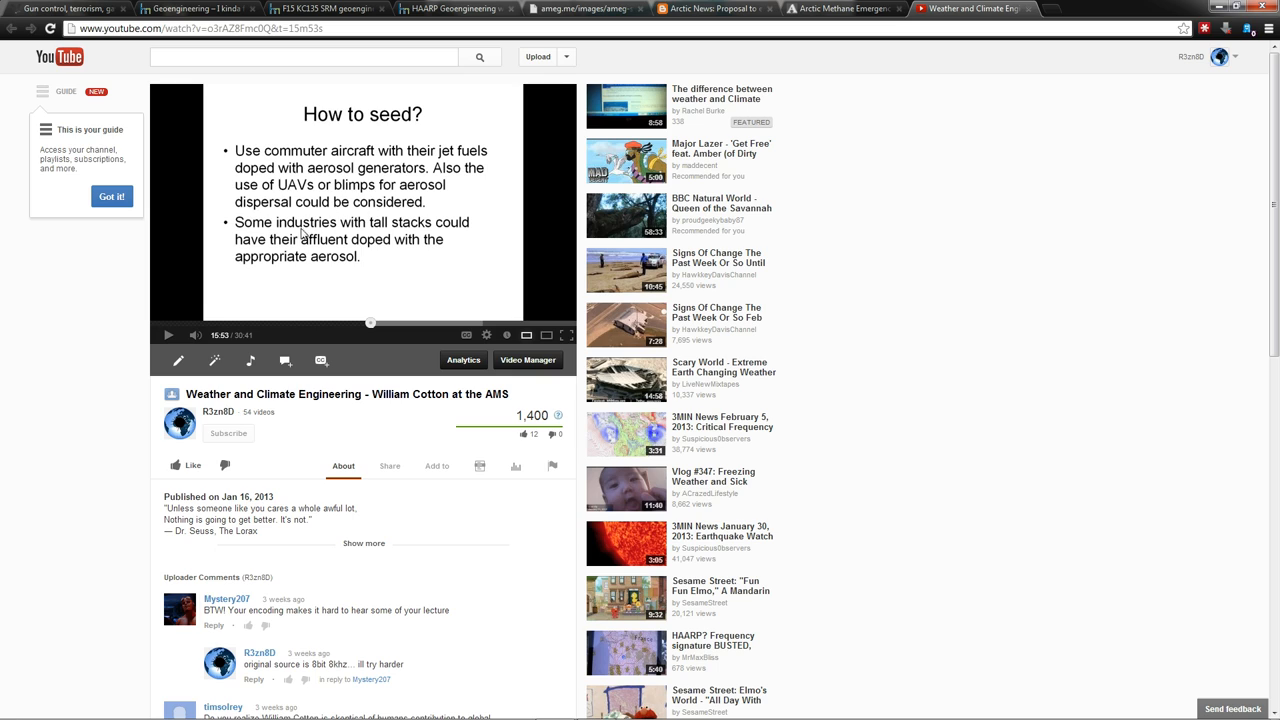
pyautogui.moveTo(418, 230)
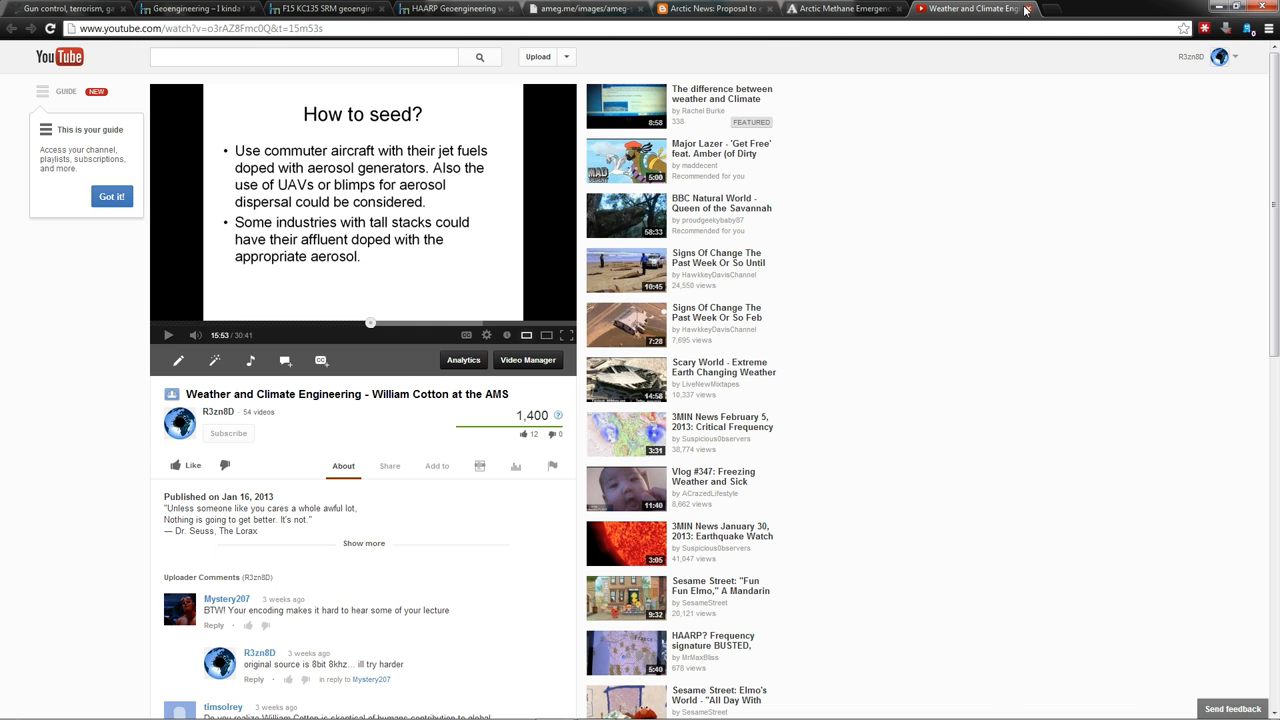
# Step: Return from the William Cotton YouTube talk to the Terraforming Inc article's action list
pyautogui.click(450, 8)
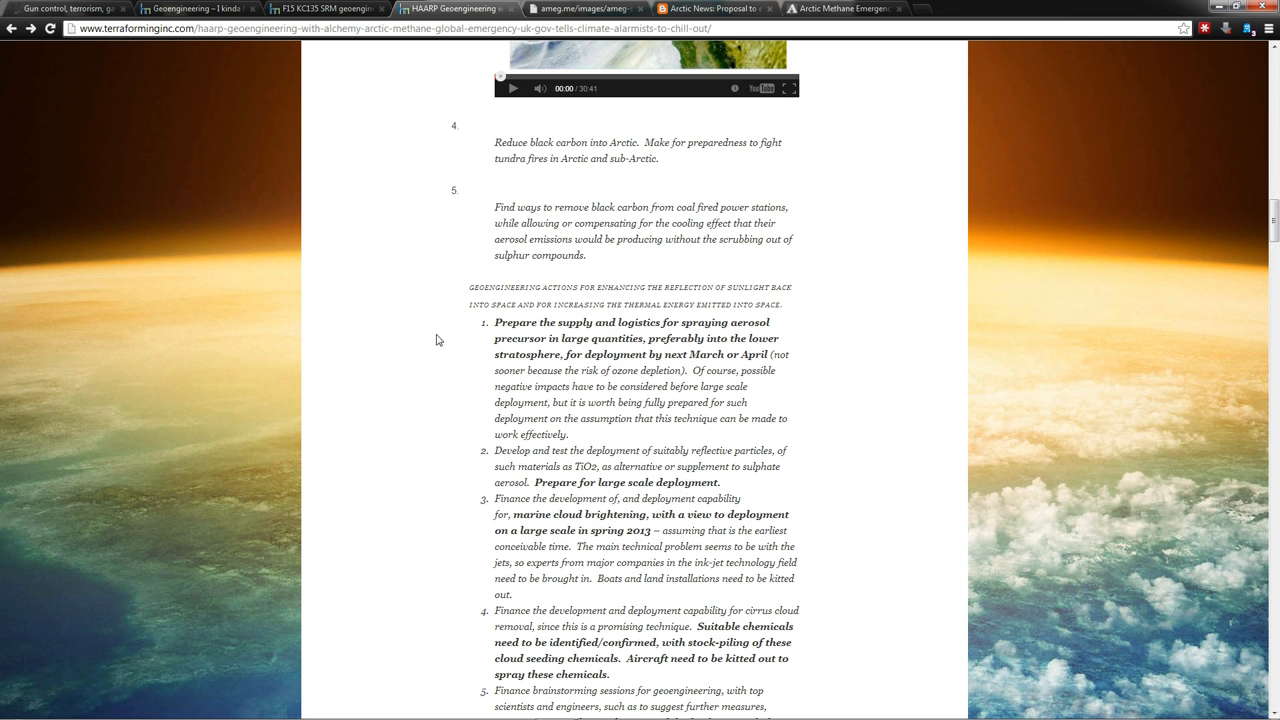
pyautogui.moveTo(518, 280)
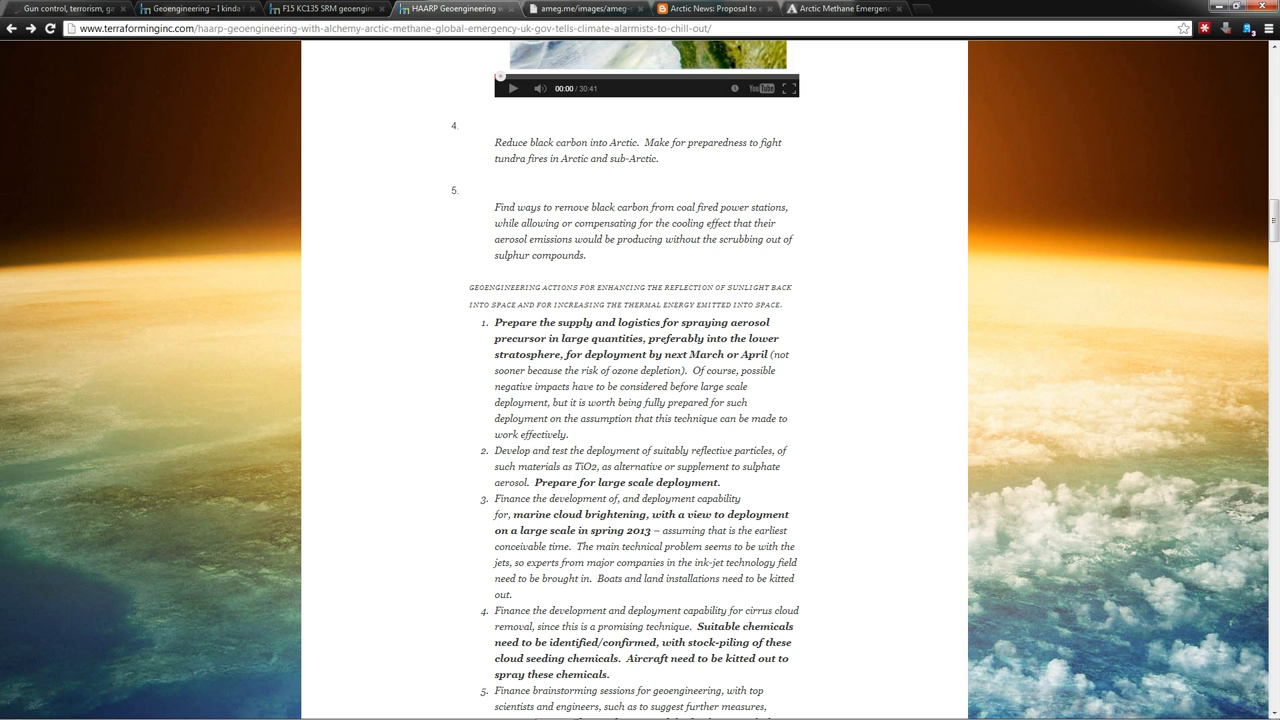
# Step: Highlight the marine cloud brightening passage in the article's geoengineering actions
pyautogui.scroll(-3)
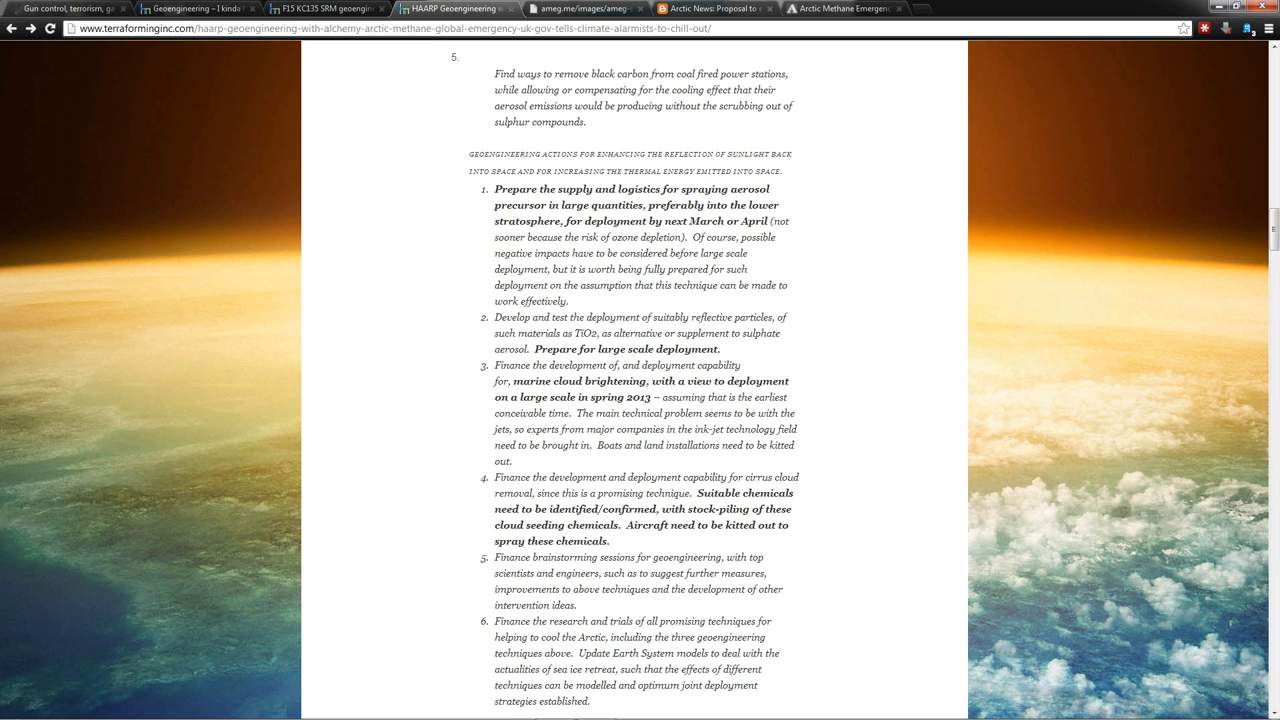
pyautogui.doubleClick(584, 332)
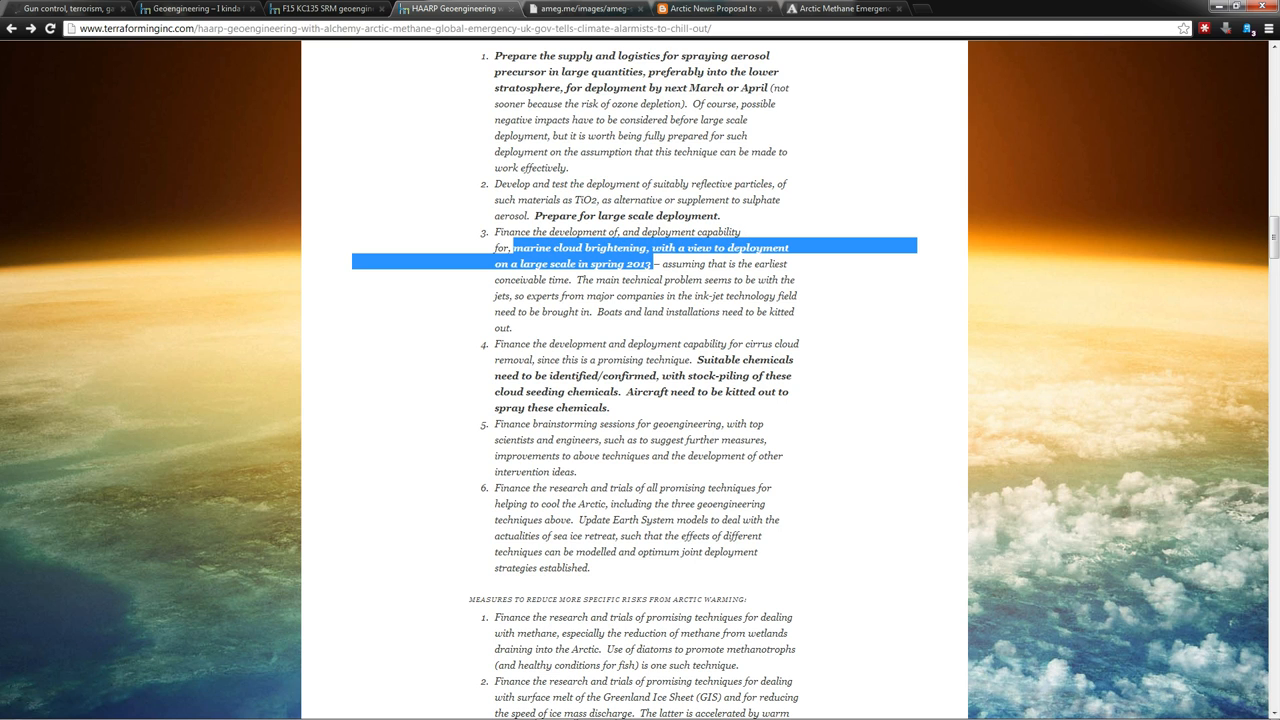
pyautogui.moveTo(696, 292)
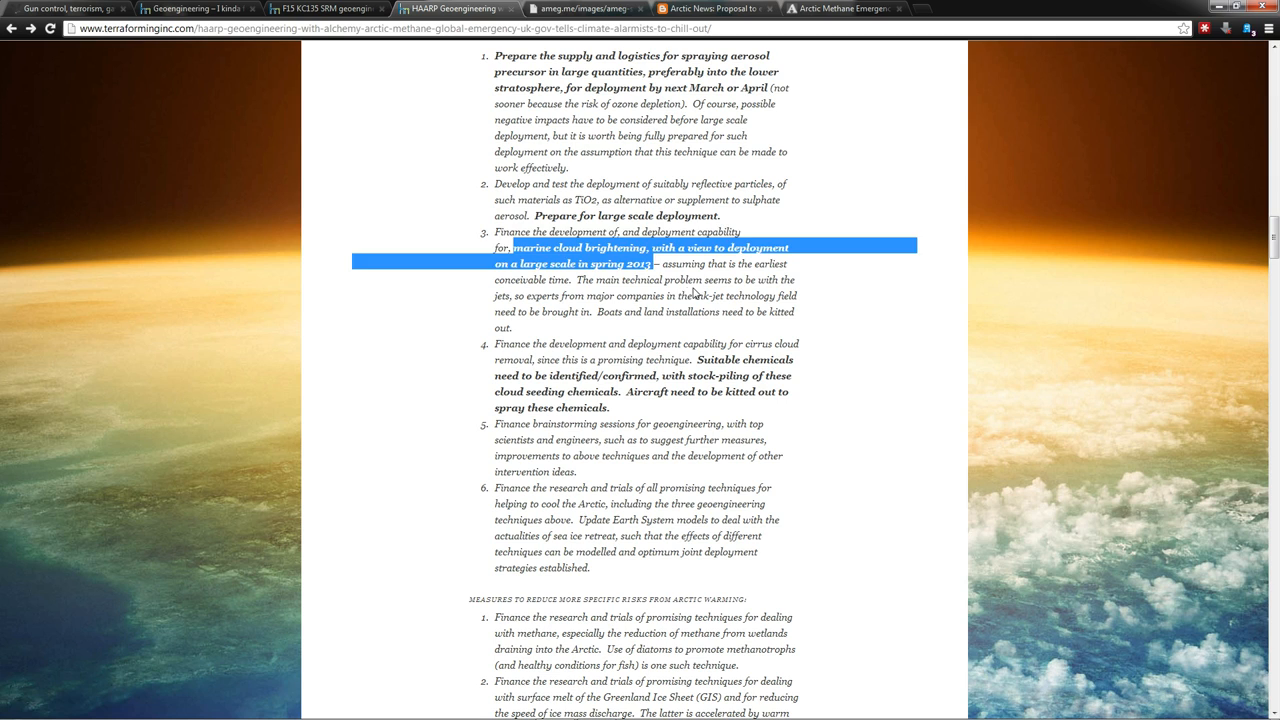
pyautogui.click(584, 372)
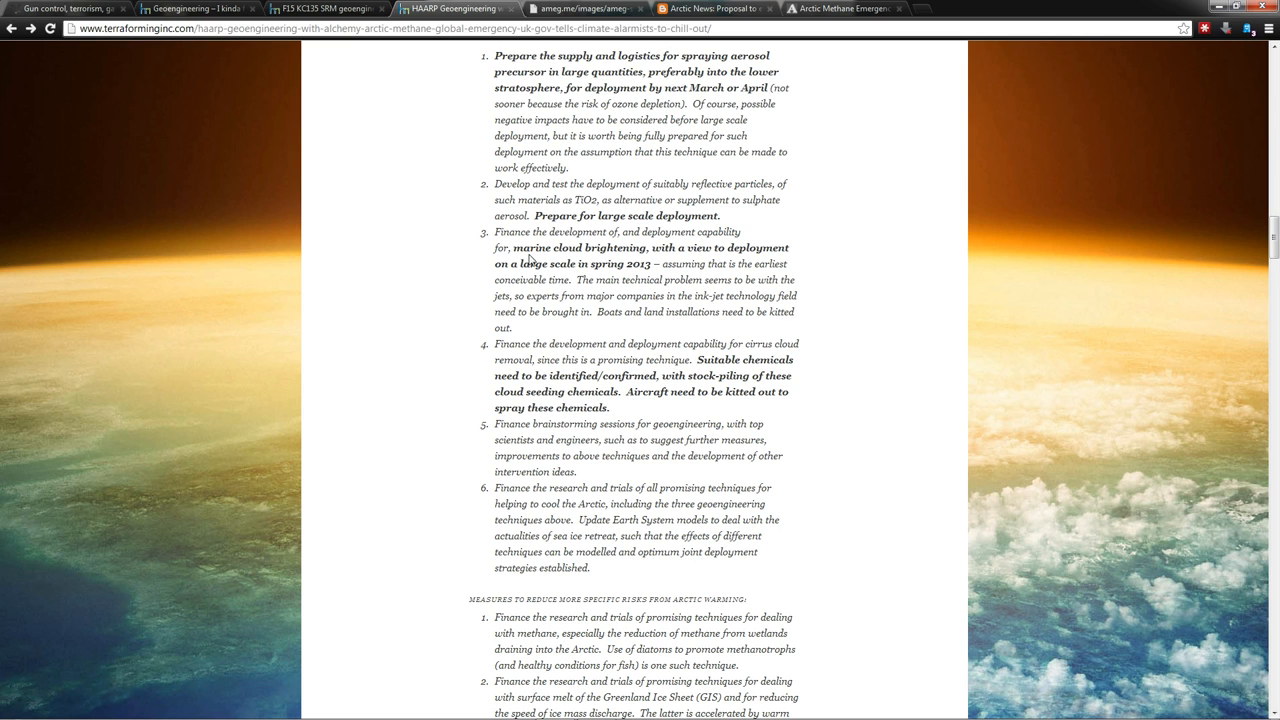
pyautogui.moveTo(530, 260)
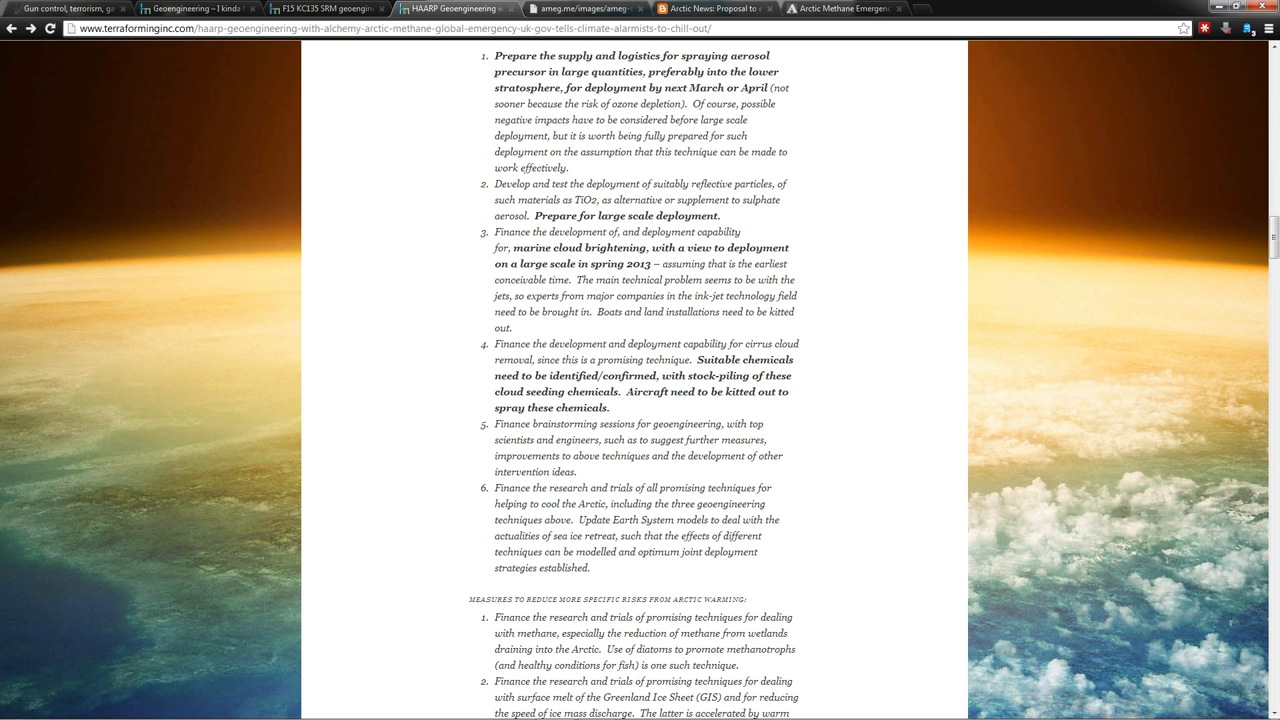
pyautogui.moveTo(510, 248); pyautogui.dragTo(656, 264)
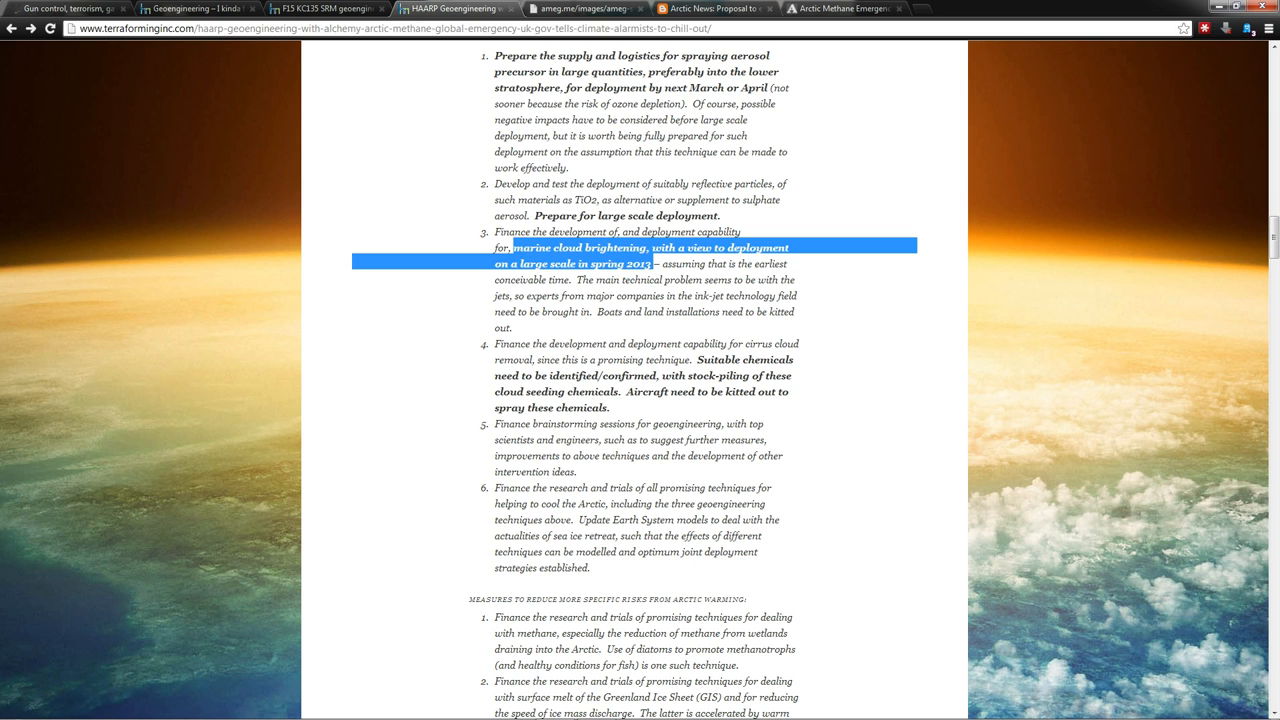
# Step: Read past the food security actions to the UK Government Response and 'THE END… or is it…'
pyautogui.scroll(-3)
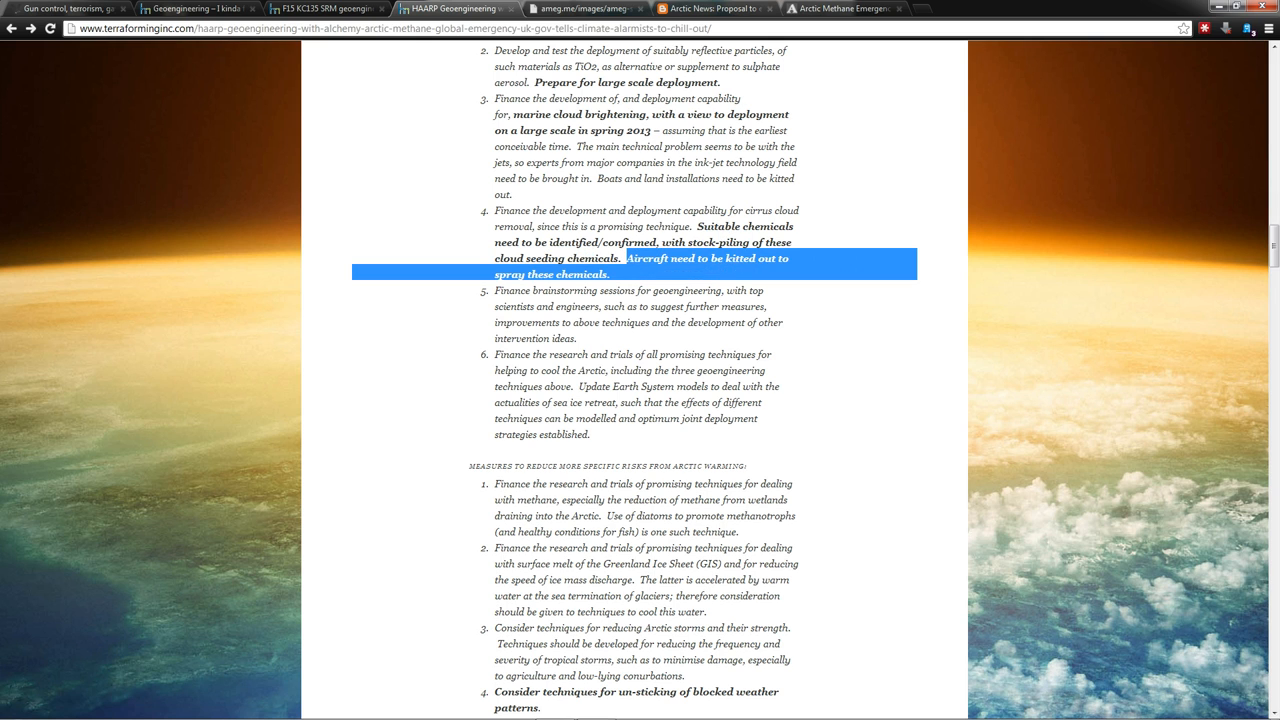
pyautogui.scroll(-3)
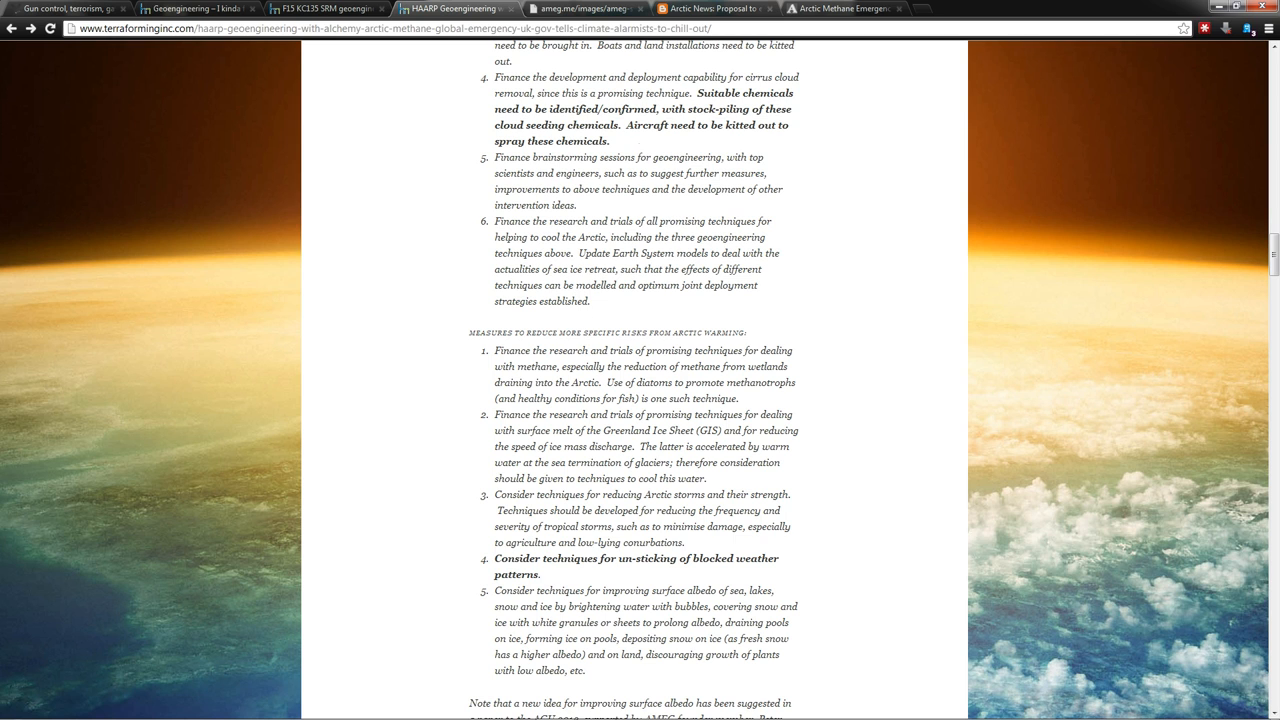
pyautogui.scroll(-3)
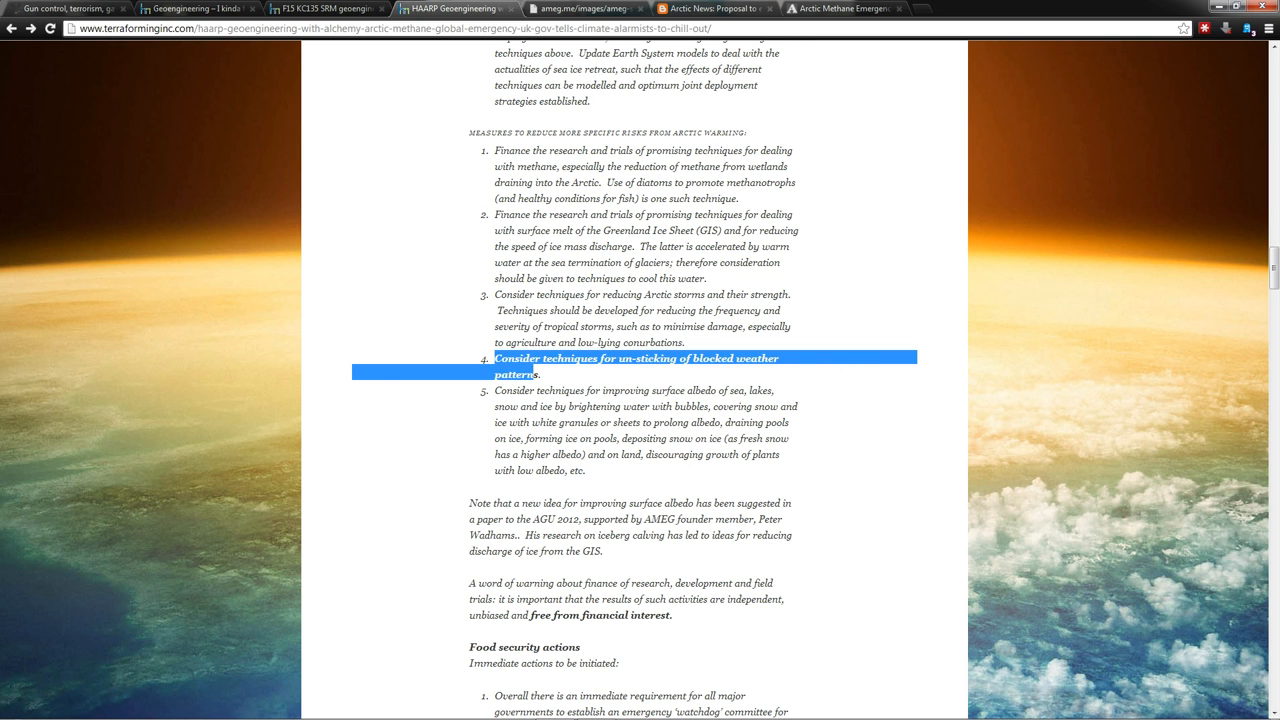
pyautogui.scroll(-3)
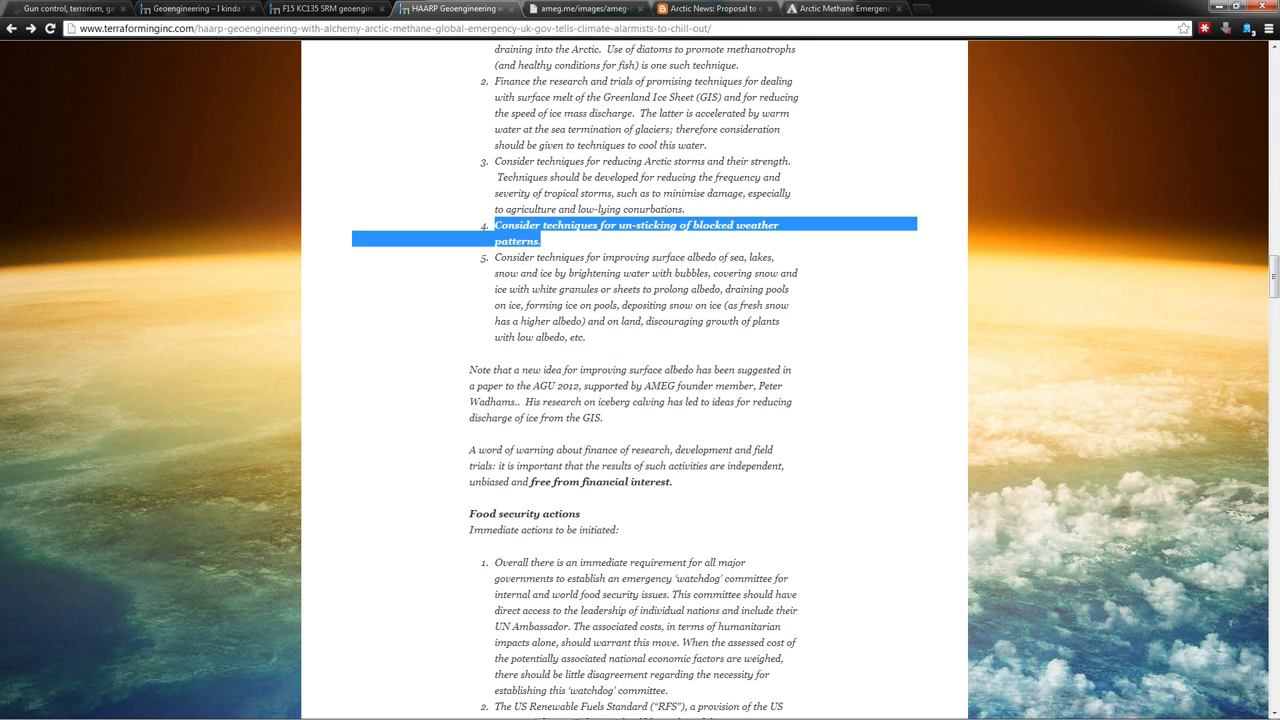
pyautogui.scroll(-3)
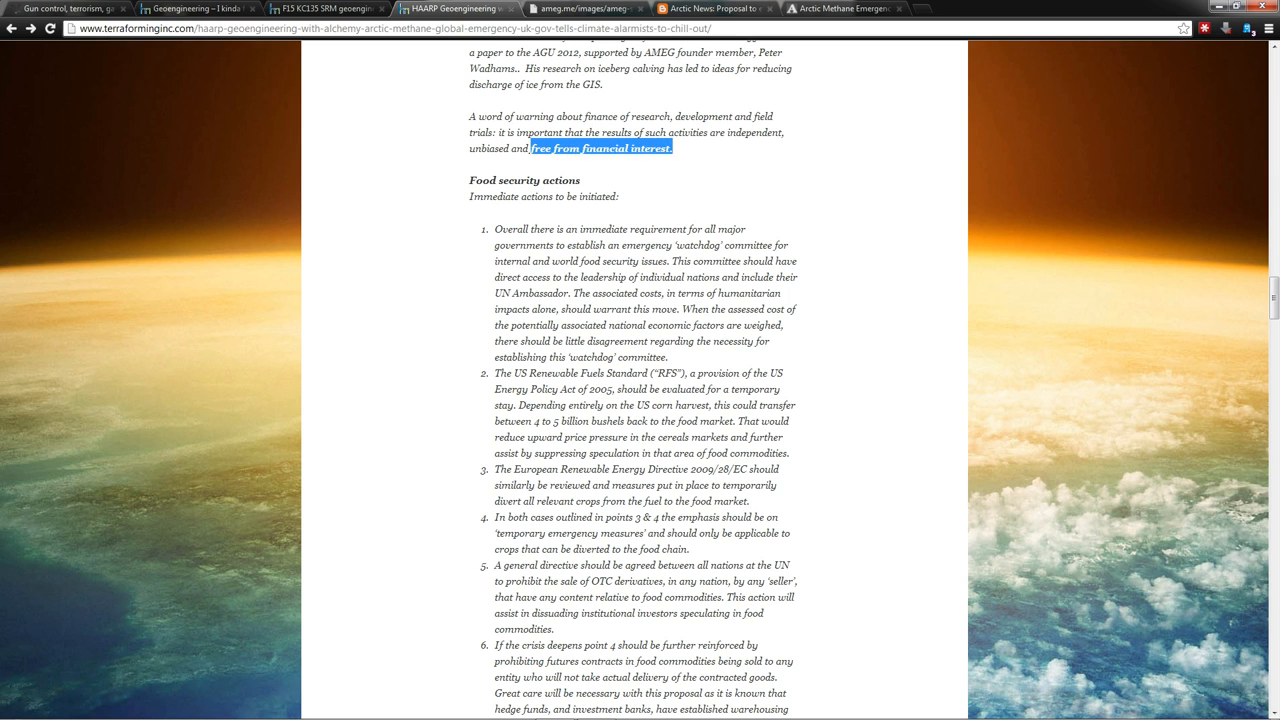
pyautogui.moveTo(678, 216)
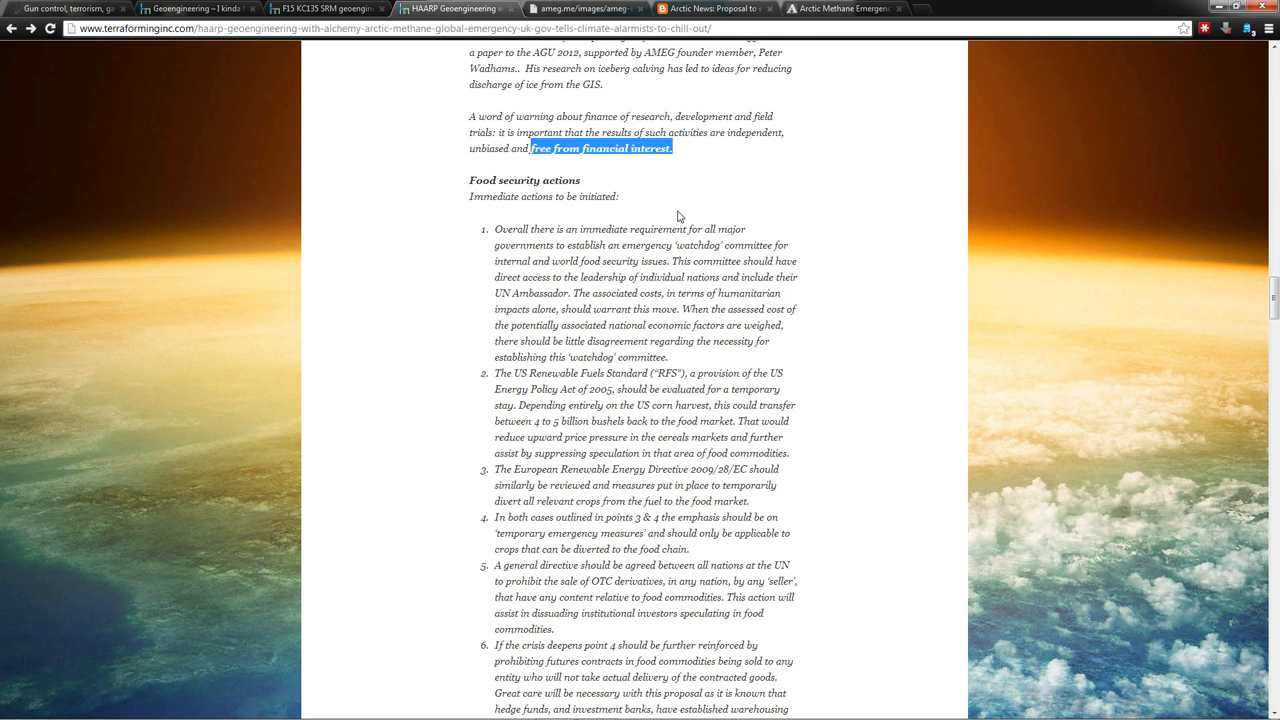
pyautogui.scroll(-3)
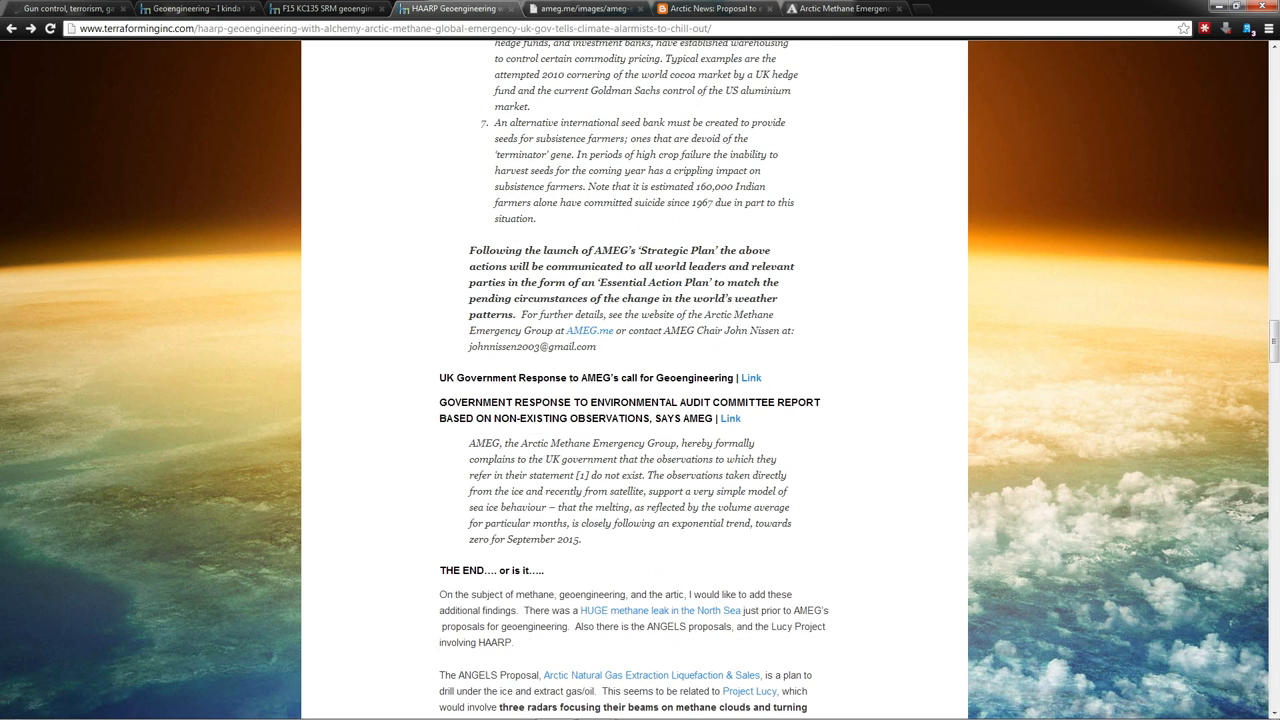
# Step: Reach the ANGELS passage about radars turning methane clouds into diamond dust
pyautogui.scroll(-3)
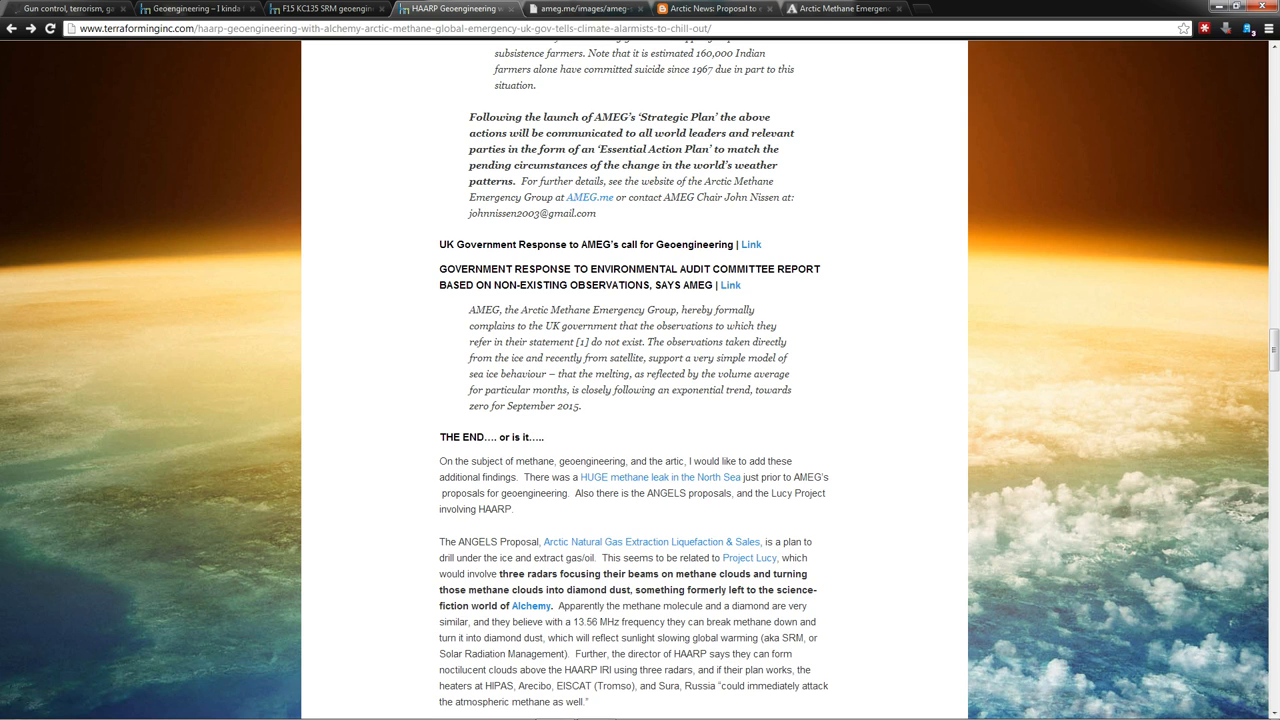
pyautogui.moveTo(748, 144)
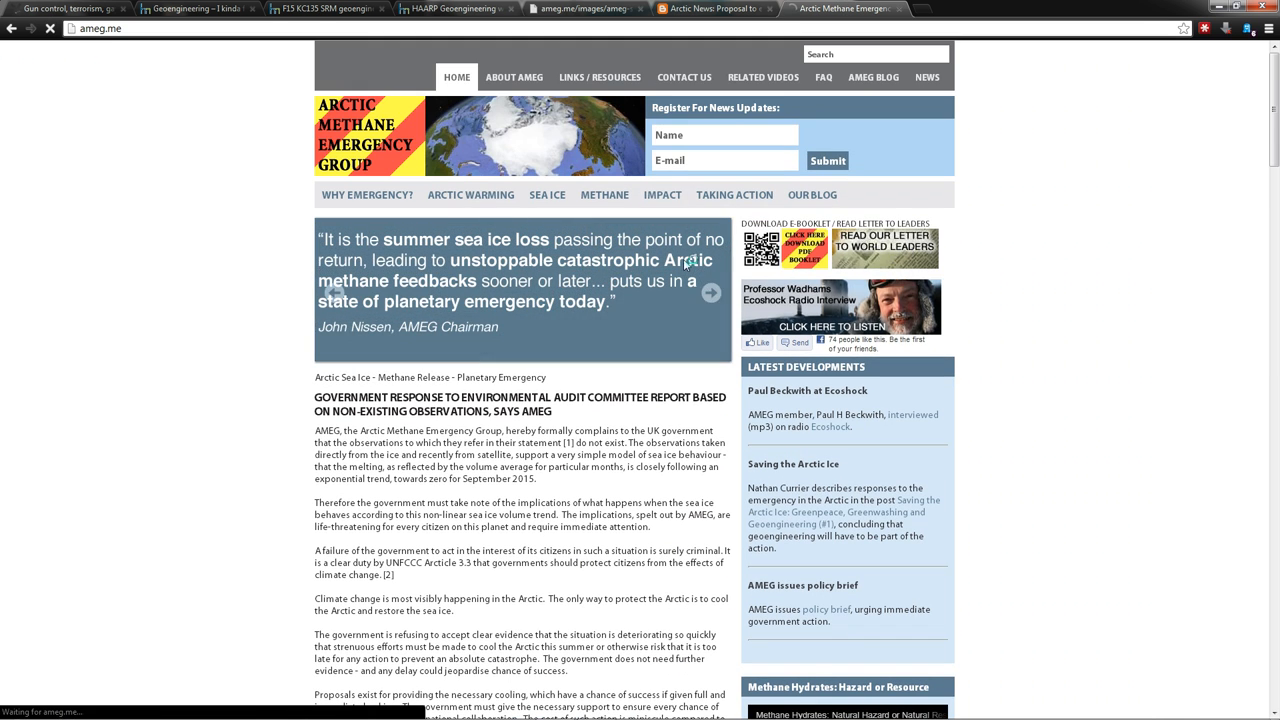
# Step: View the Arctic News proposal and AMEG's letter to world leaders, then return to the article
pyautogui.click(884, 248)
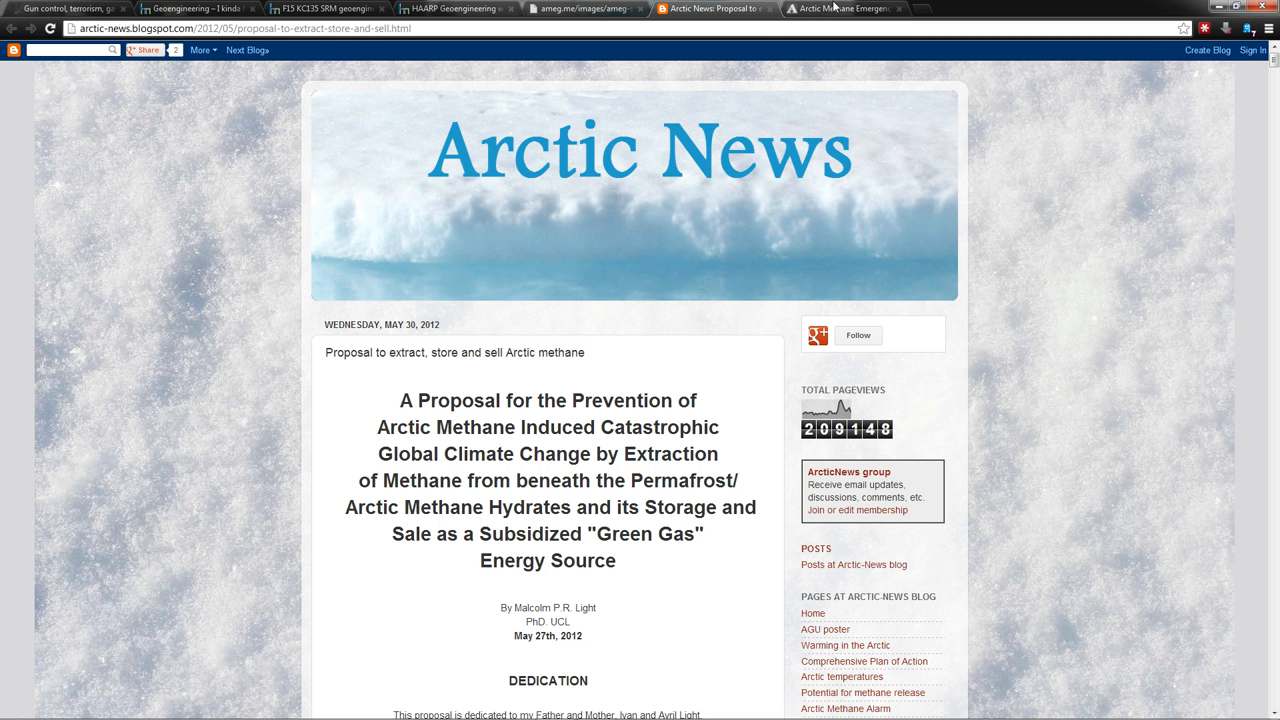
pyautogui.click(844, 8)
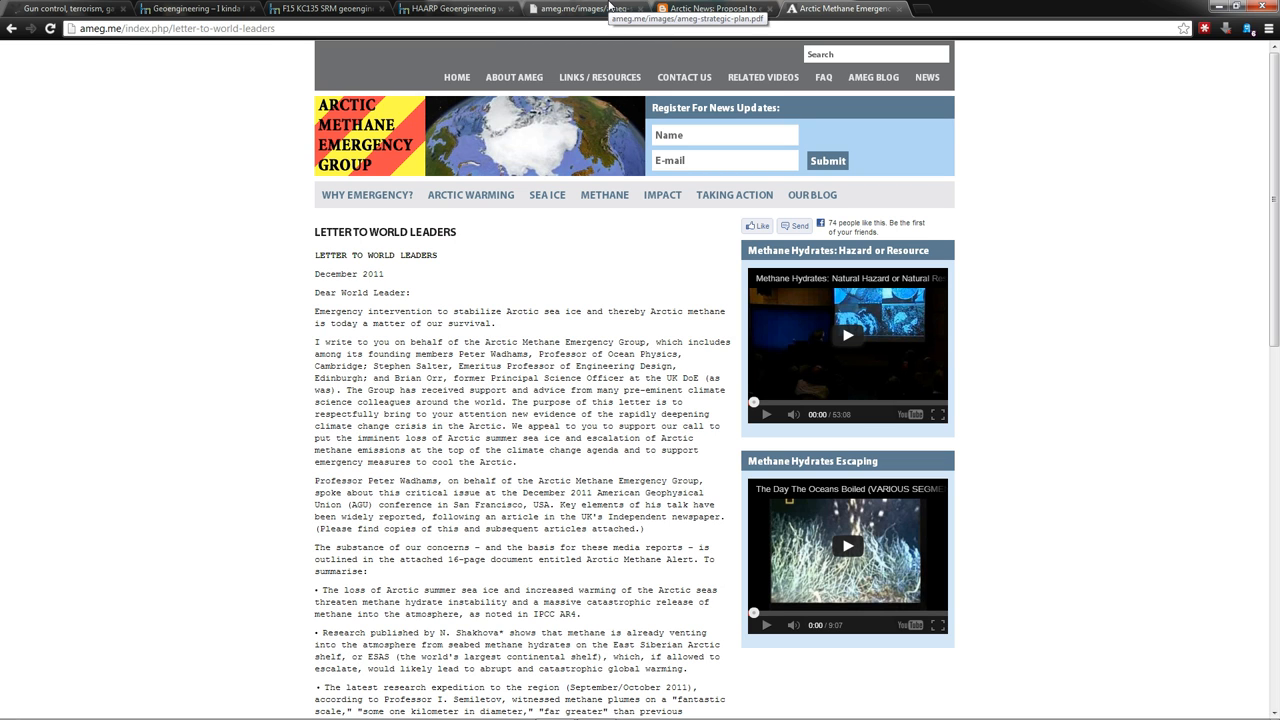
pyautogui.click(456, 8)
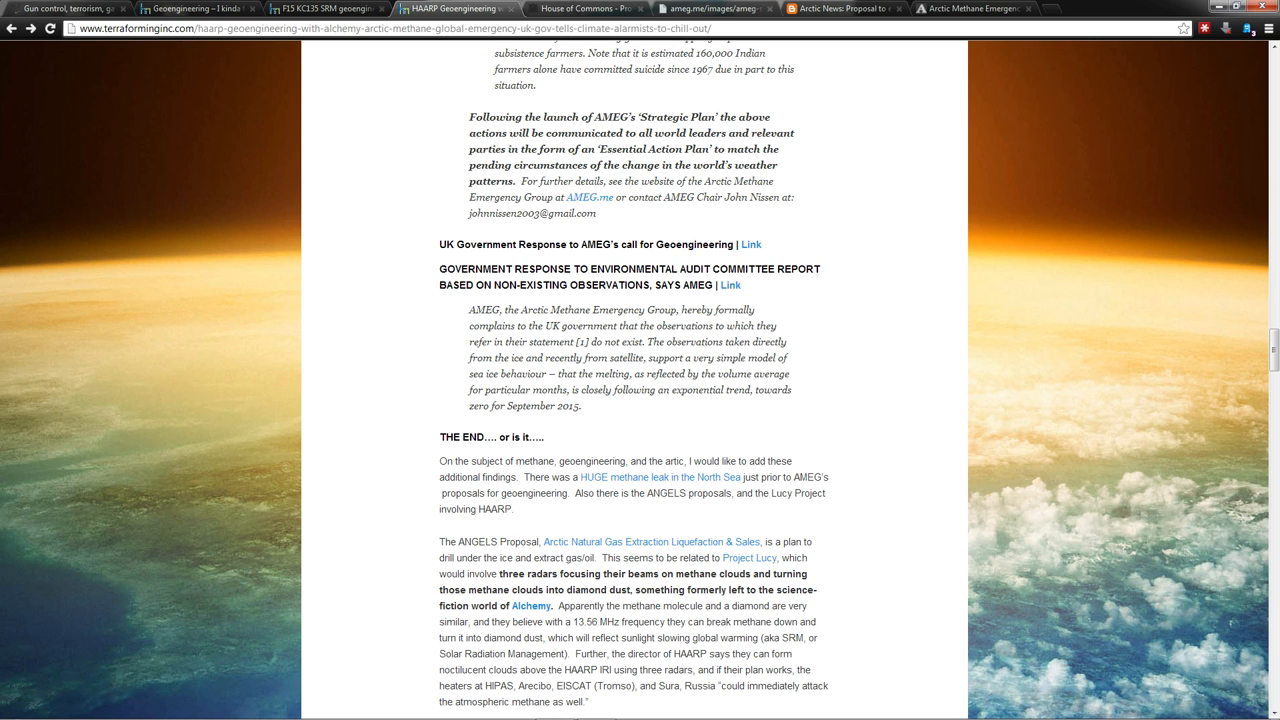
pyautogui.moveTo(724, 292)
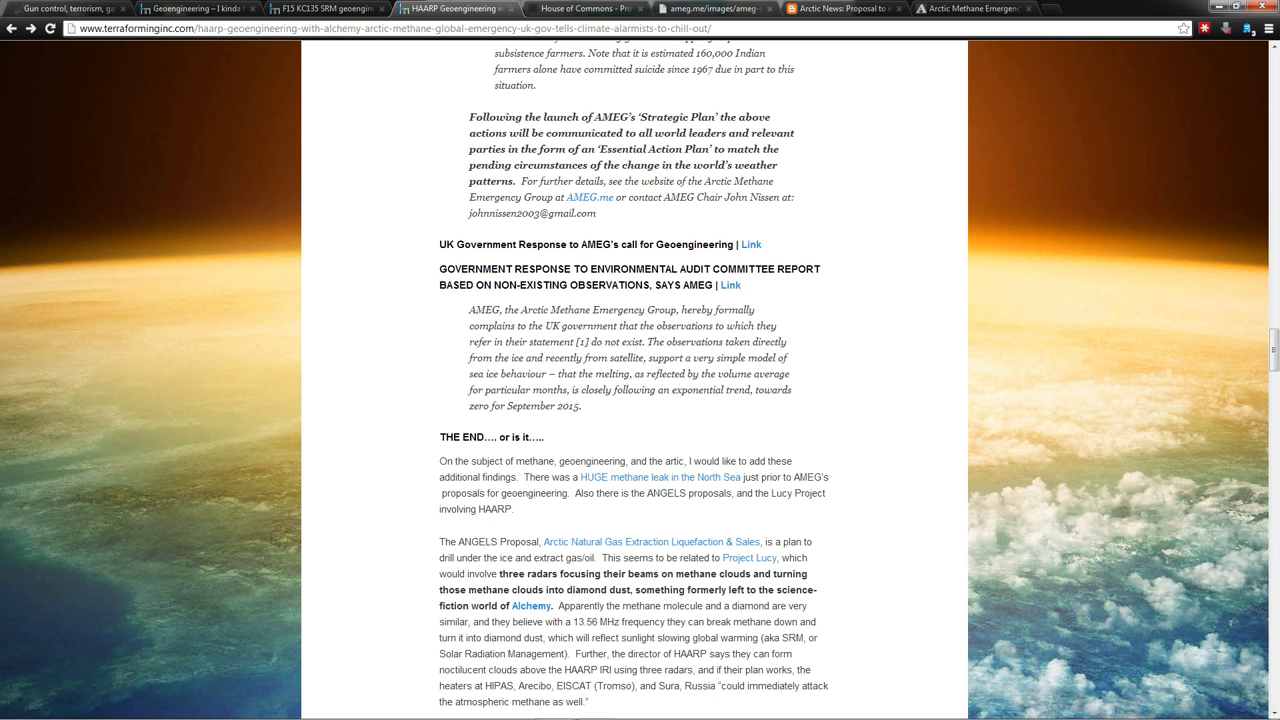
# Step: Follow the 'HUGE methane leak in the North Sea' link to TIME's 'Natural Gas and the Invisible Spill' article
pyautogui.scroll(-3)
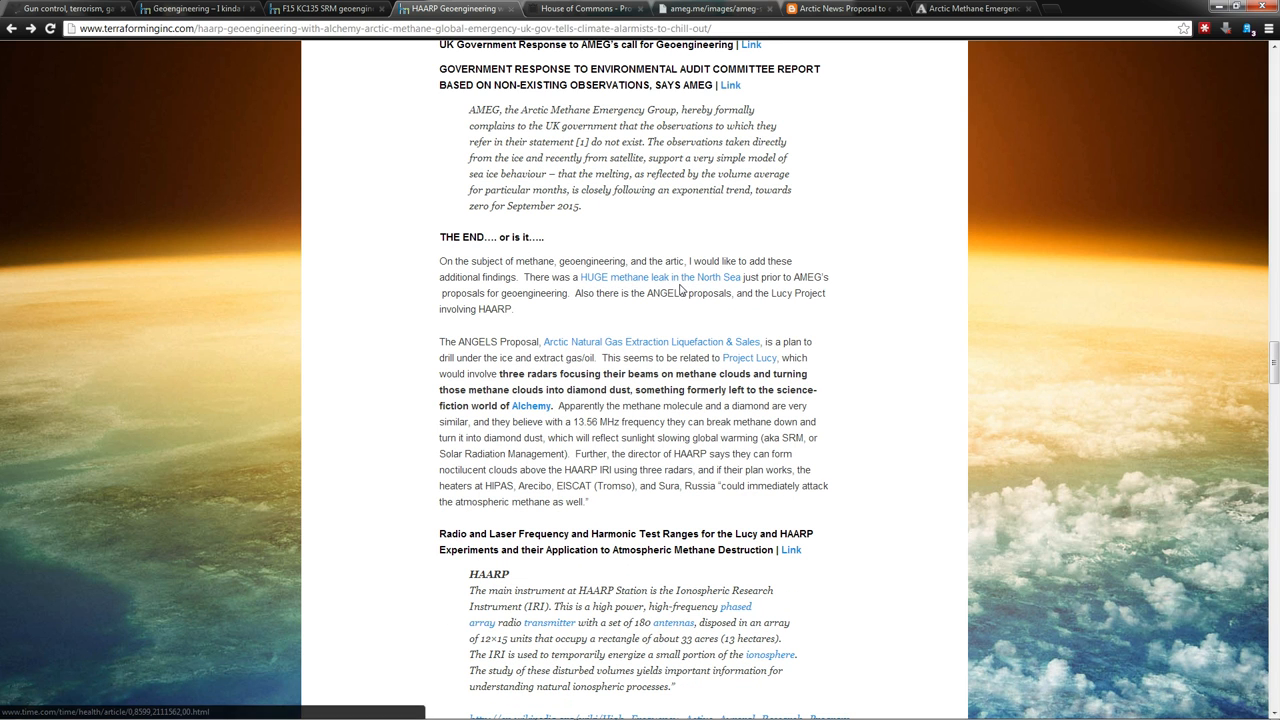
pyautogui.moveTo(660, 276)
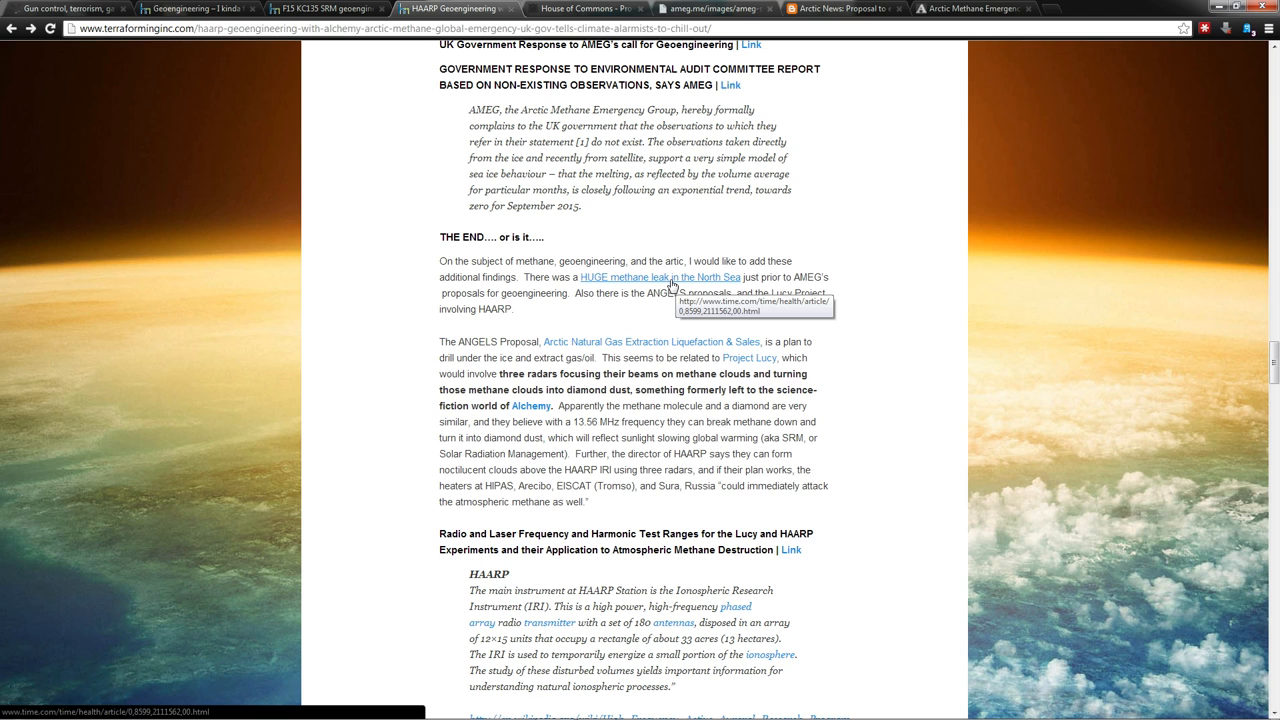
pyautogui.moveTo(668, 284)
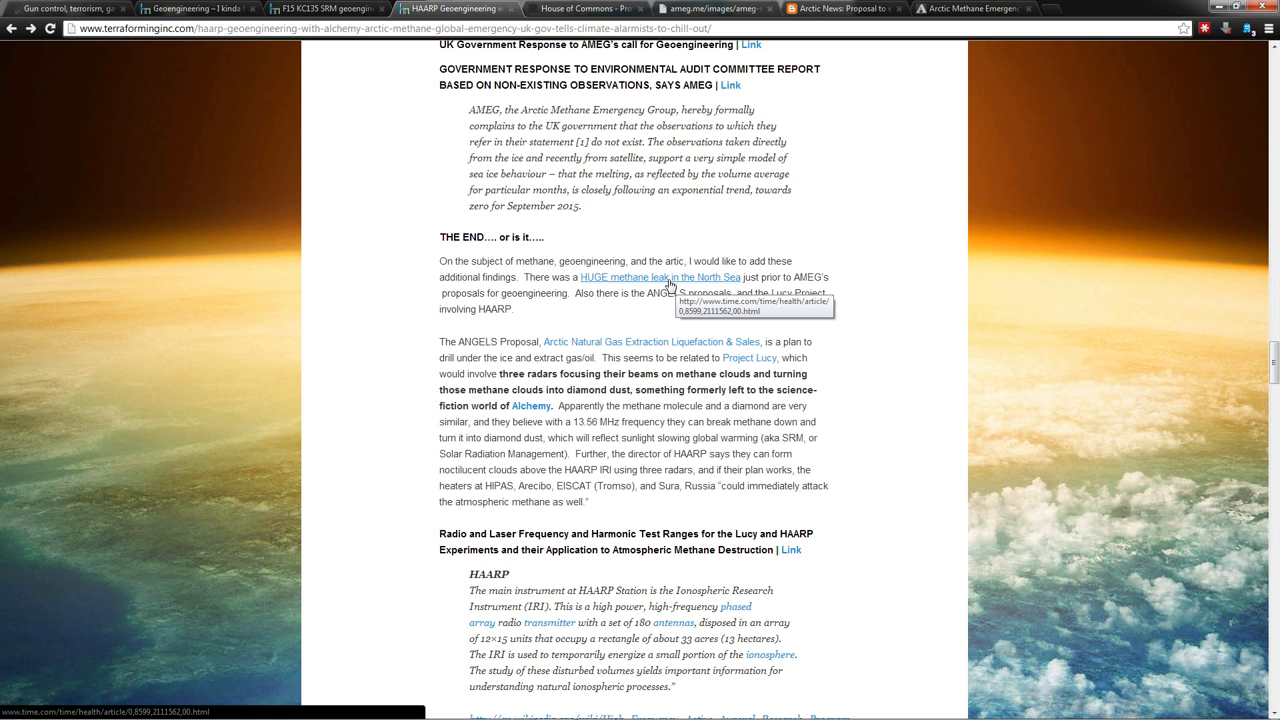
pyautogui.moveTo(668, 288)
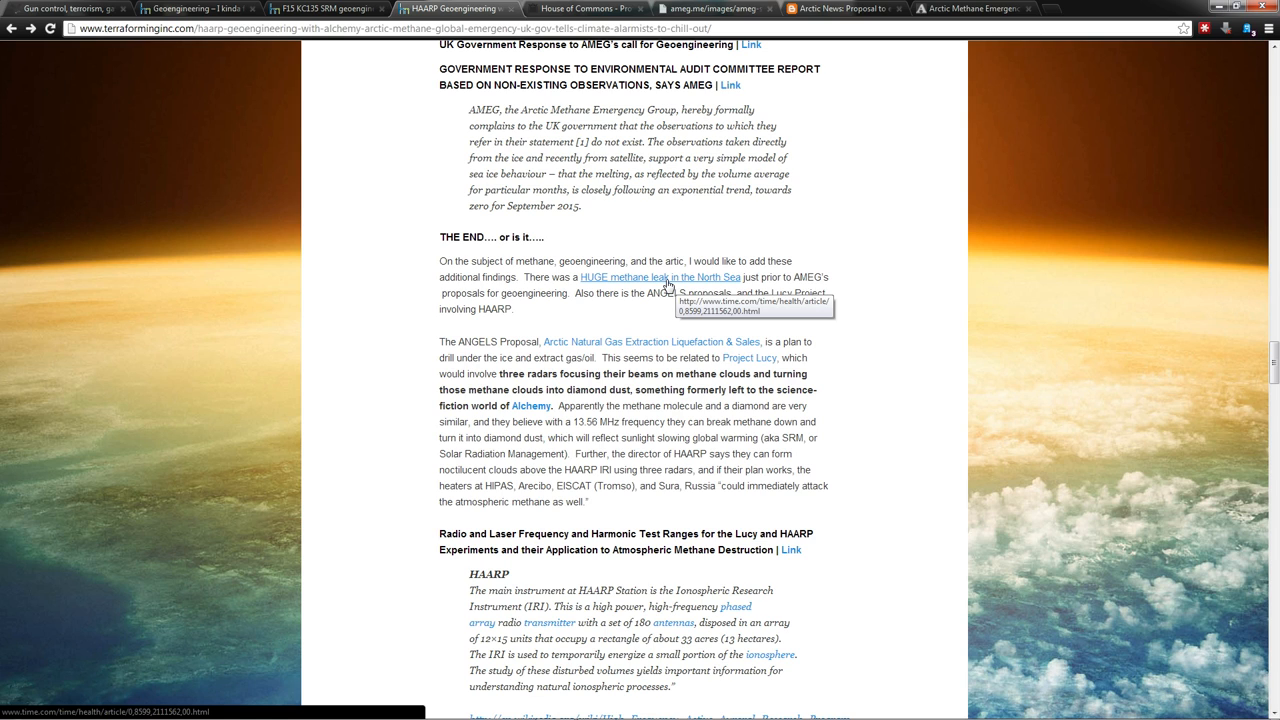
pyautogui.moveTo(660, 276)
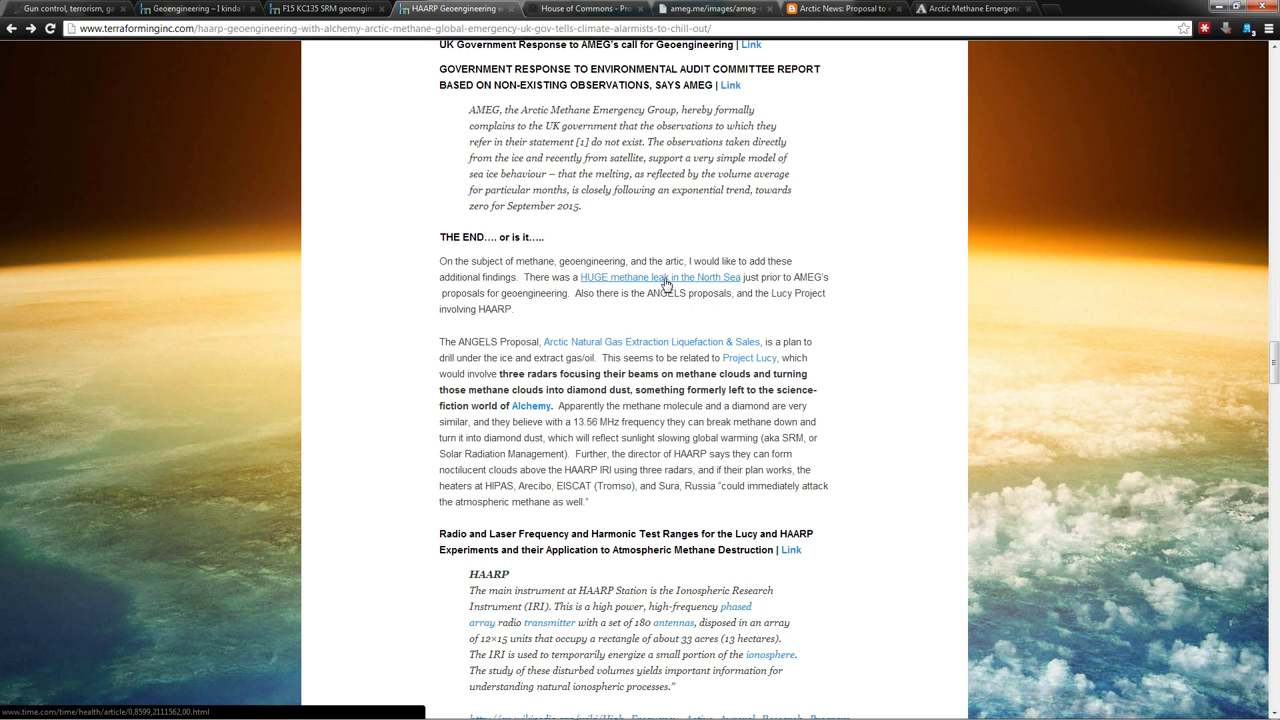
pyautogui.click(658, 276)
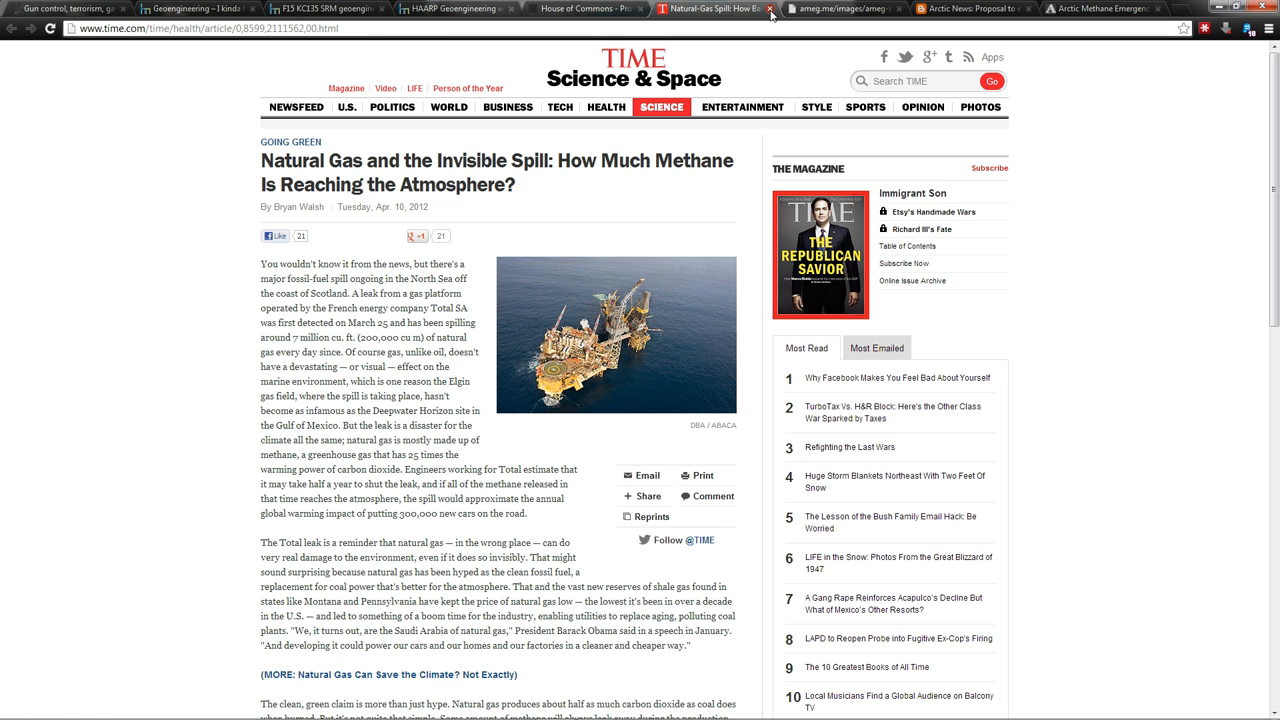
# Step: Return from the TIME story to the Terraforming Inc HAARP article at the ANGELS proposal passage
pyautogui.click(772, 8)
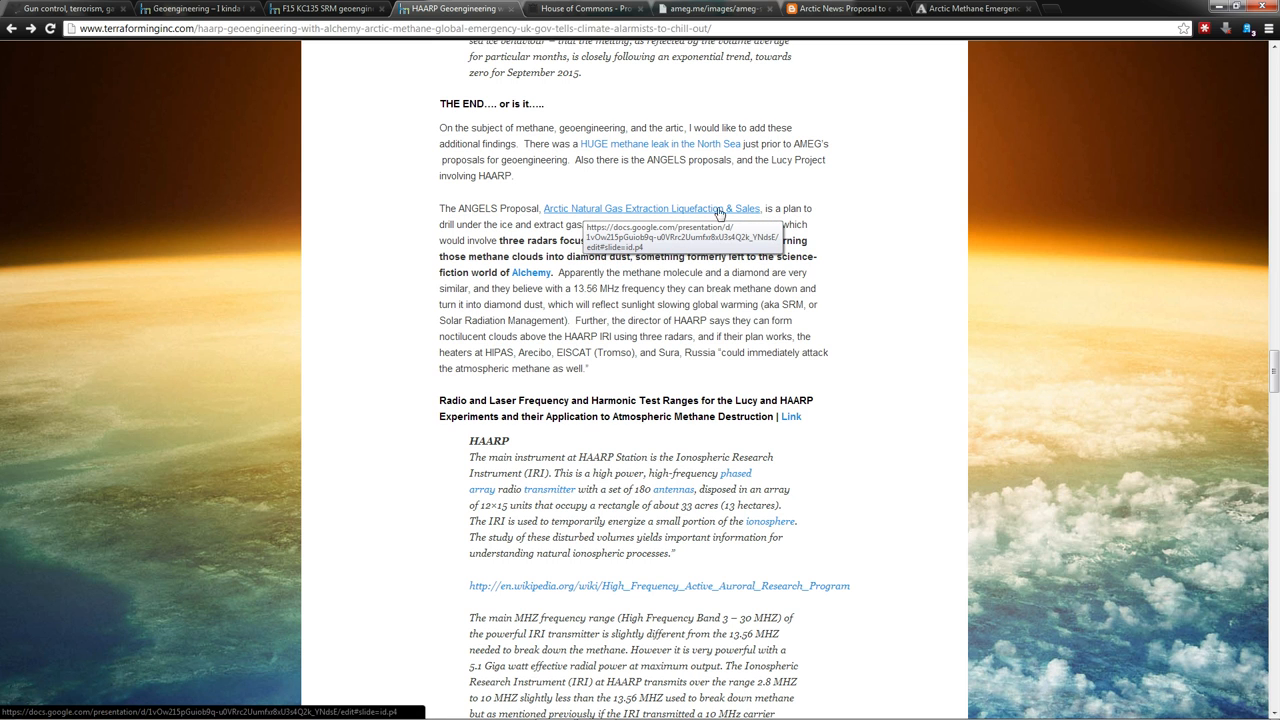
# Step: Scroll down to the 'Radio and Laser Frequency and Harmonic Test Ranges' section on Lucy and HAARP
pyautogui.scroll(-3)
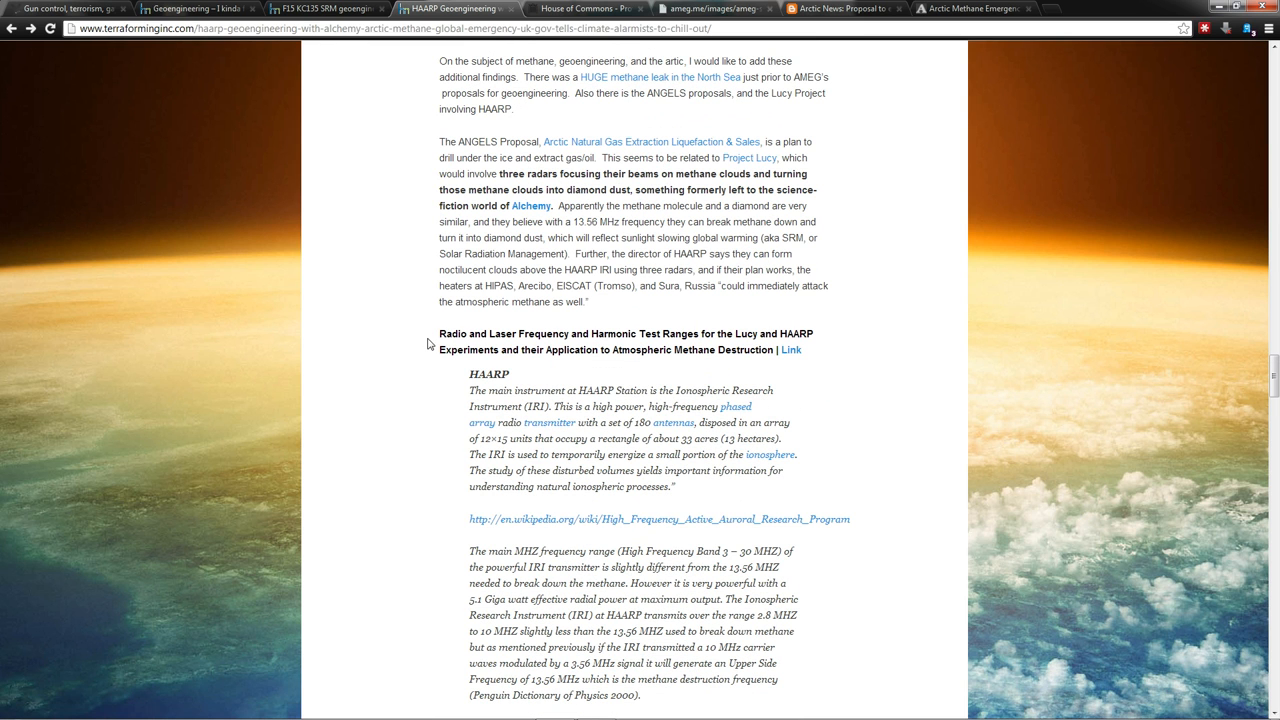
pyautogui.moveTo(376, 344)
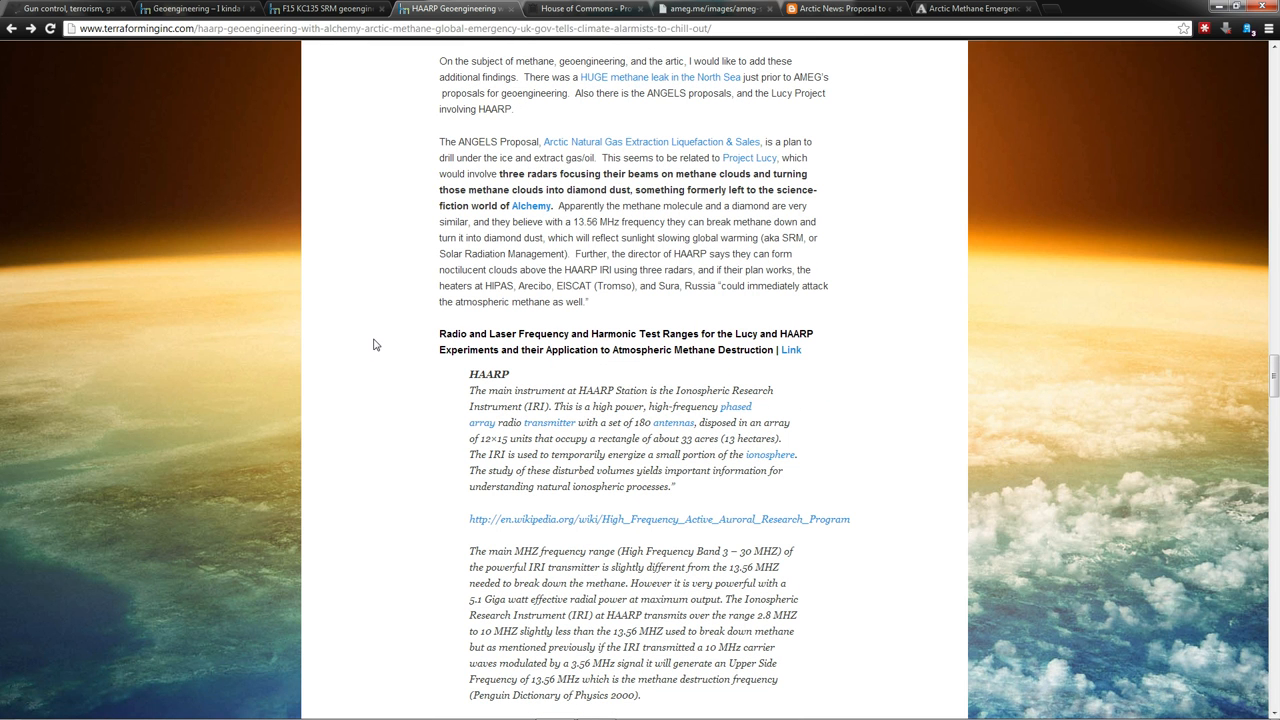
pyautogui.moveTo(450, 368)
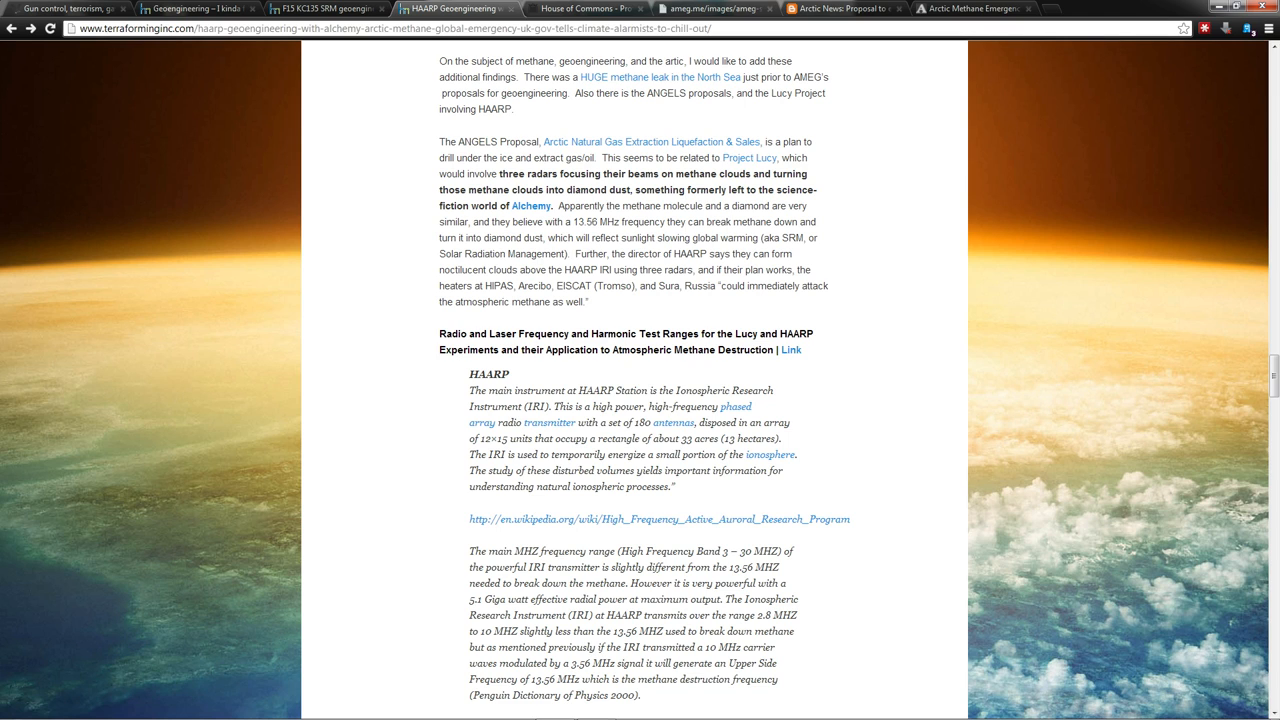
pyautogui.moveTo(468, 330)
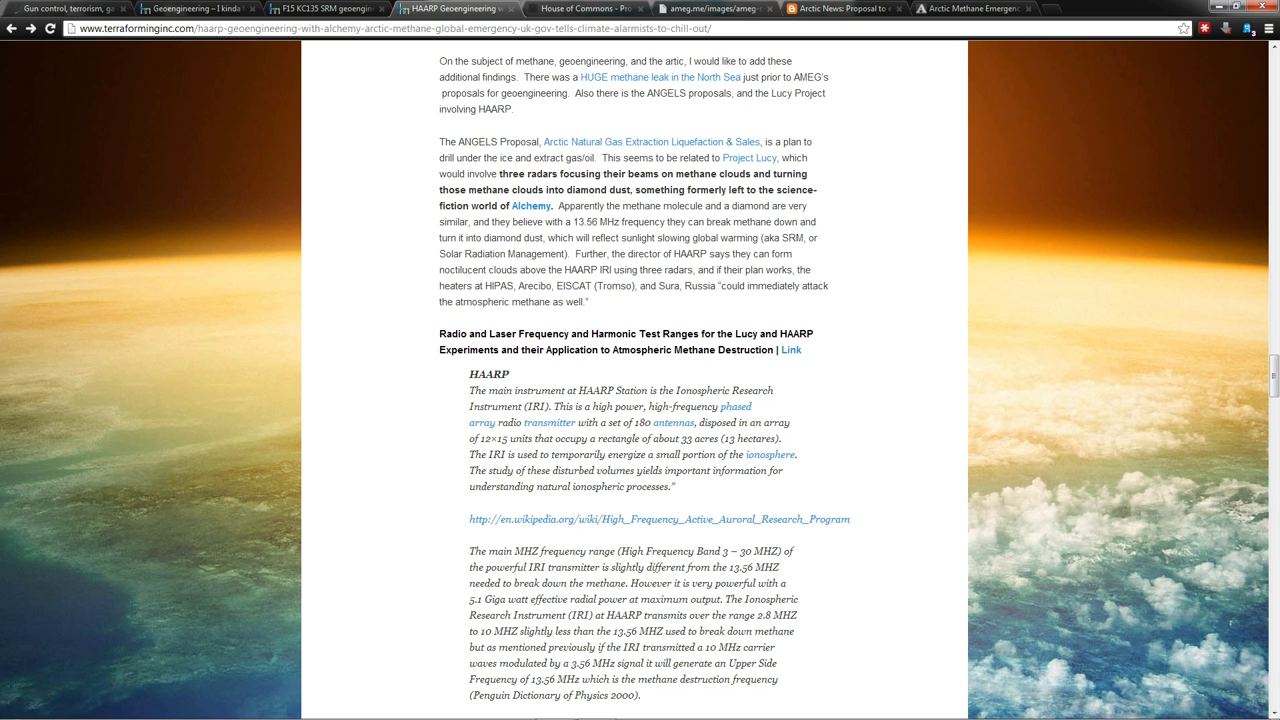
pyautogui.moveTo(492, 204)
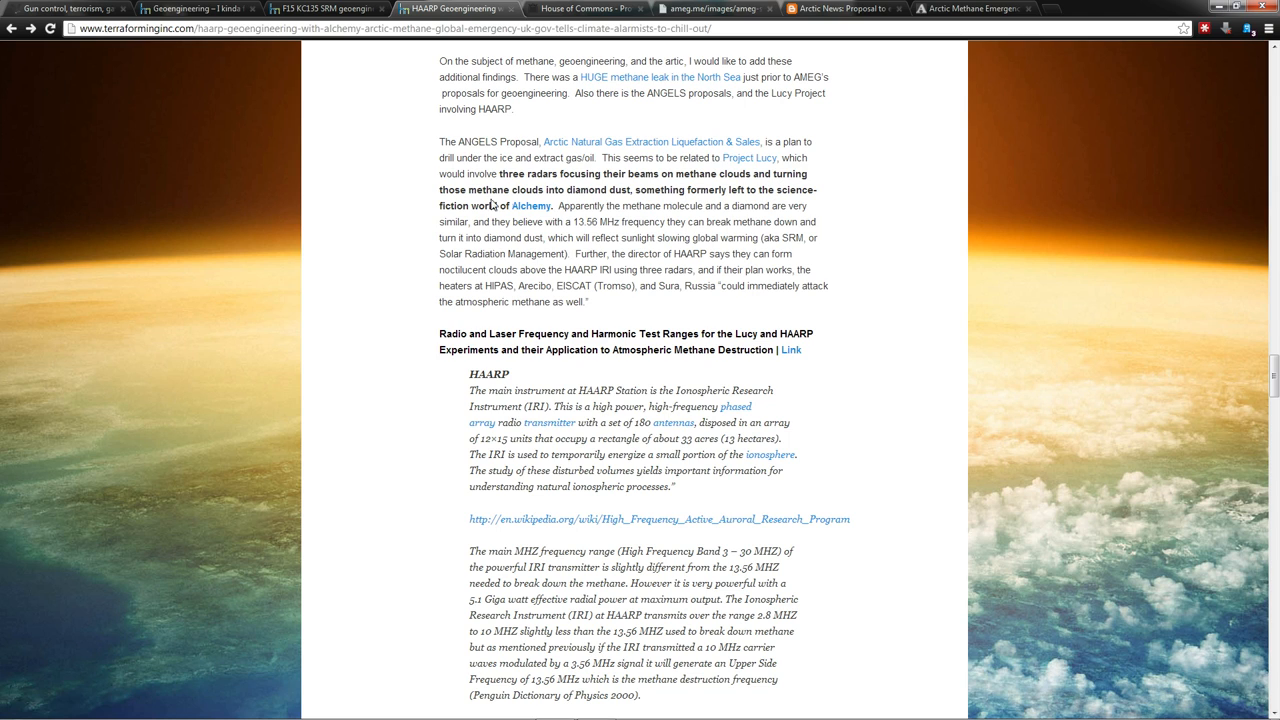
pyautogui.moveTo(492, 204)
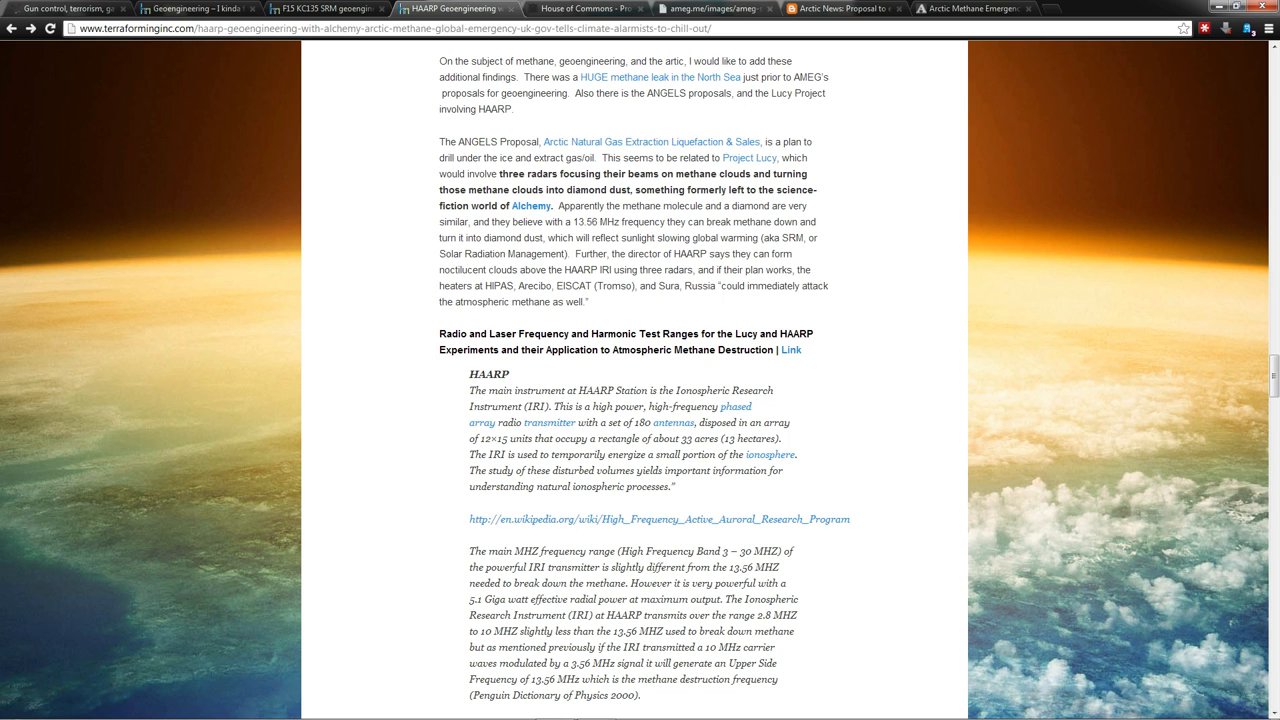
pyautogui.moveTo(632, 232)
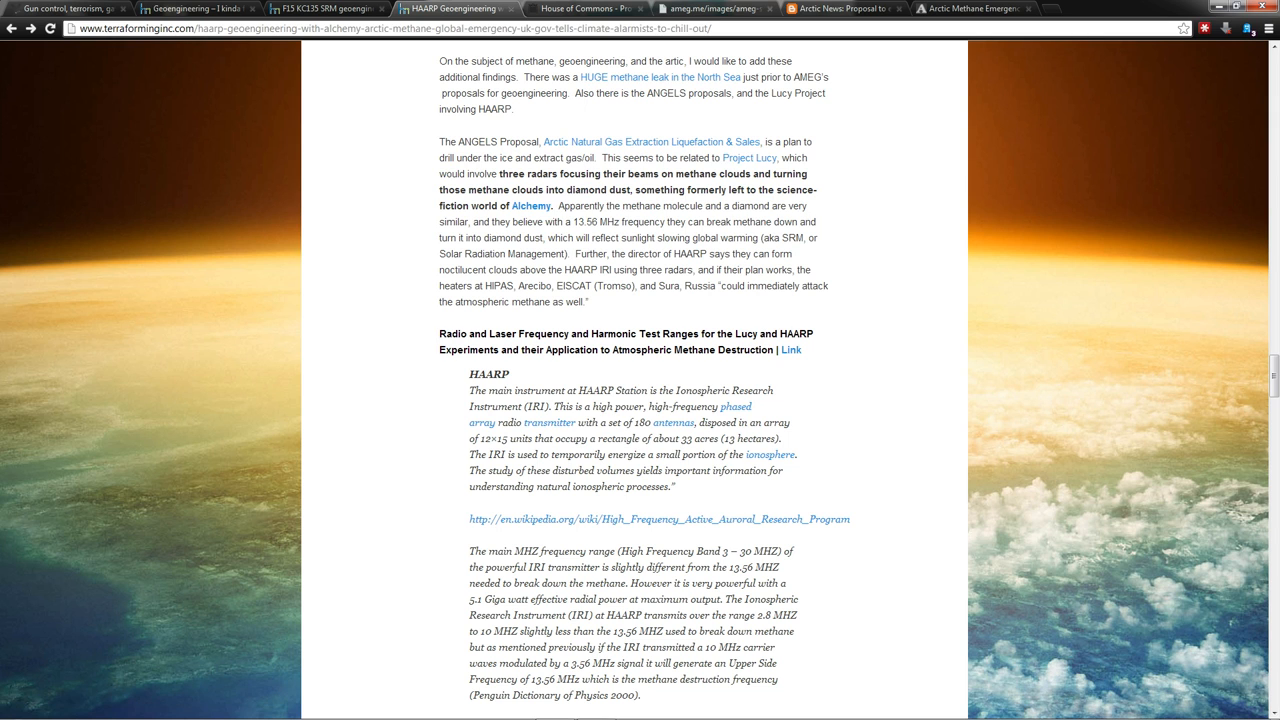
# Step: Scroll past HAARP Contacts, 2012 down to Figure 7, the Project Lucy methane destruction diagram
pyautogui.scroll(-3)
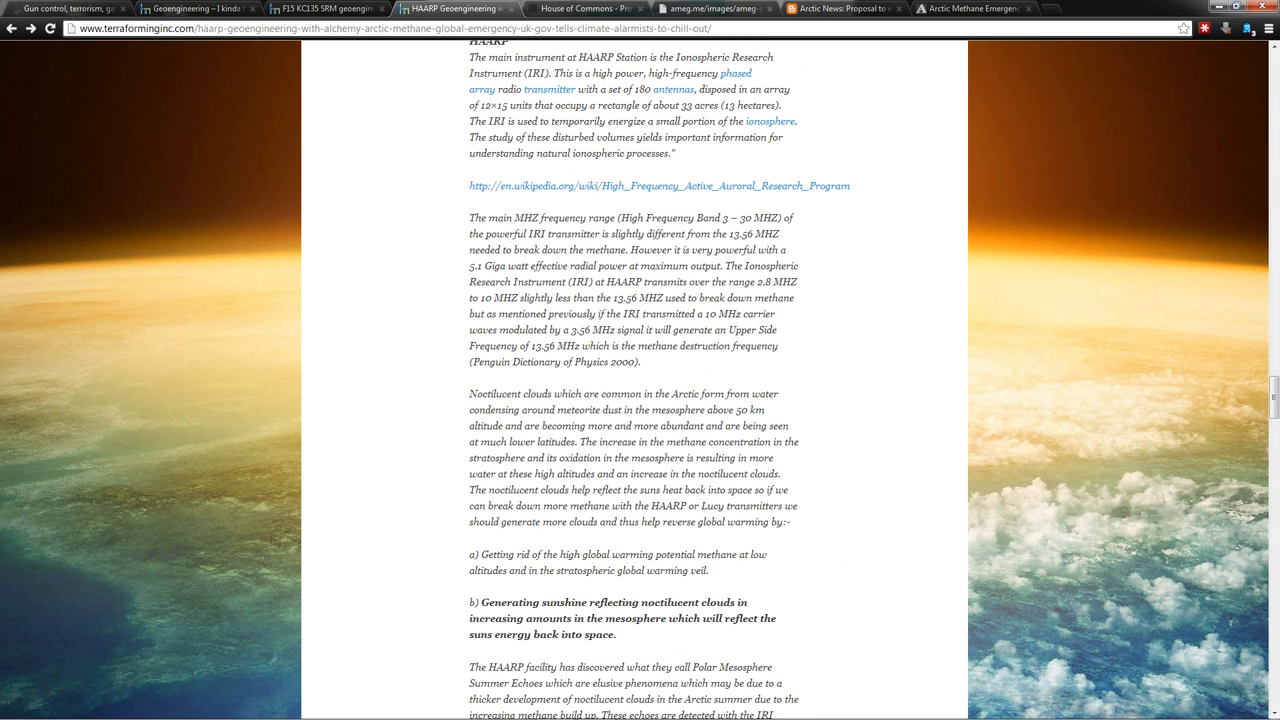
pyautogui.scroll(-3)
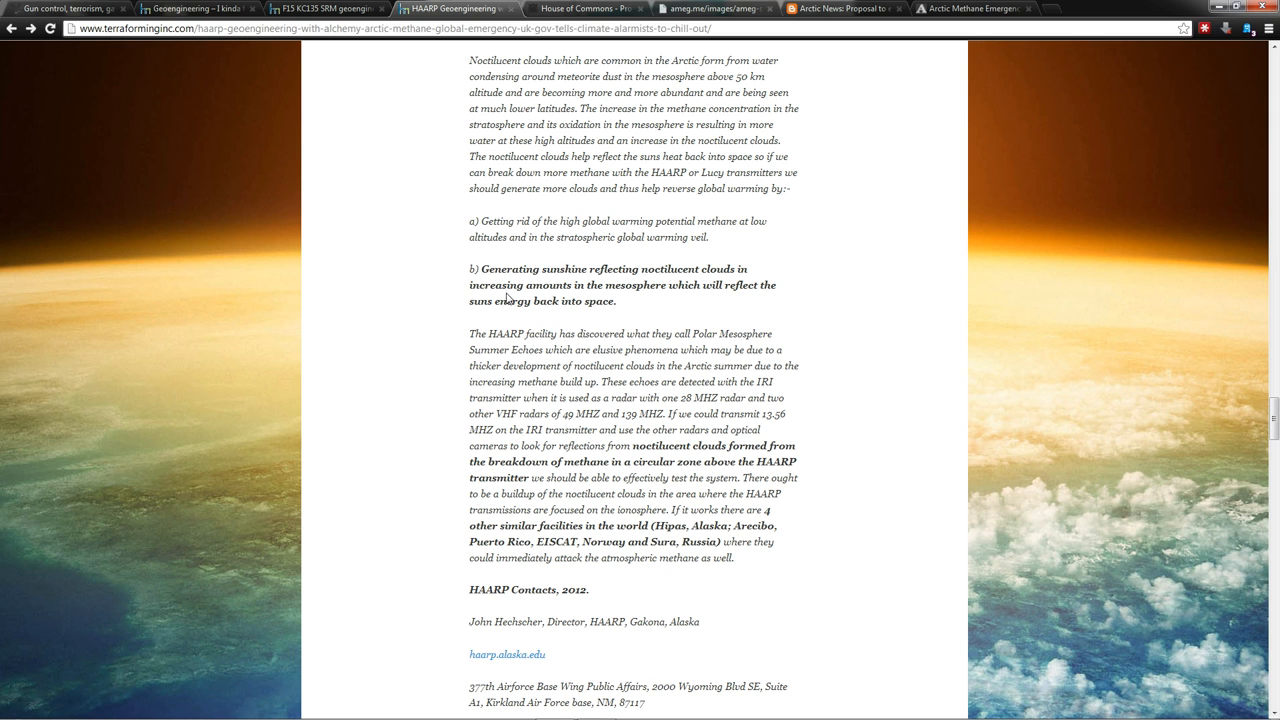
pyautogui.scroll(-3)
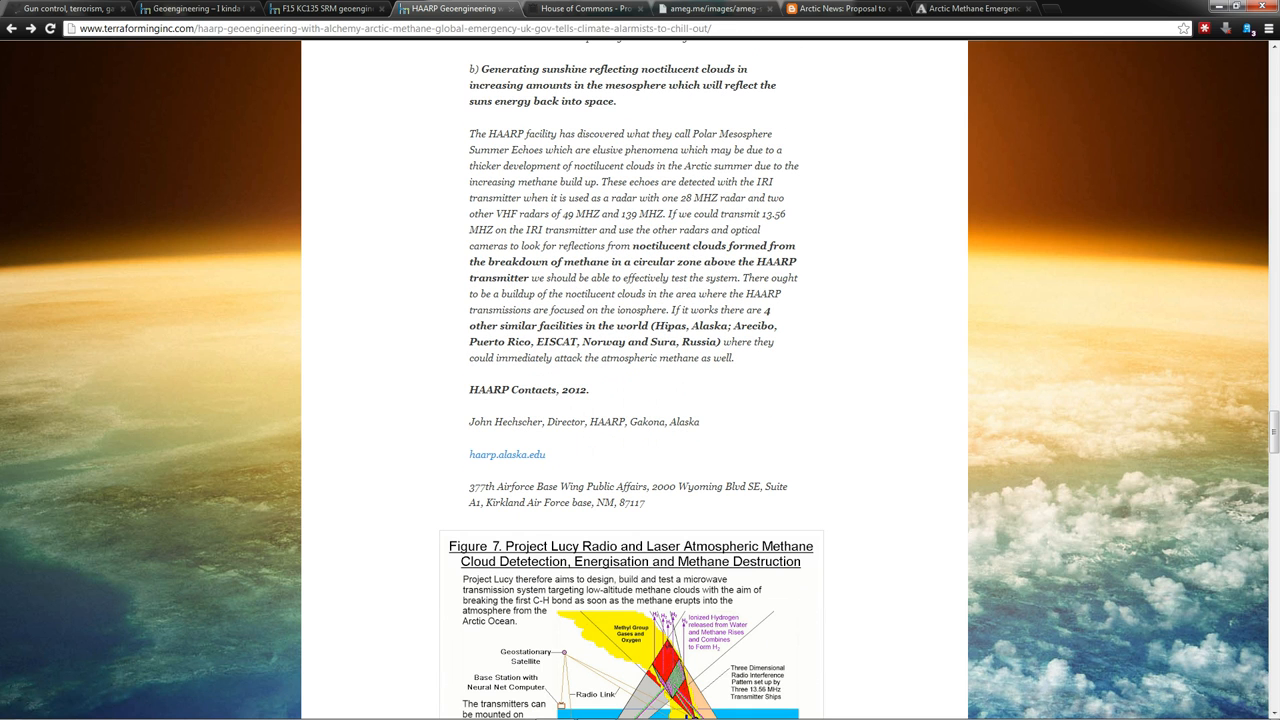
pyautogui.moveTo(772, 256)
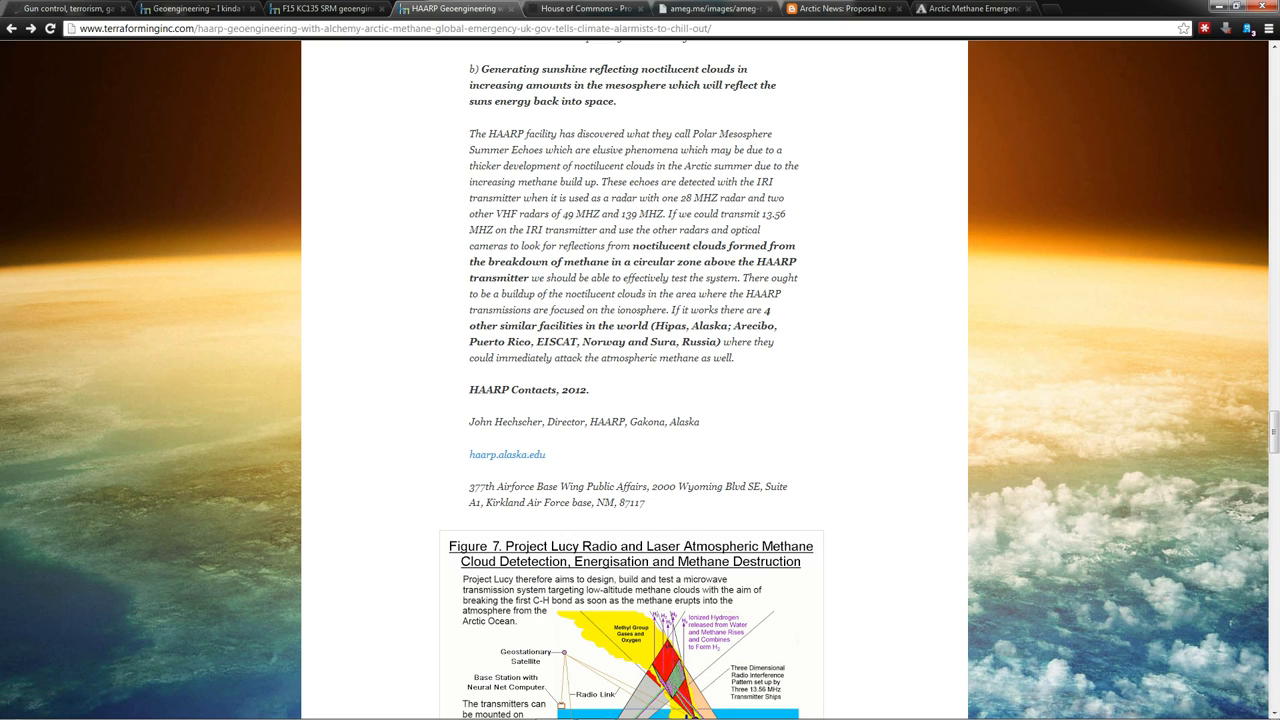
pyautogui.moveTo(660, 274)
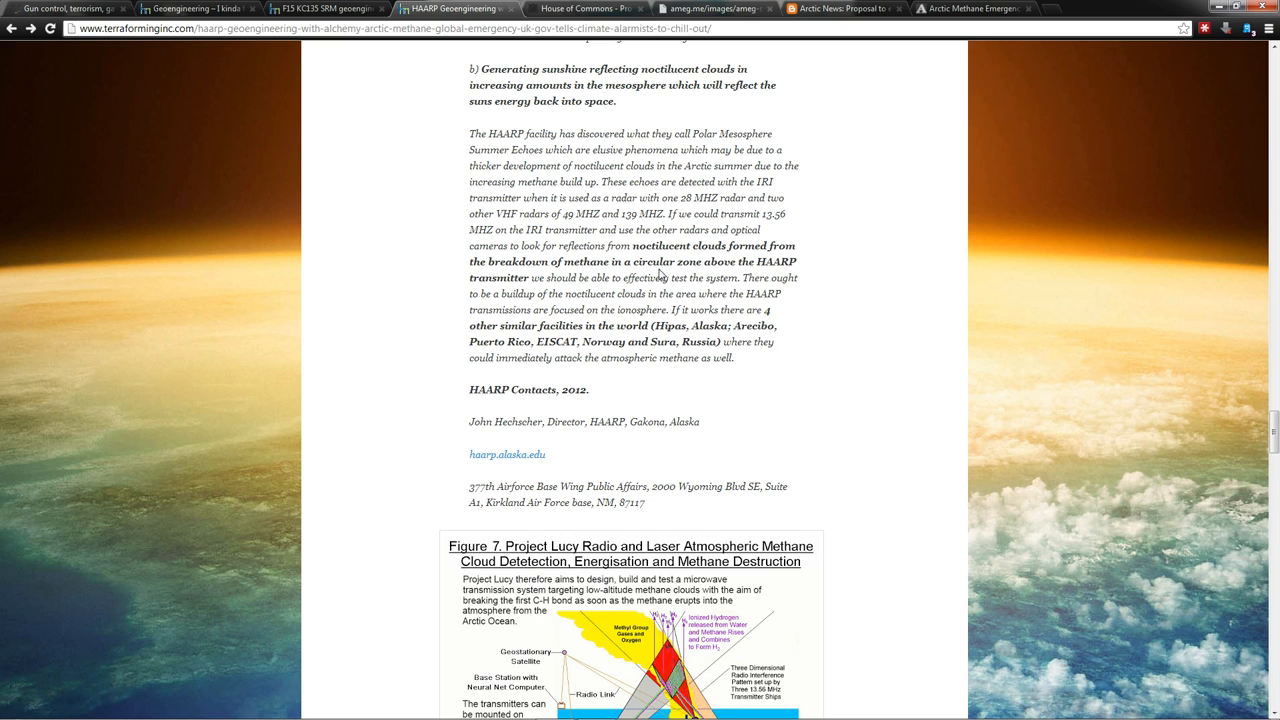
pyautogui.moveTo(608, 384)
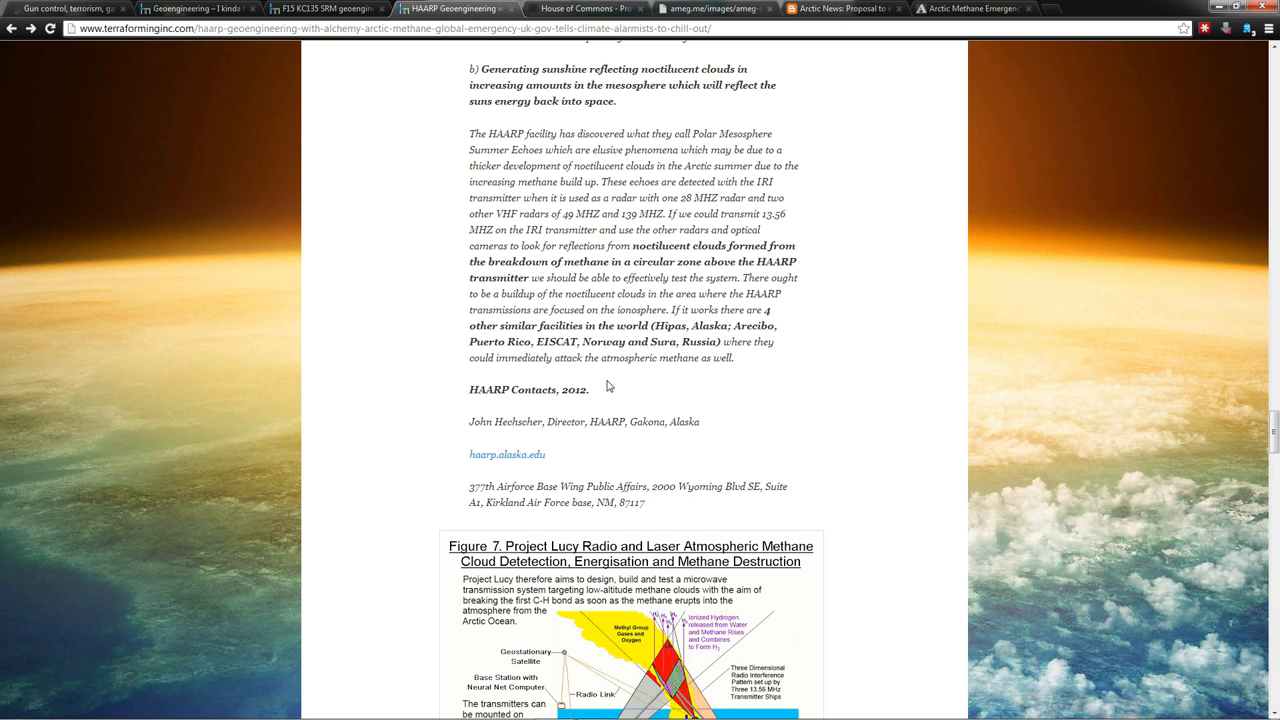
pyautogui.moveTo(576, 338)
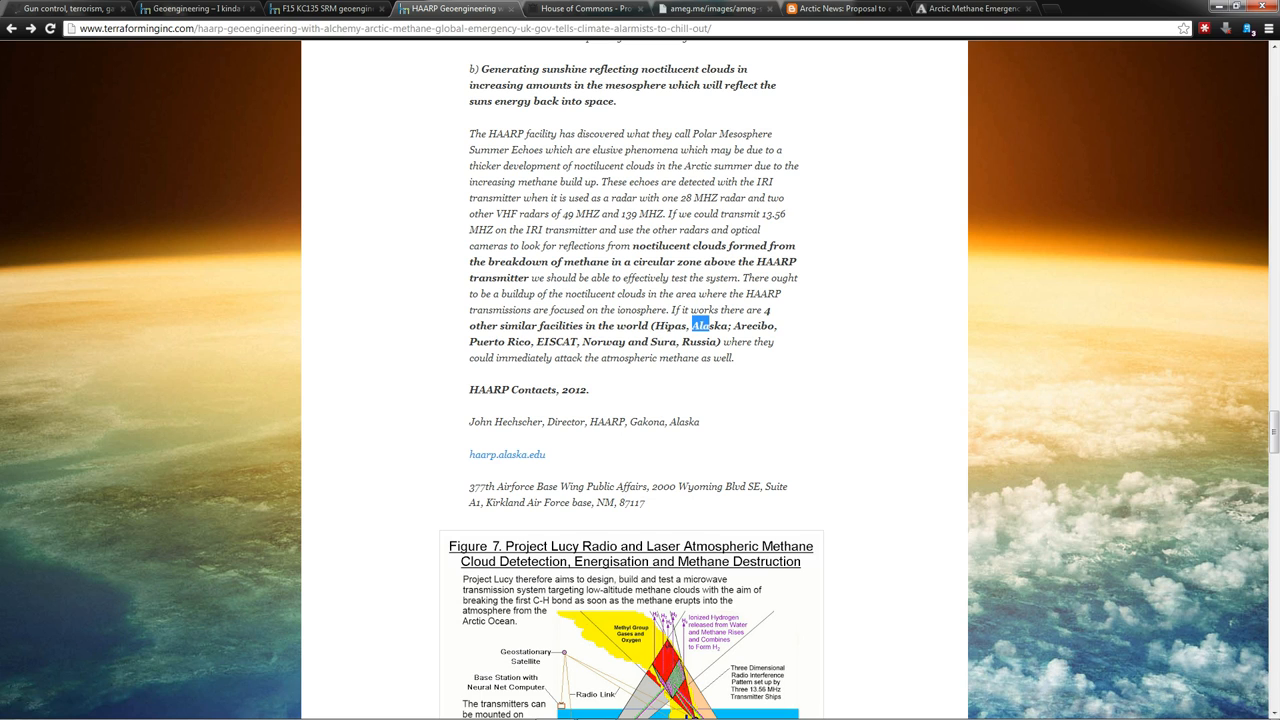
pyautogui.moveTo(700, 324); pyautogui.dragTo(776, 324)
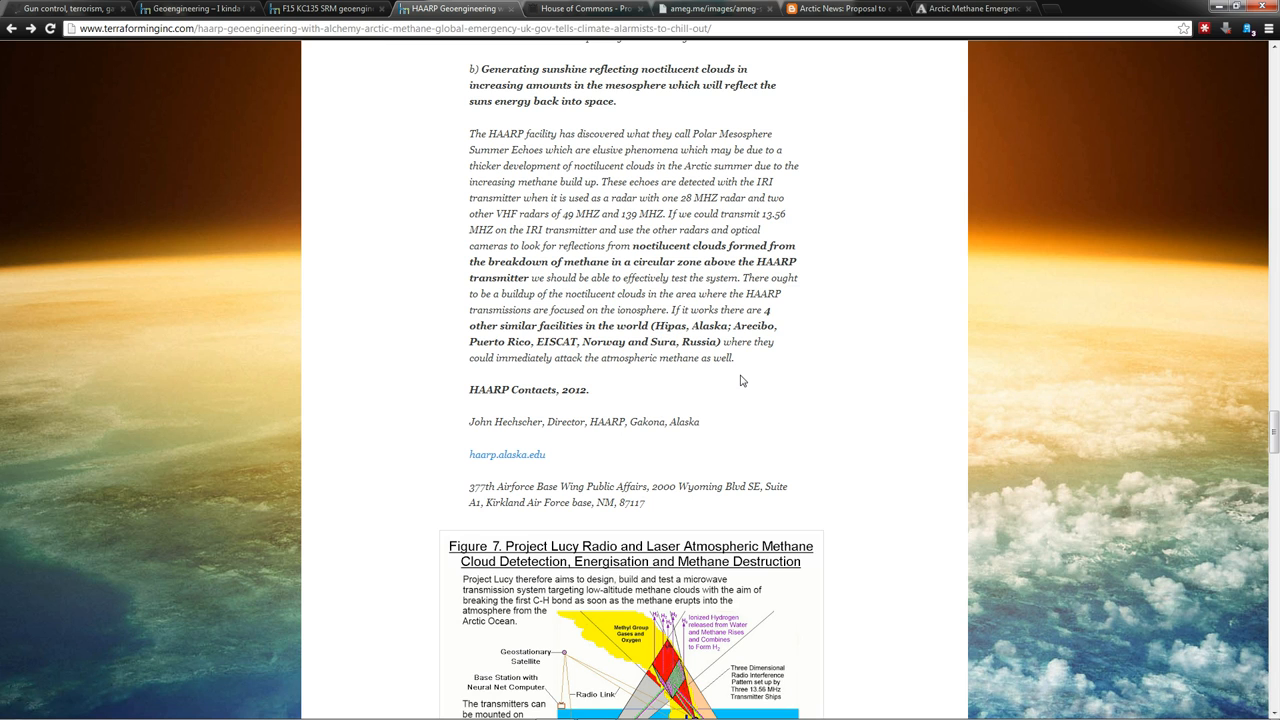
pyautogui.scroll(-3)
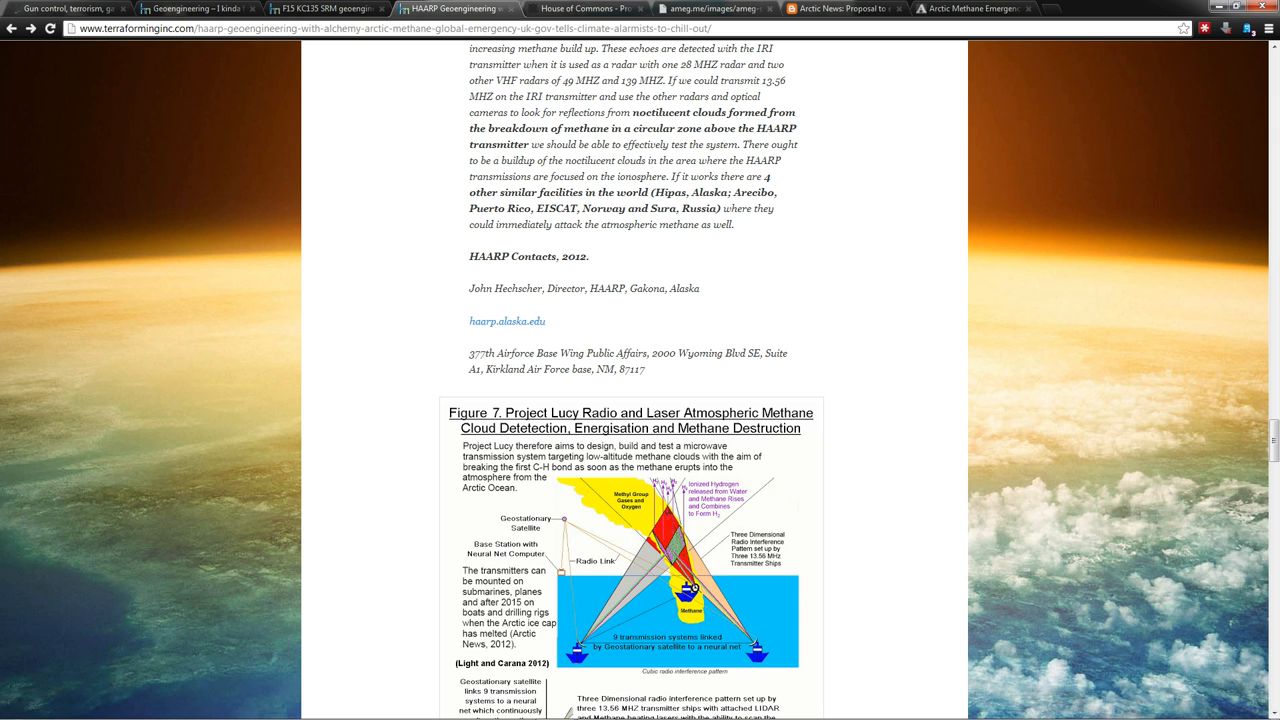
# Step: Return to the article tab and scroll to the April 2012 AMEG timeline entries with the Green LNG slide
pyautogui.scroll(-3)
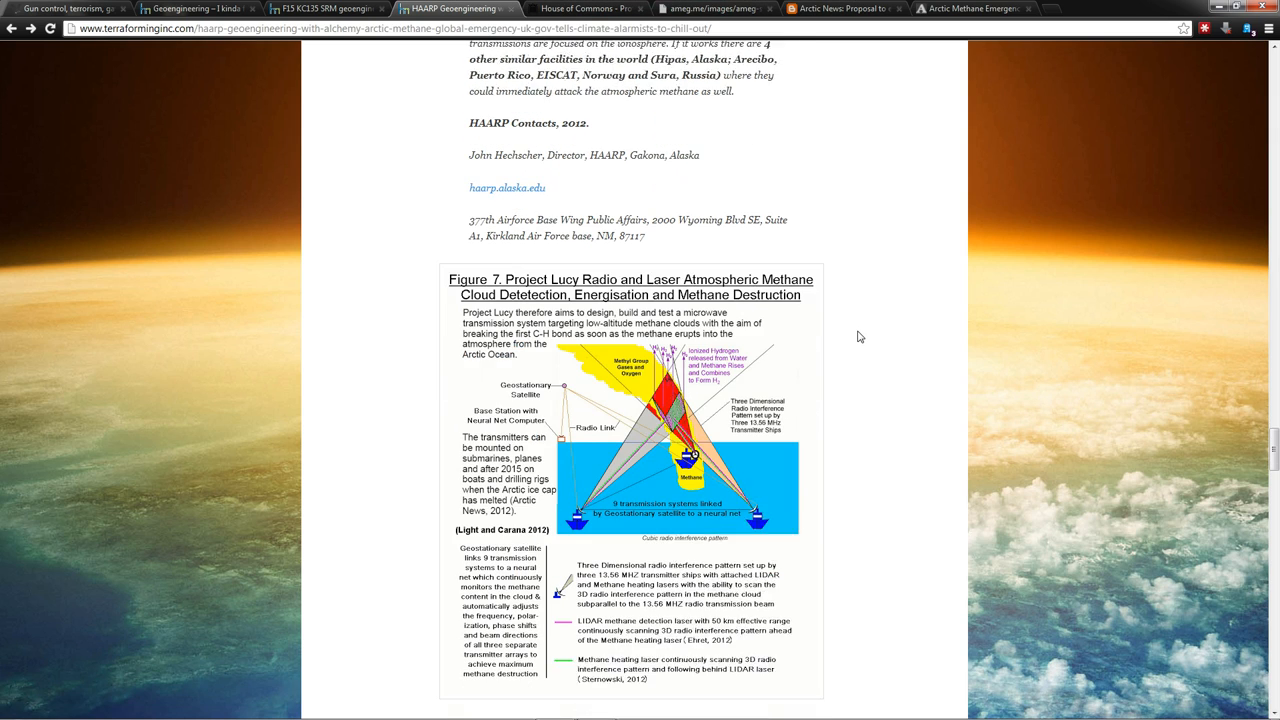
pyautogui.scroll(-3)
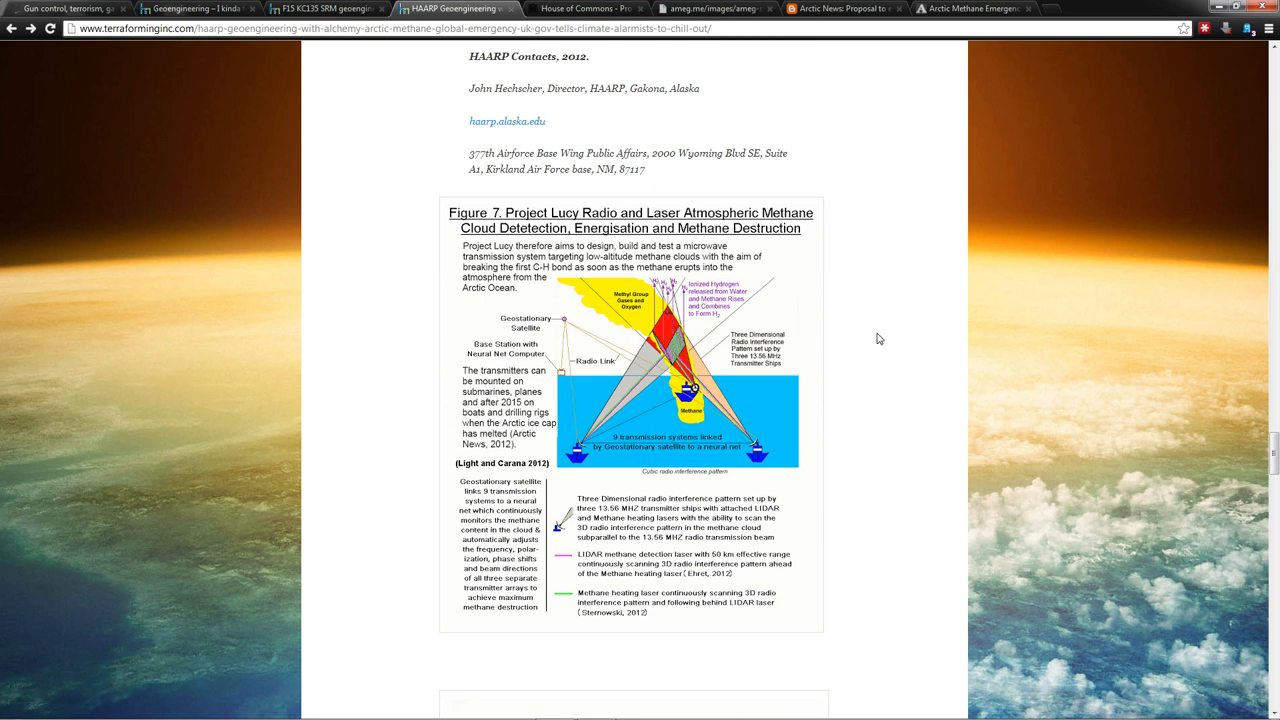
pyautogui.moveTo(892, 308)
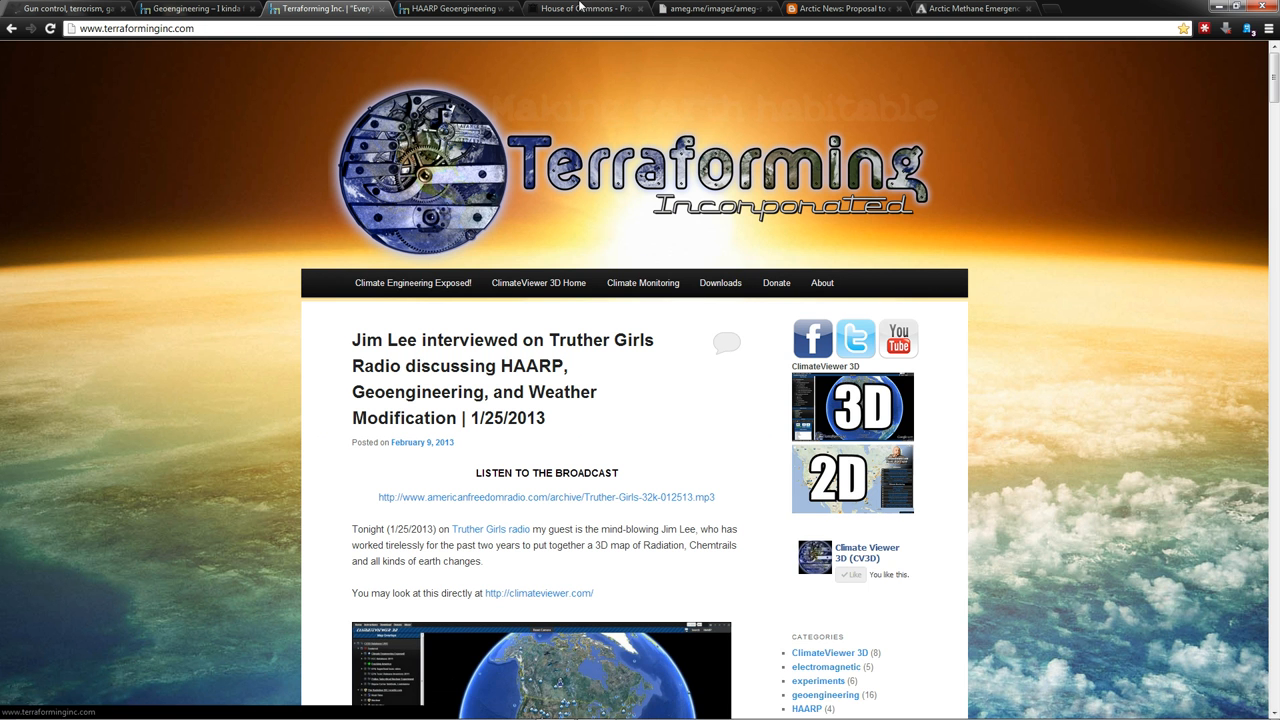
pyautogui.click(456, 8)
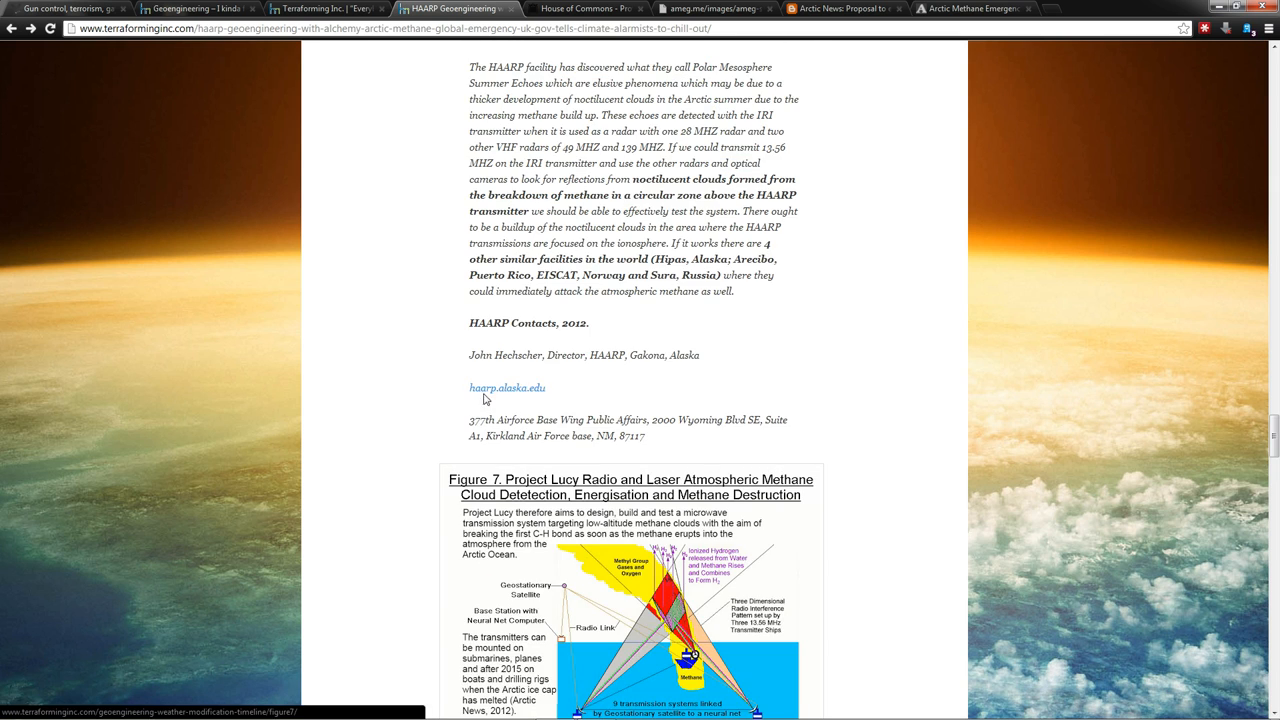
pyautogui.scroll(3)
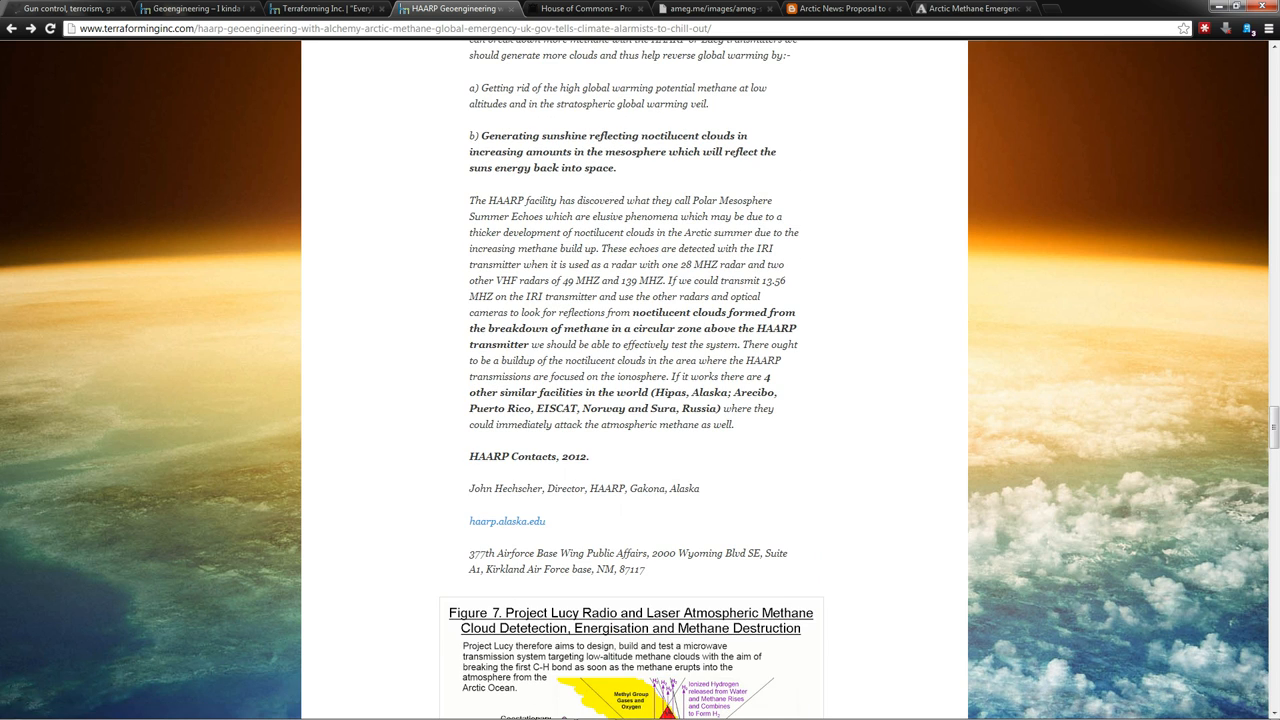
pyautogui.moveTo(624, 328)
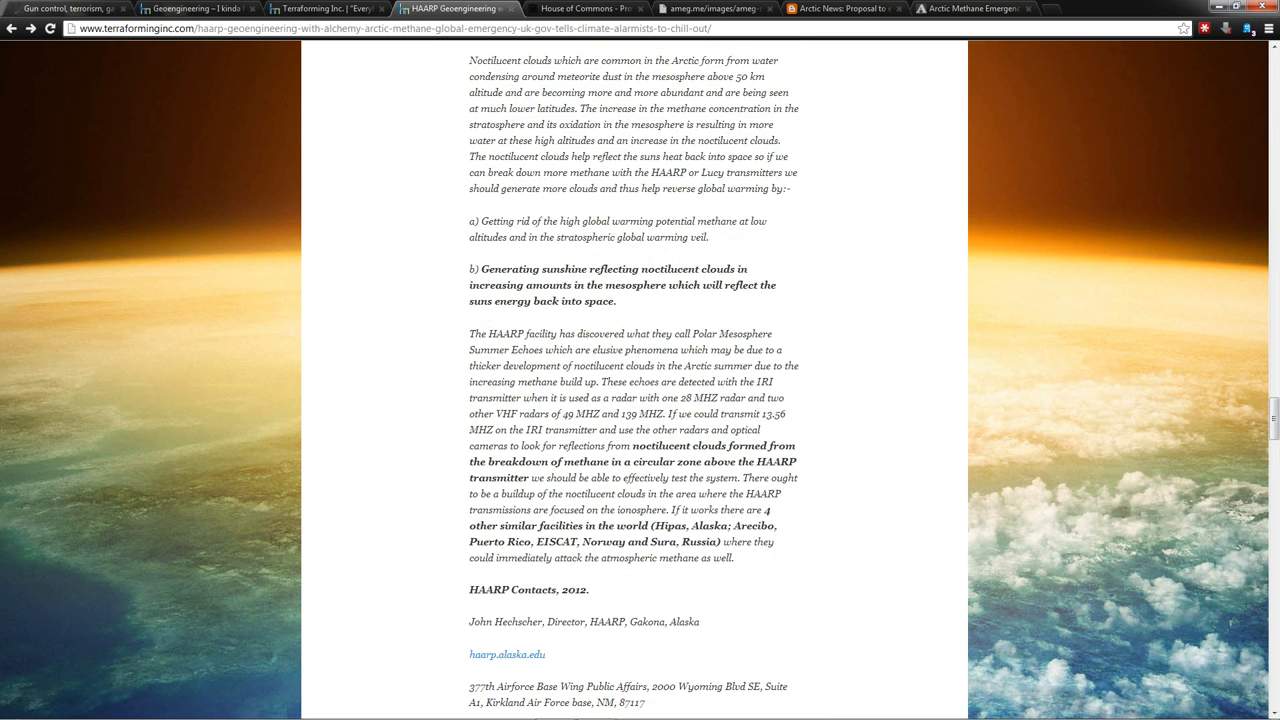
pyautogui.scroll(3)
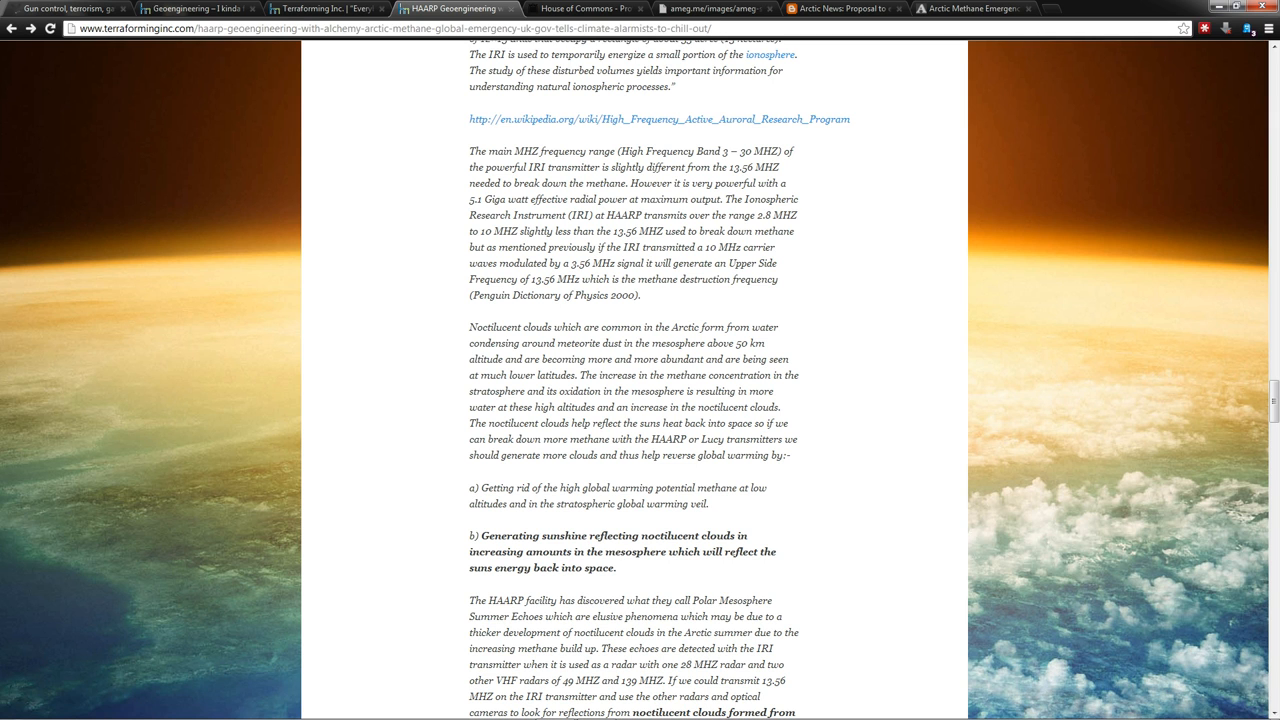
pyautogui.scroll(-3)
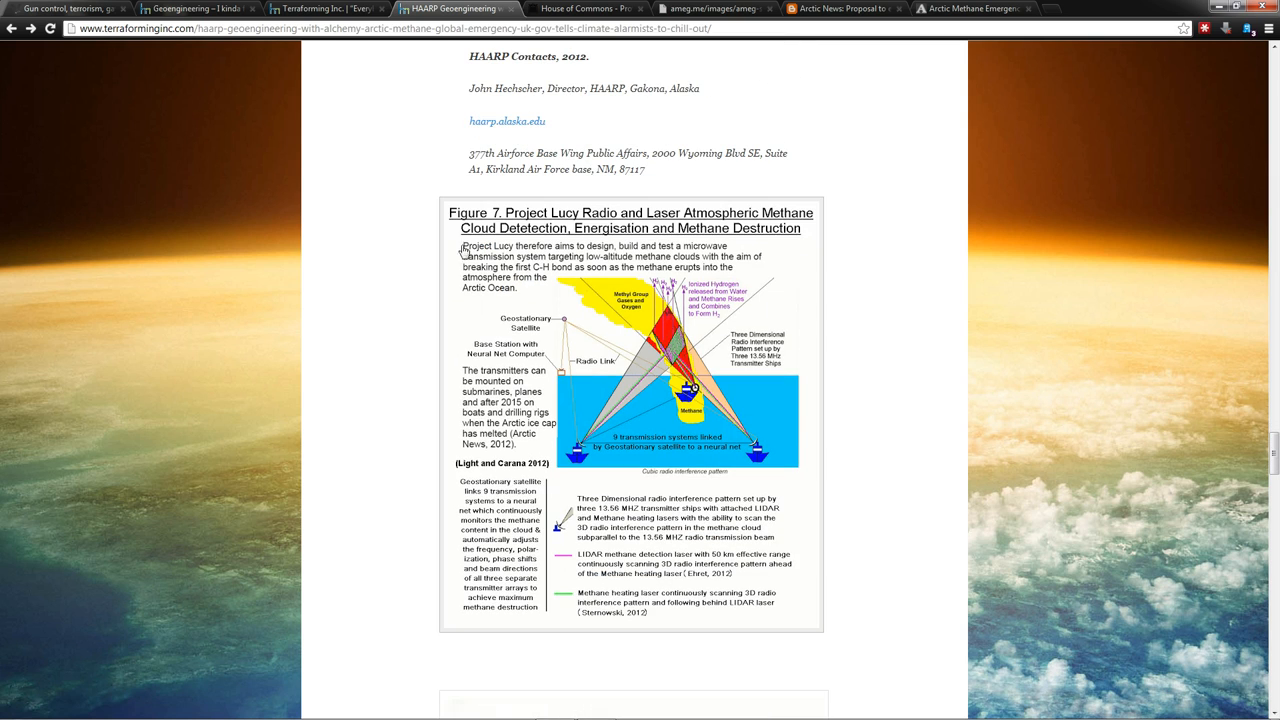
pyautogui.moveTo(712, 380)
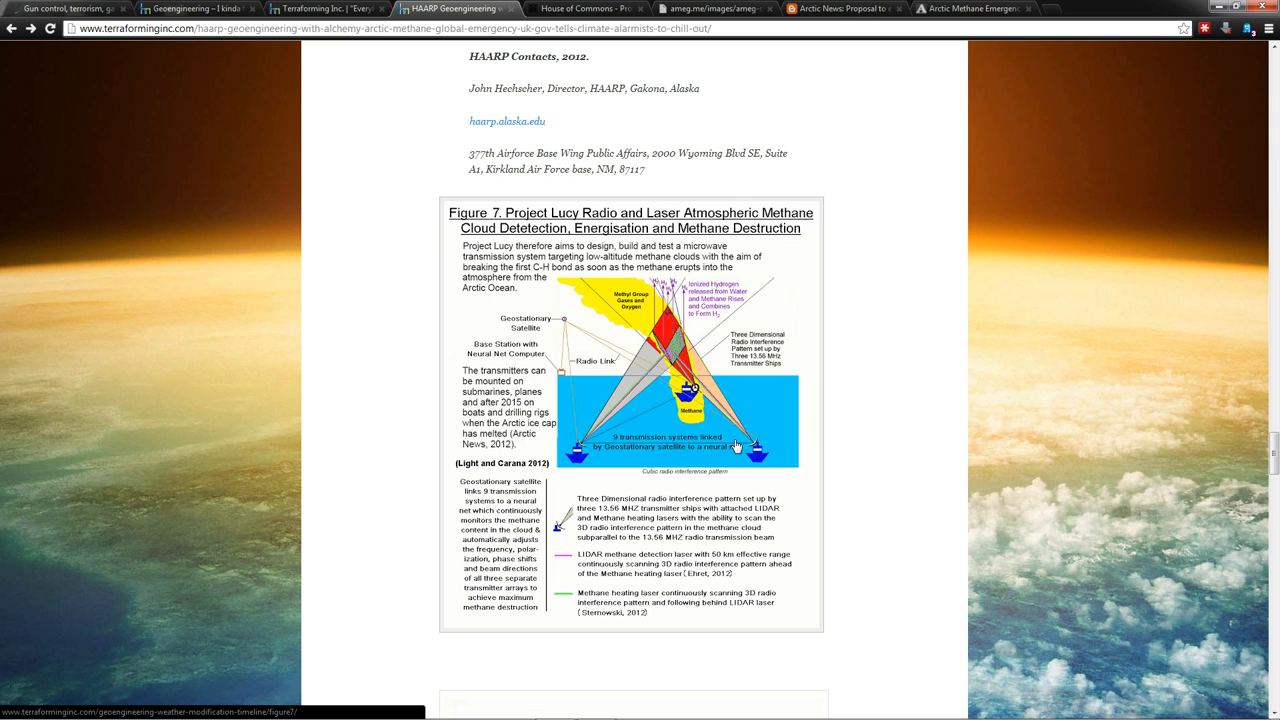
pyautogui.moveTo(760, 468)
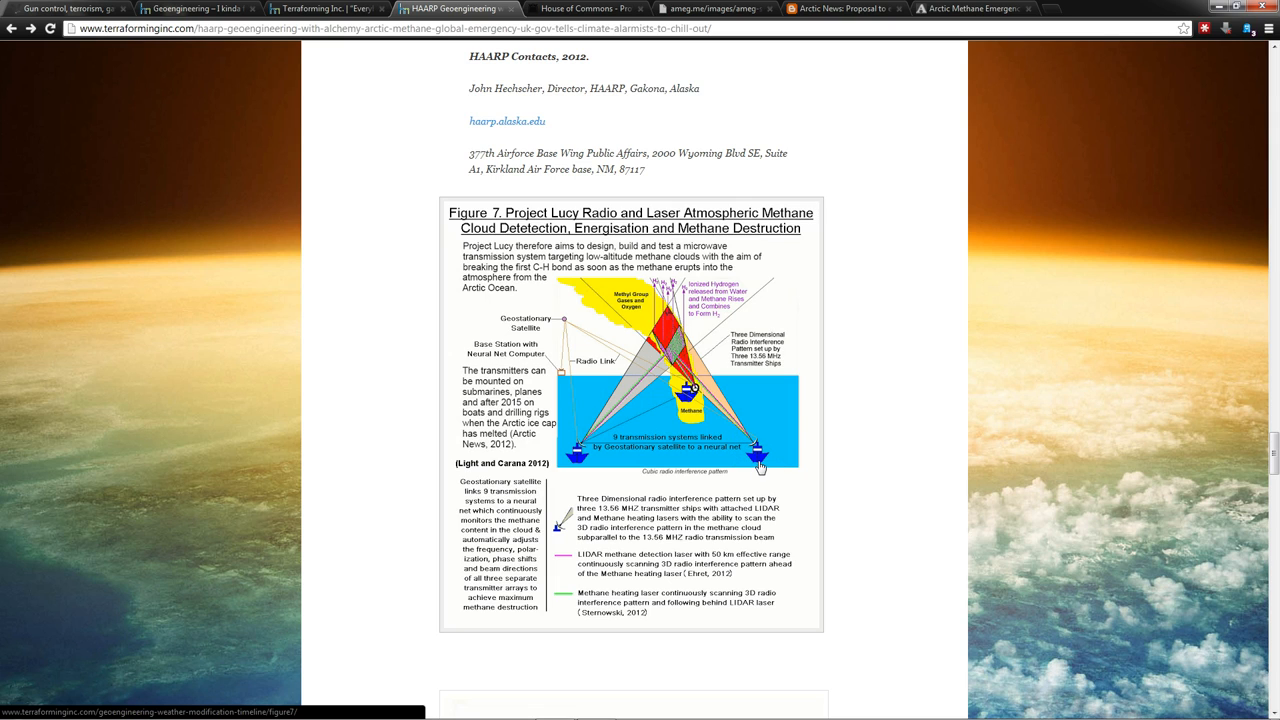
pyautogui.scroll(-3)
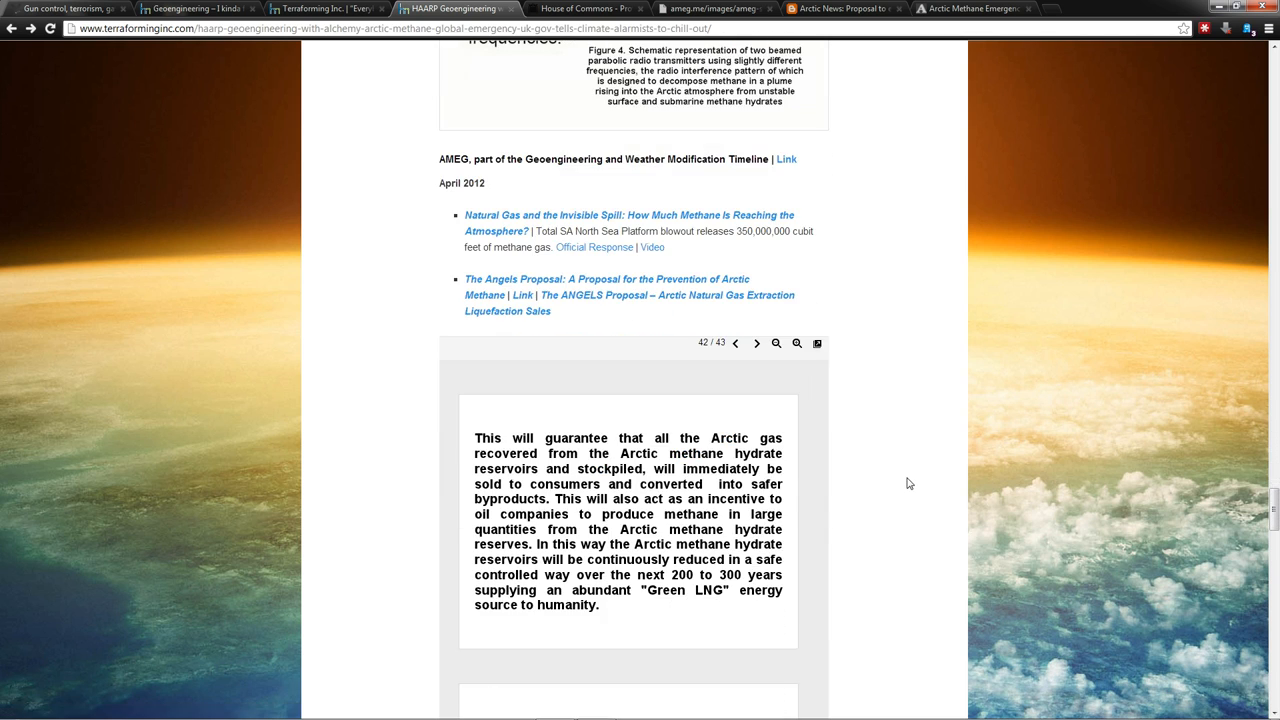
pyautogui.moveTo(926, 444)
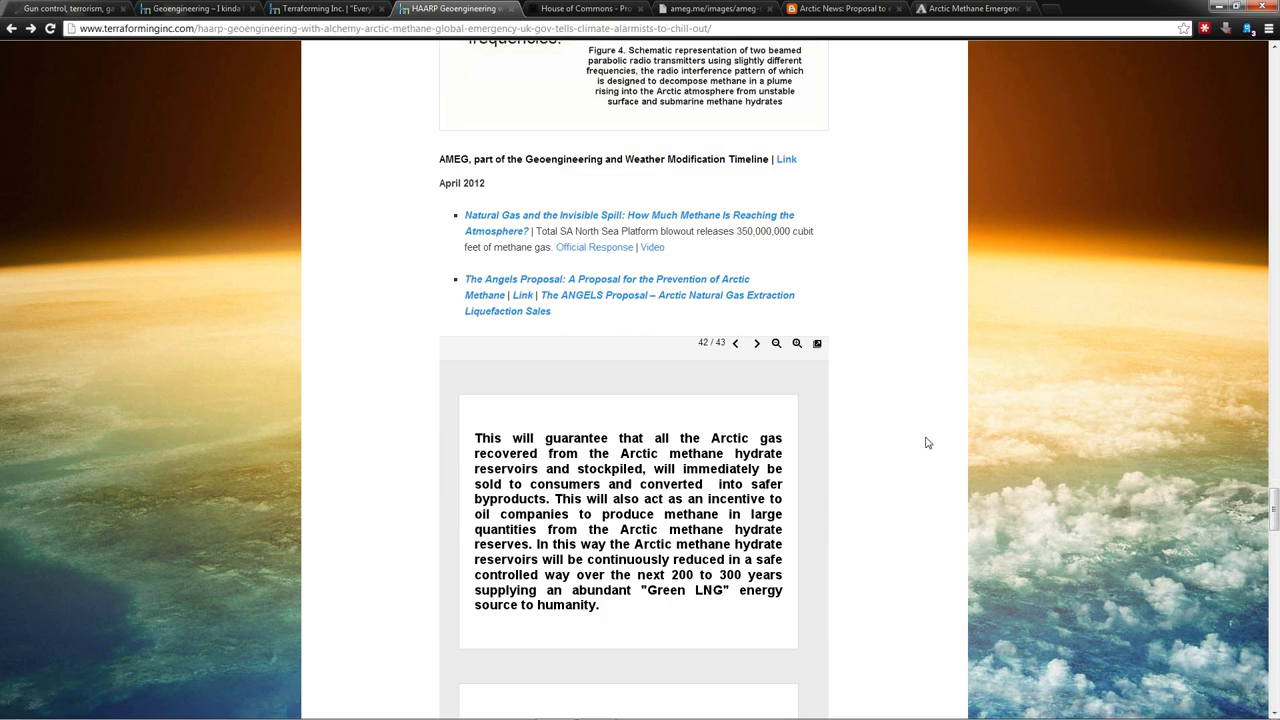
pyautogui.moveTo(876, 304)
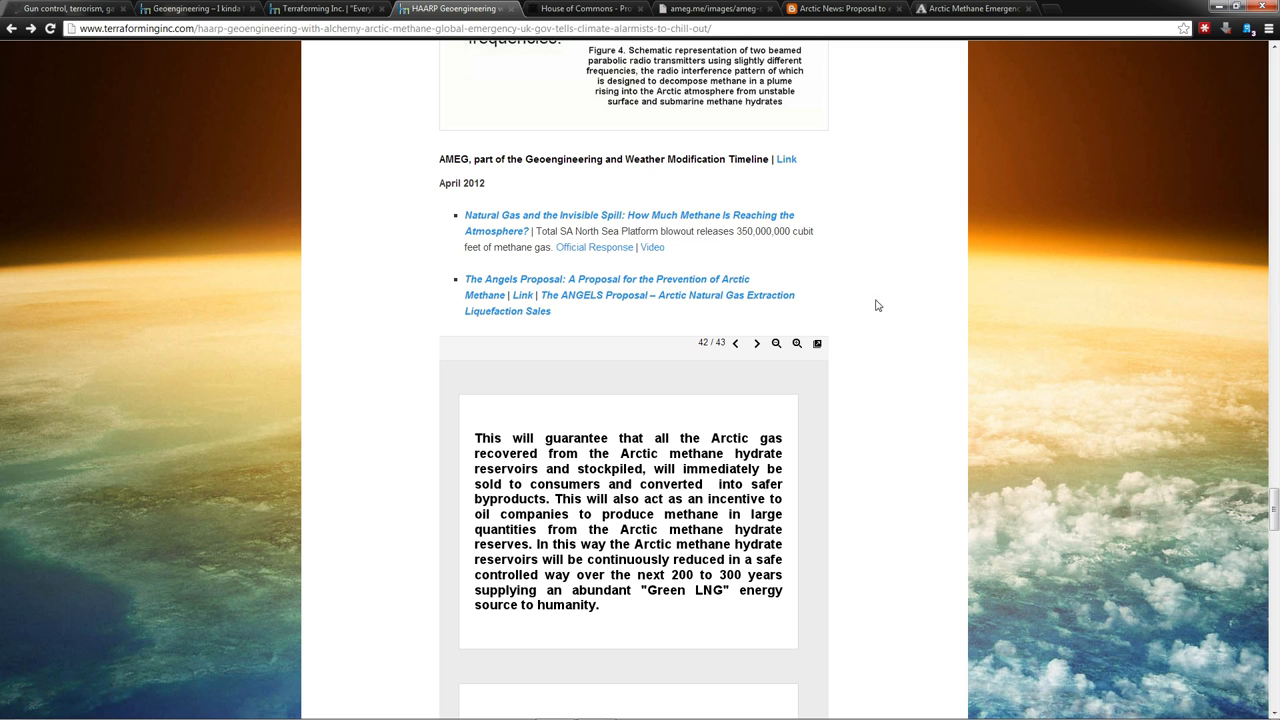
# Step: Scroll down to the Arctic Methane extraction proposal entry and its Figure 18 drilling platforms diagram
pyautogui.scroll(-3)
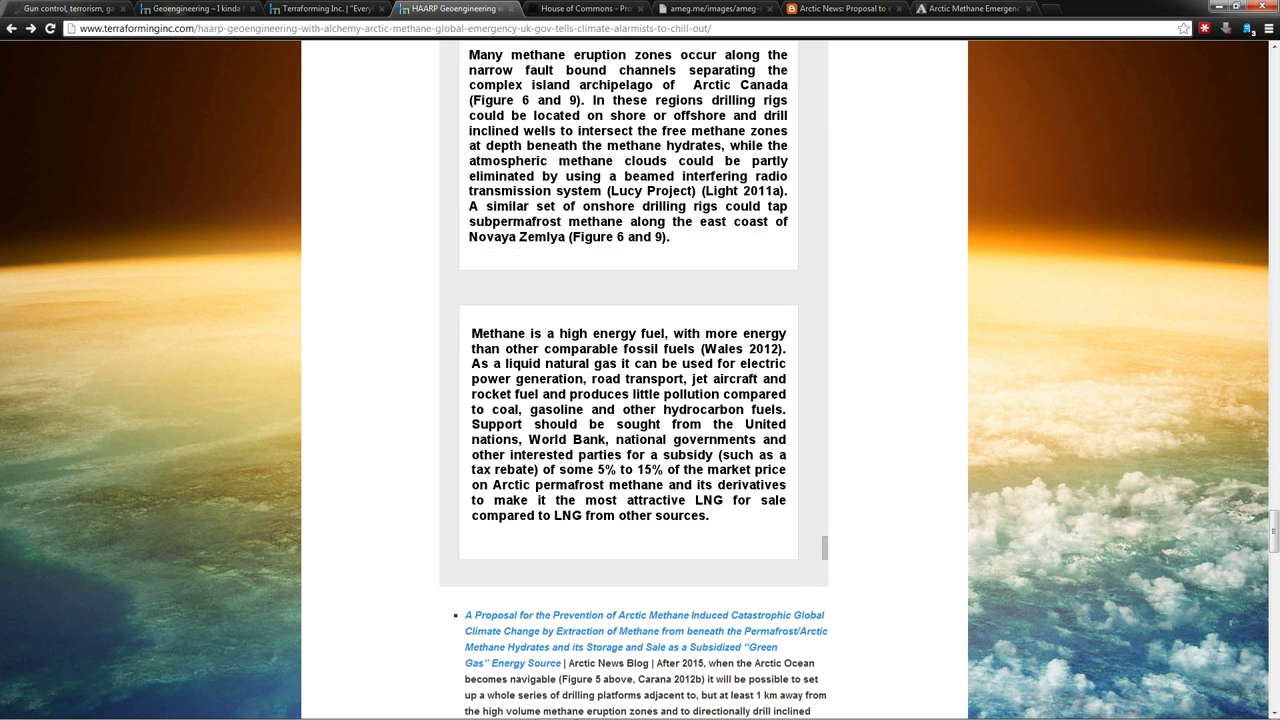
pyautogui.scroll(-3)
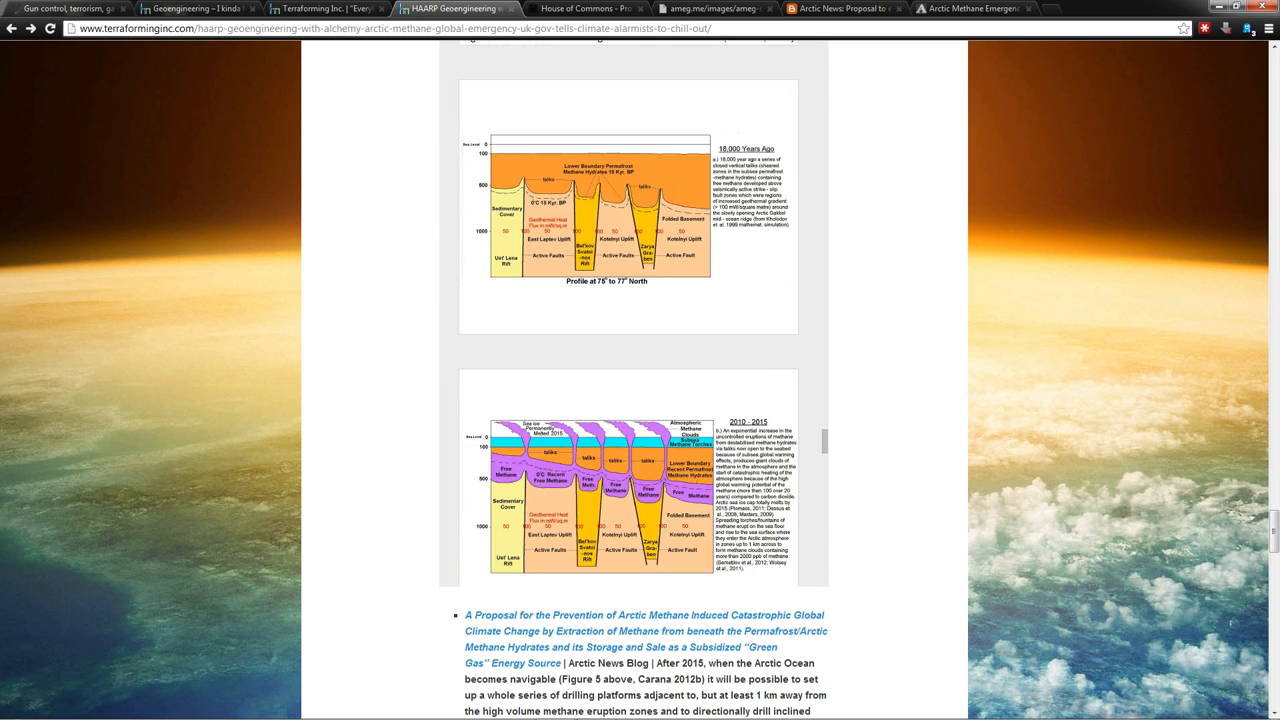
pyautogui.scroll(-3)
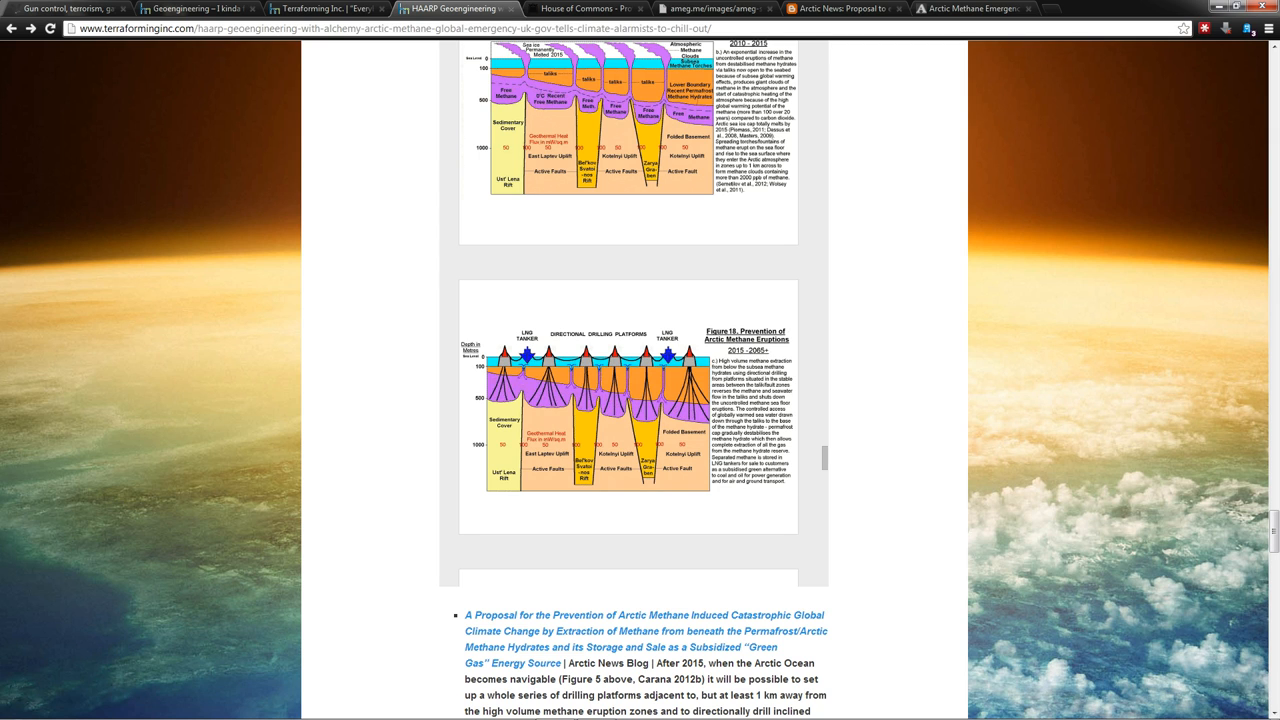
pyautogui.scroll(-3)
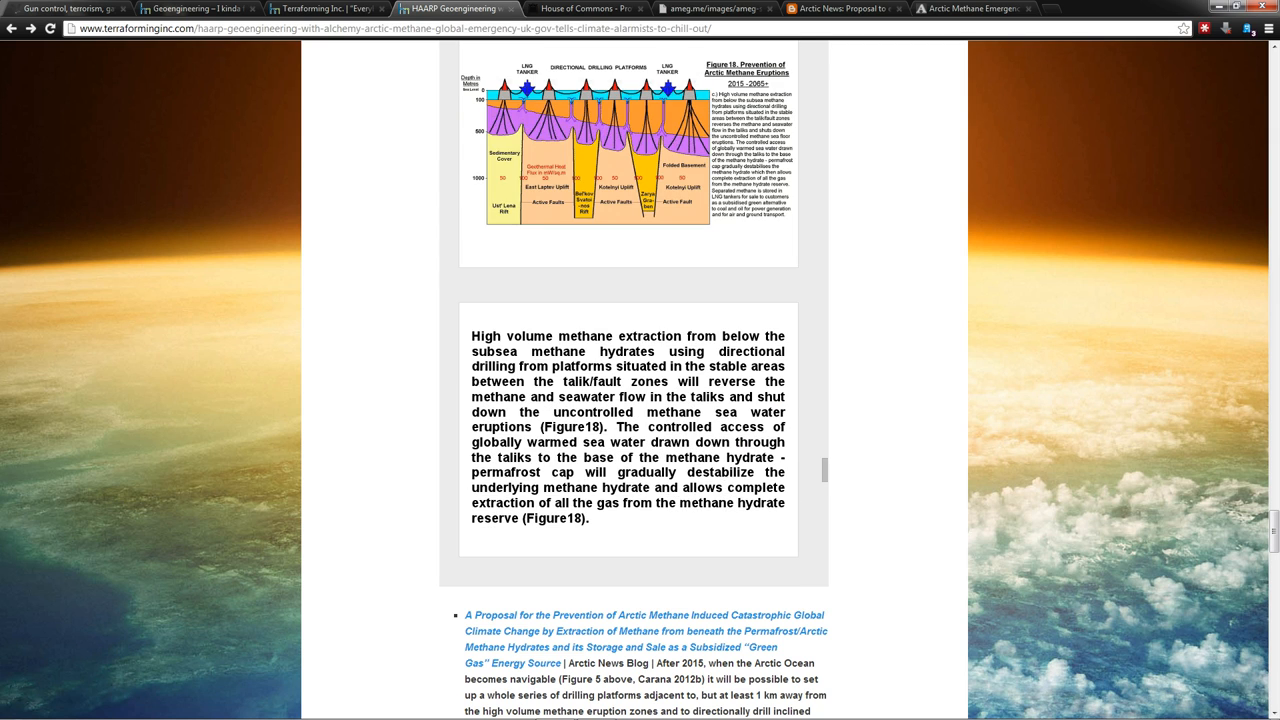
pyautogui.scroll(-3)
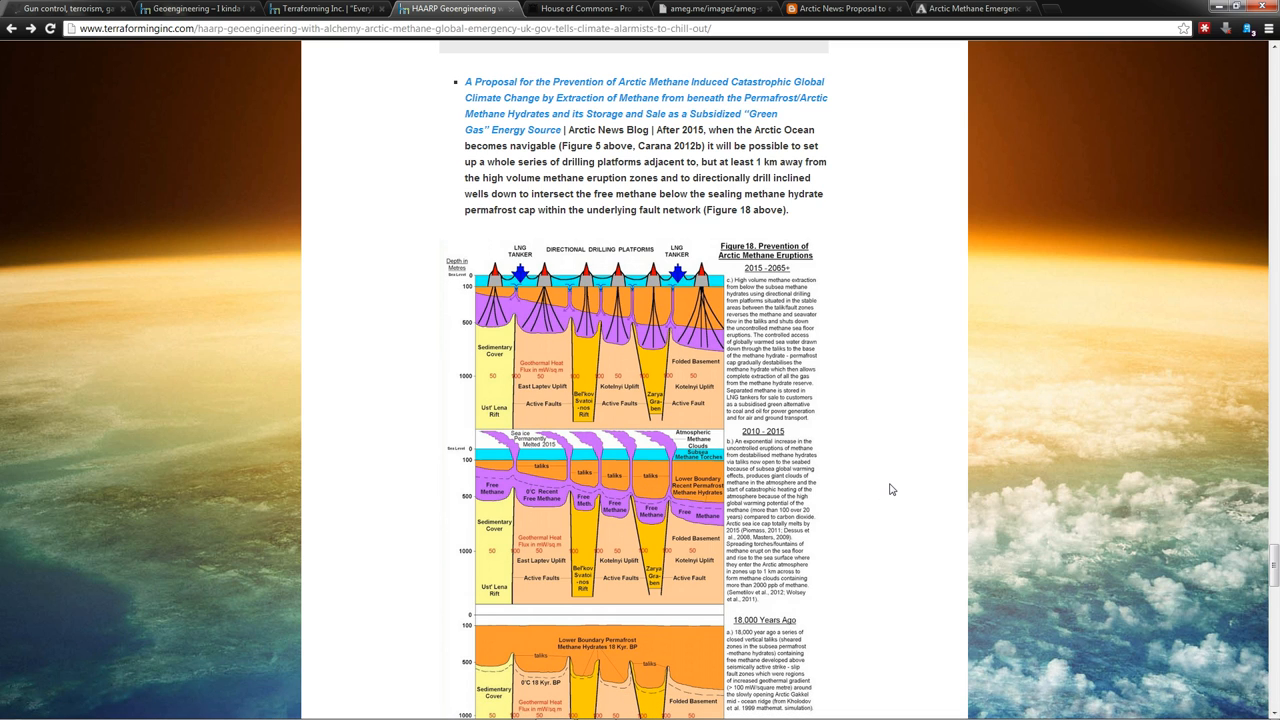
pyautogui.moveTo(888, 482)
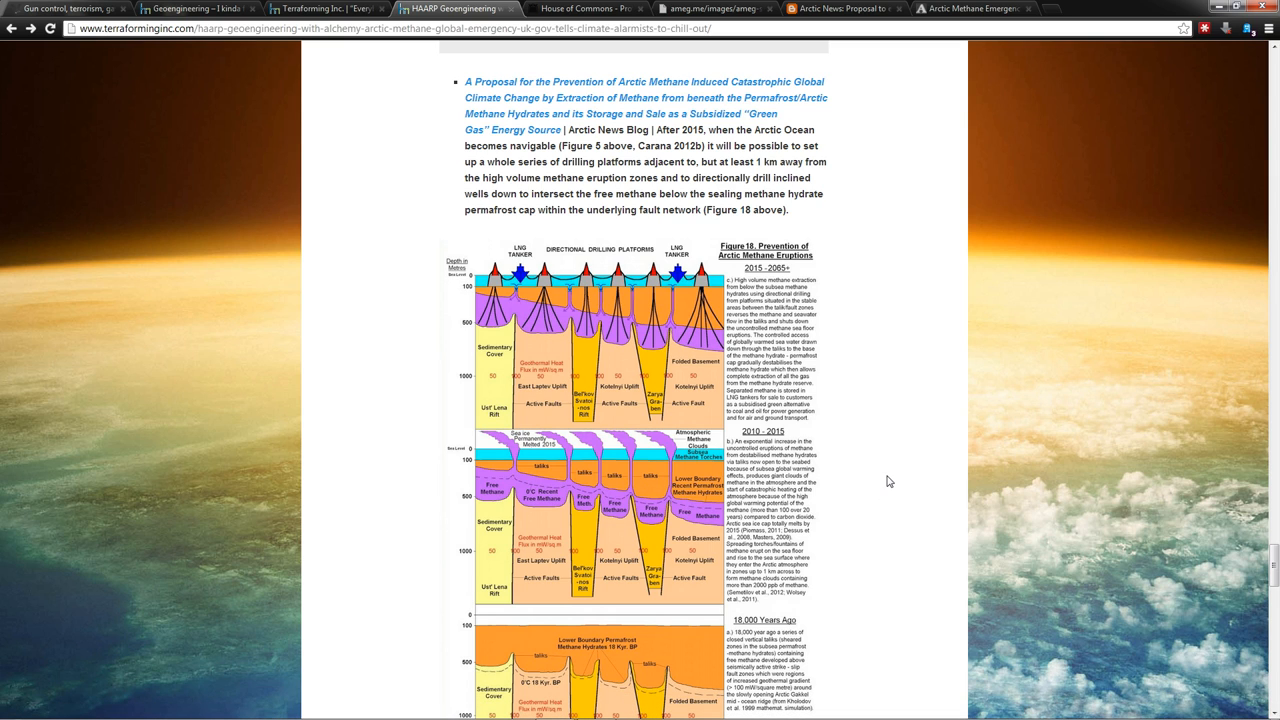
# Step: Scroll past the June 2012 Project Lucy entry to AMEG's Strategic Plan items with the embedded video
pyautogui.scroll(-3)
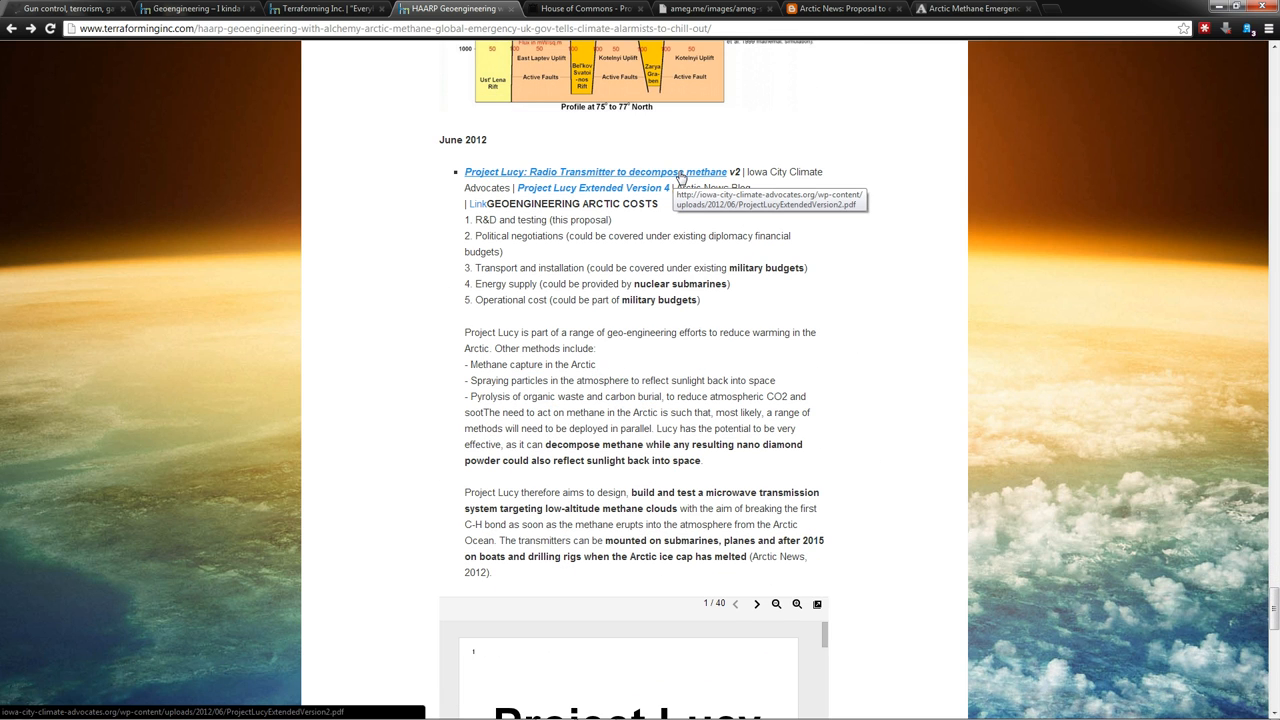
pyautogui.moveTo(678, 188)
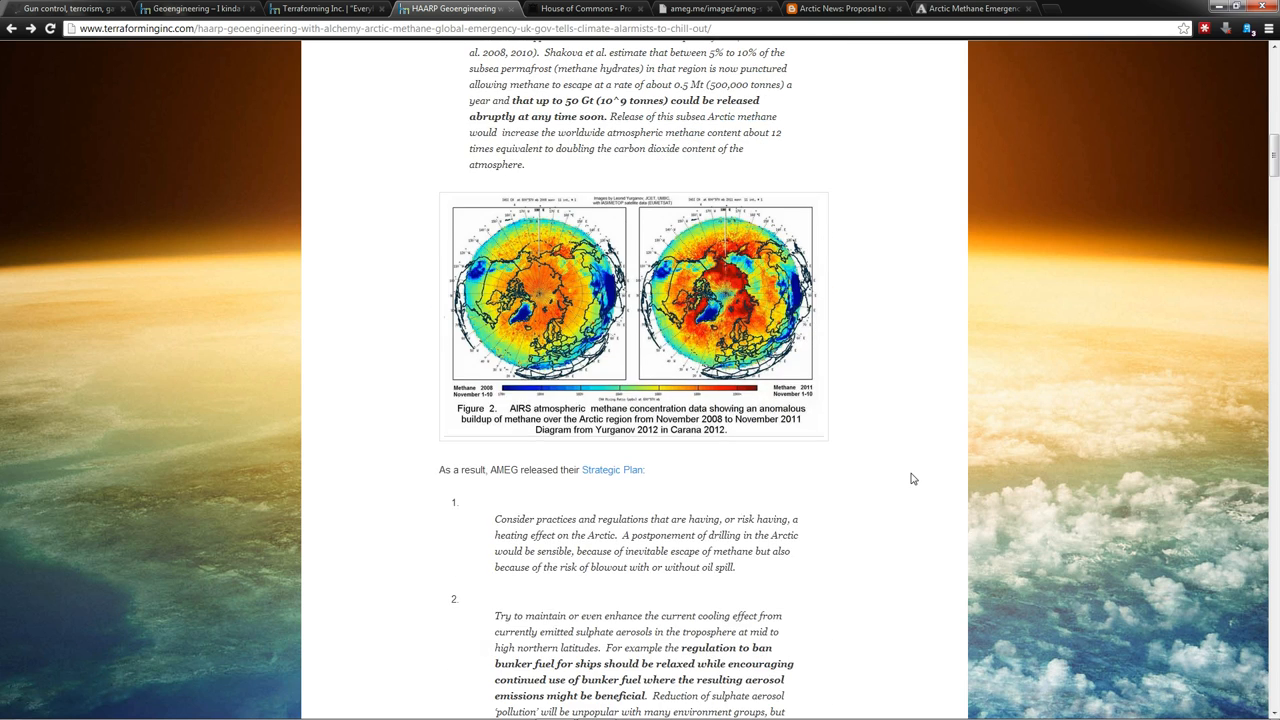
pyautogui.scroll(-3)
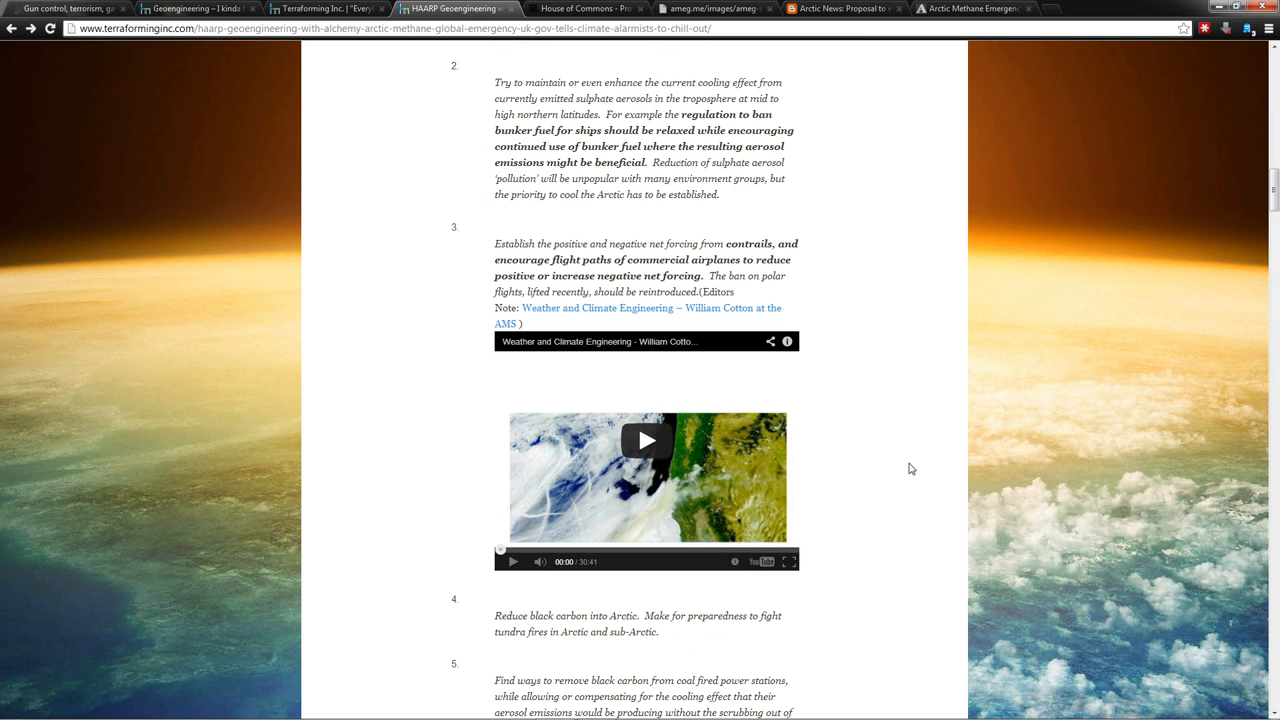
pyautogui.moveTo(1222, 616)
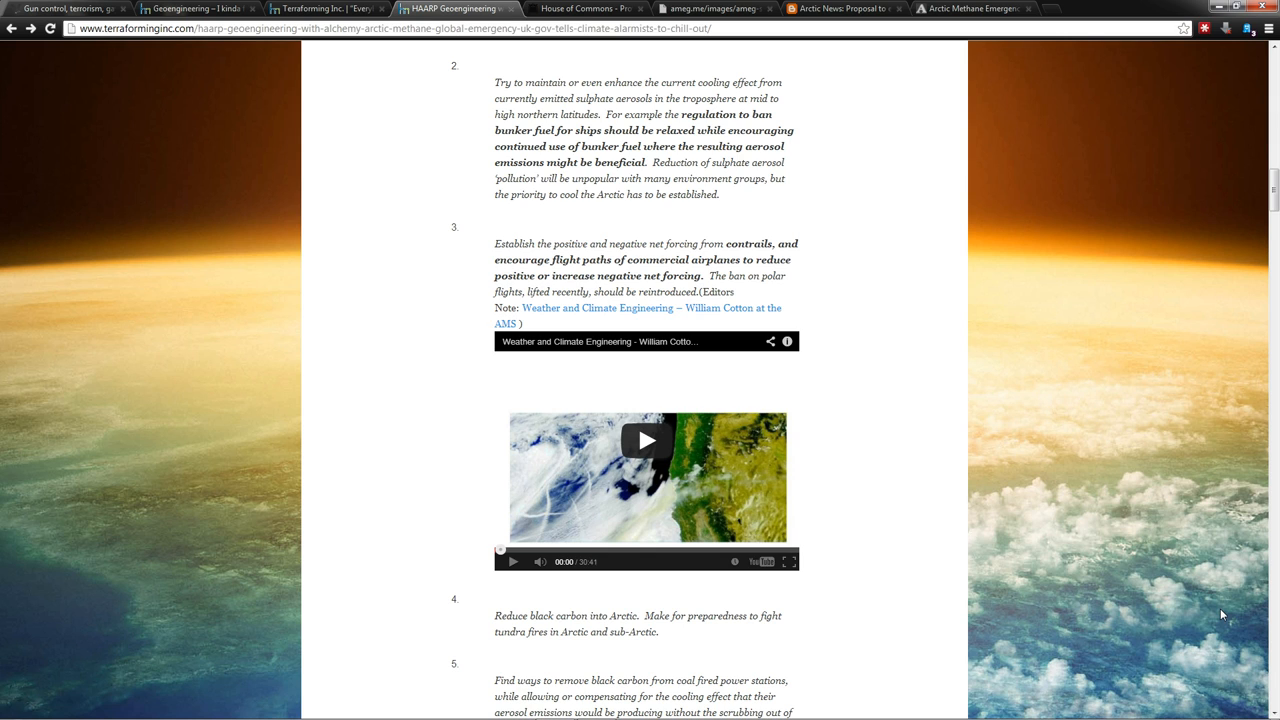
# Step: Scroll back to the top of the article showing the HAARP Geoengineering title and header image
pyautogui.scroll(3)
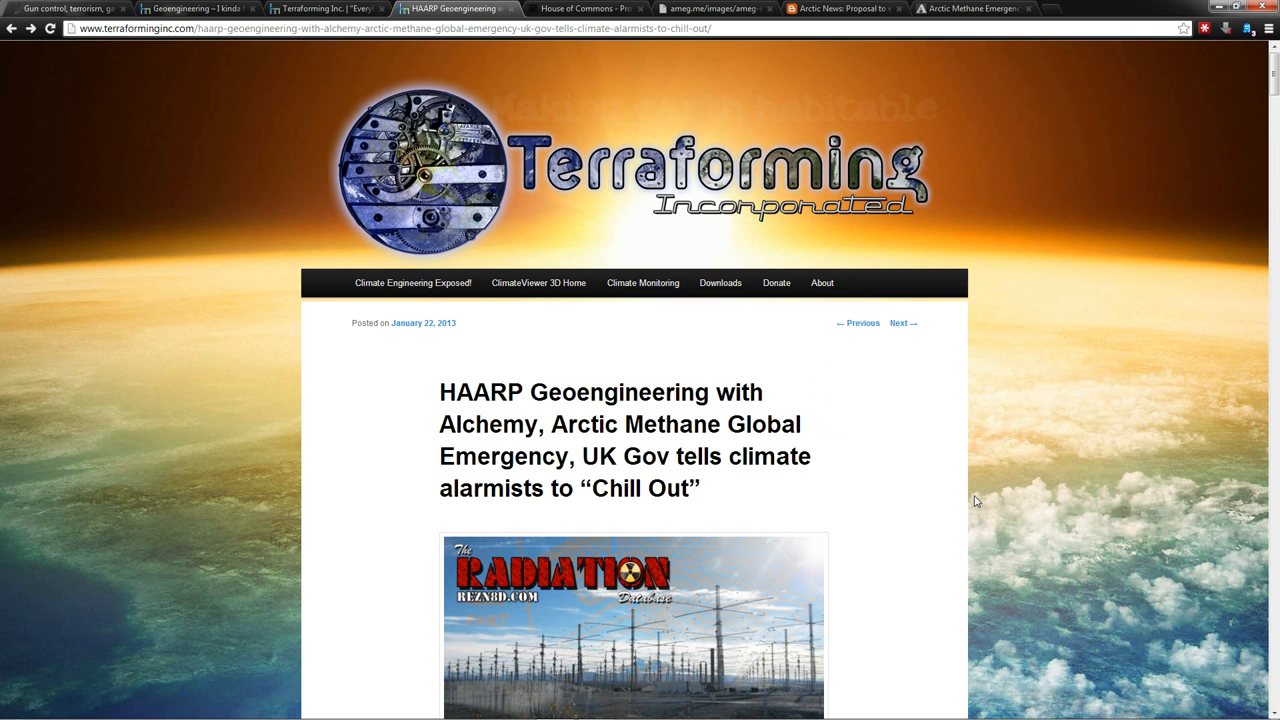
pyautogui.moveTo(980, 482)
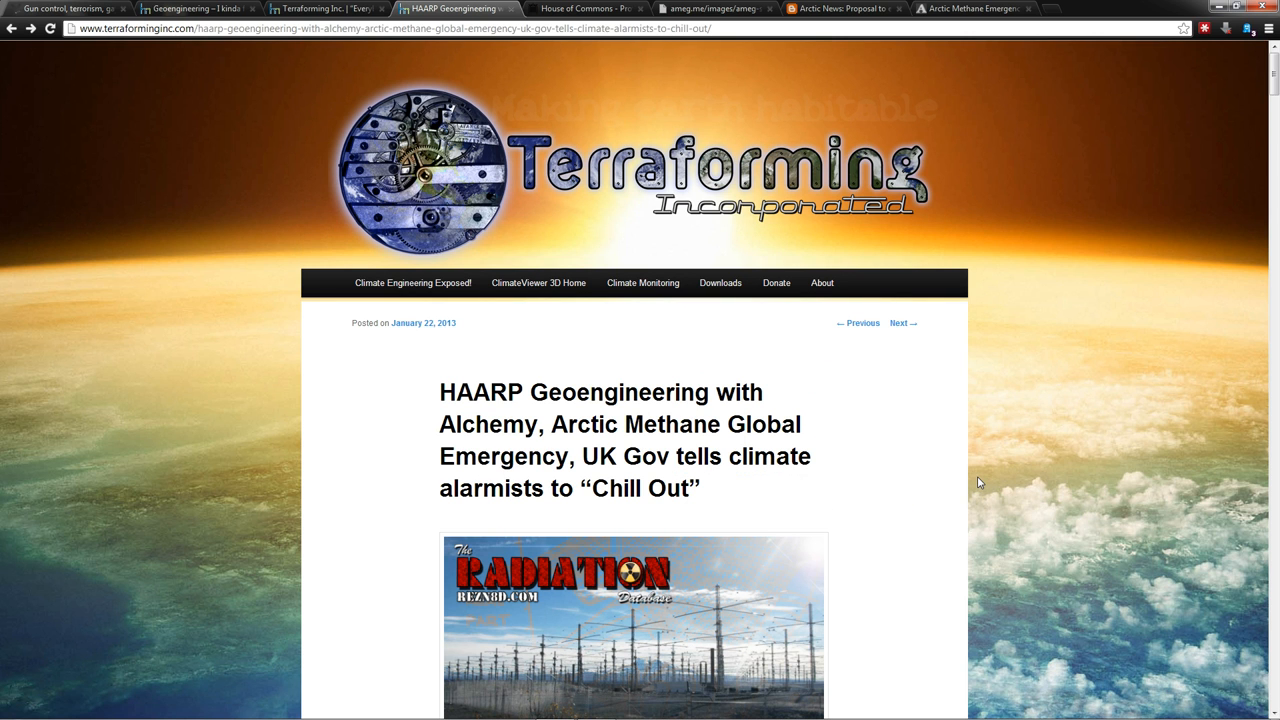